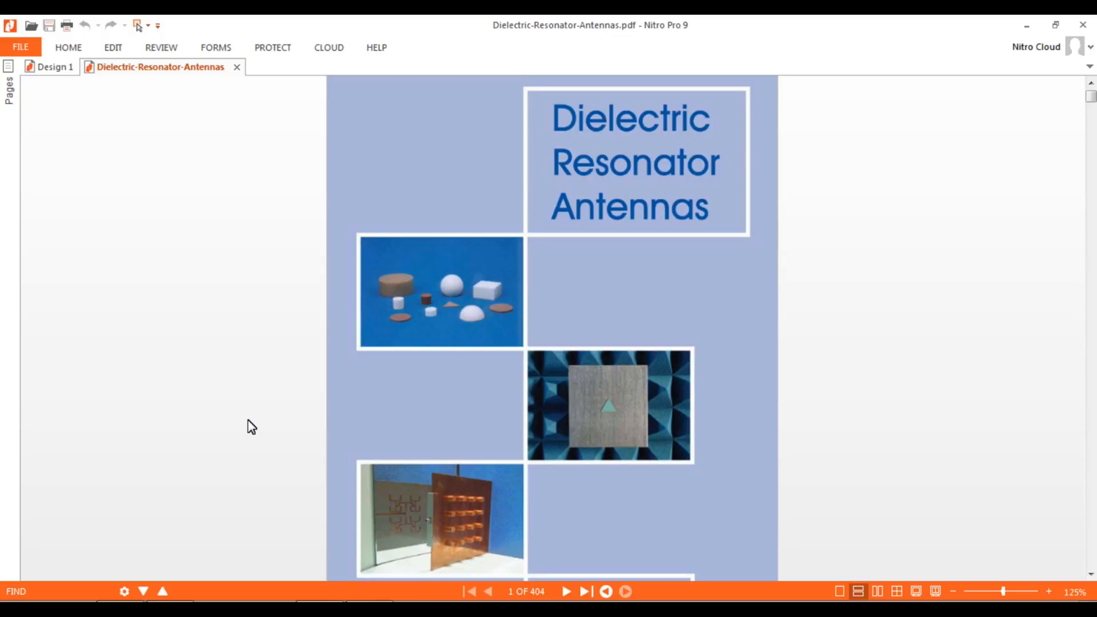
mouse_move(271, 307)
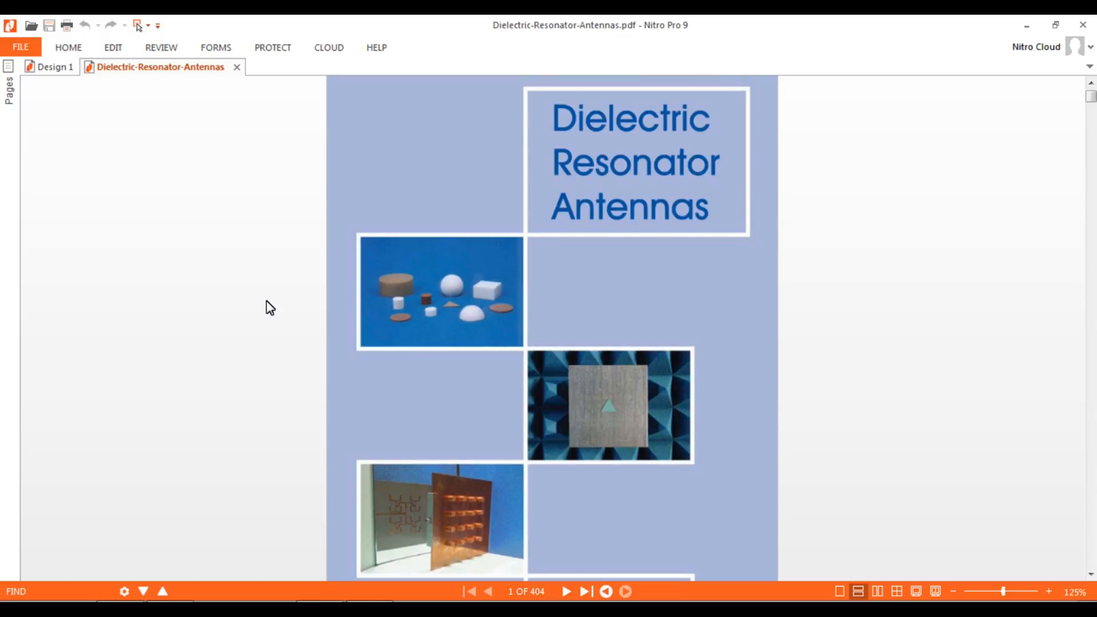
Scroll the Dielectric Resonator Antennas PDF from the cover toward section 2.3 on page 59.
scroll("down", 3)
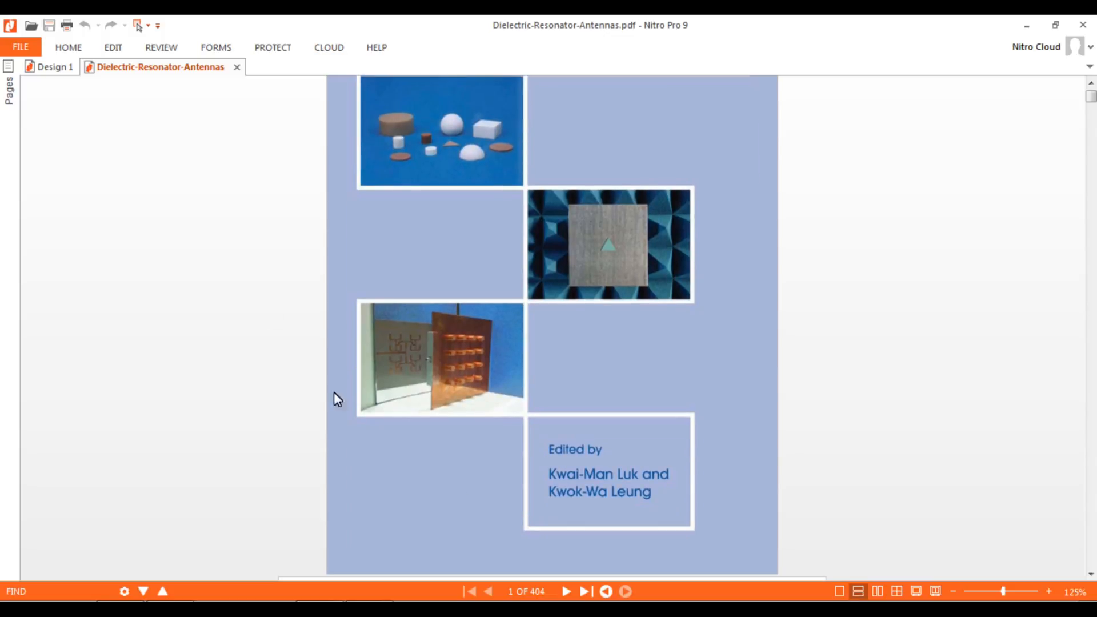
mouse_move(567, 524)
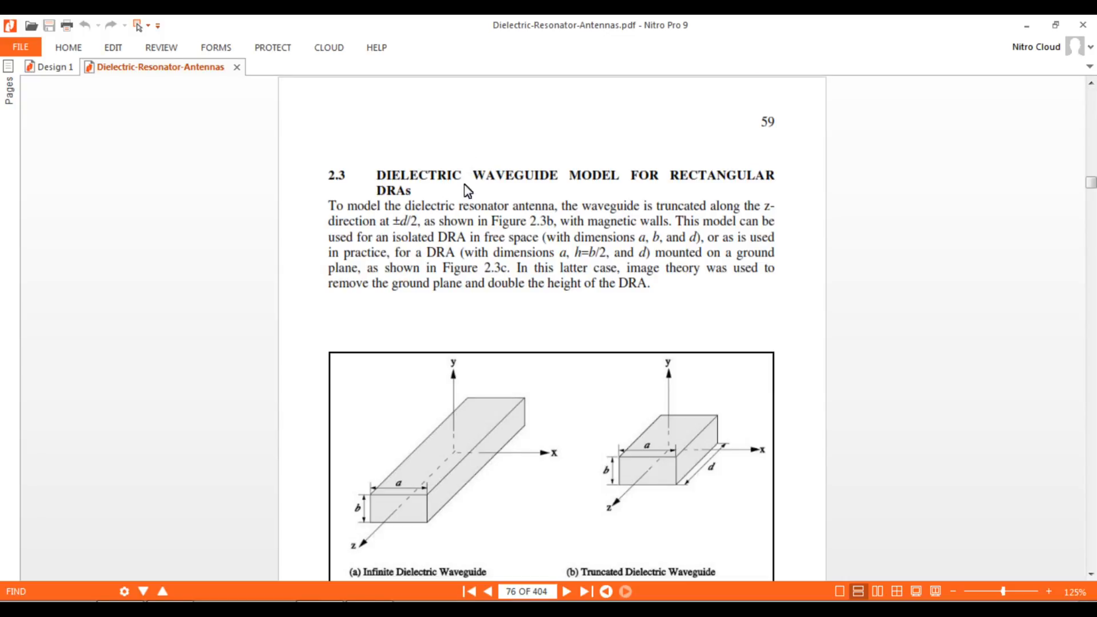
mouse_move(315, 328)
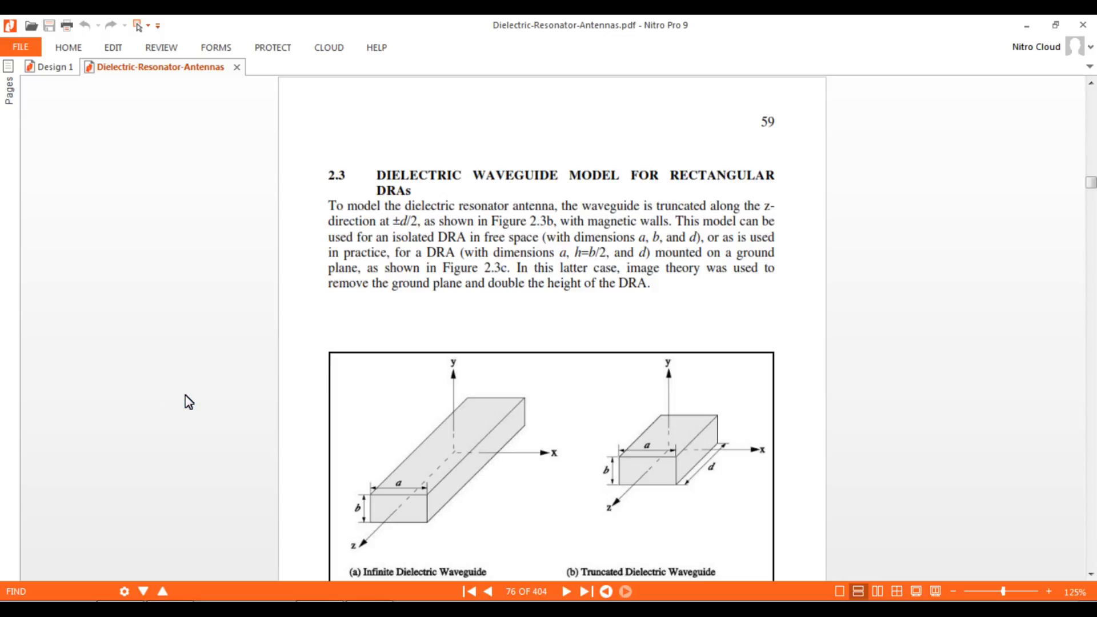
Scroll past the section 2.3 equations and Resonant Frequency section toward Figure 2.5.
scroll("up", 3)
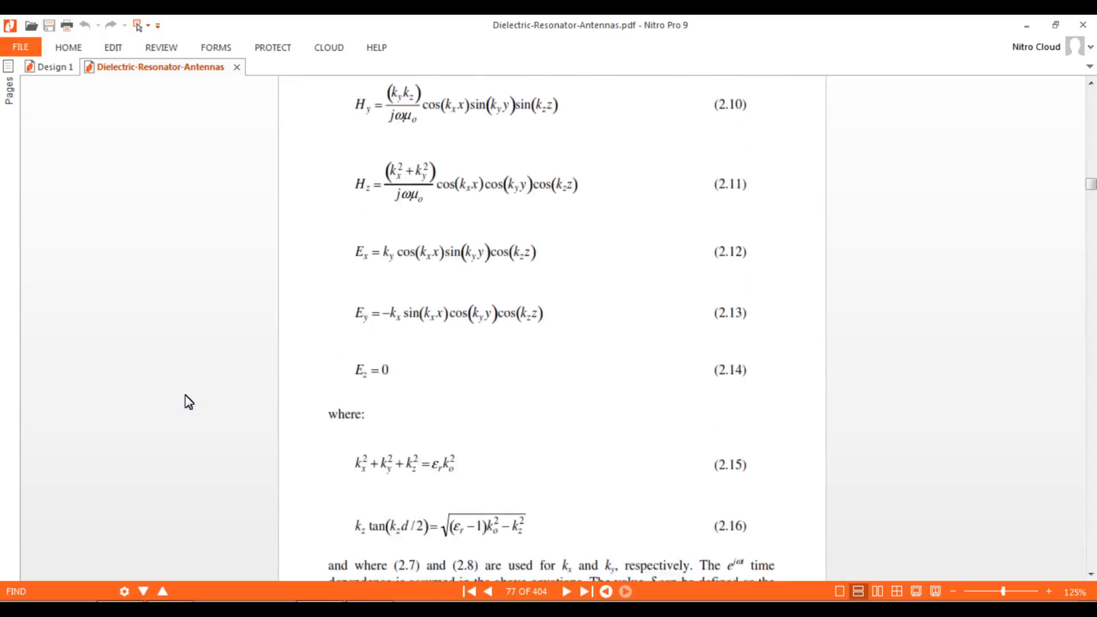
scroll("down", 3)
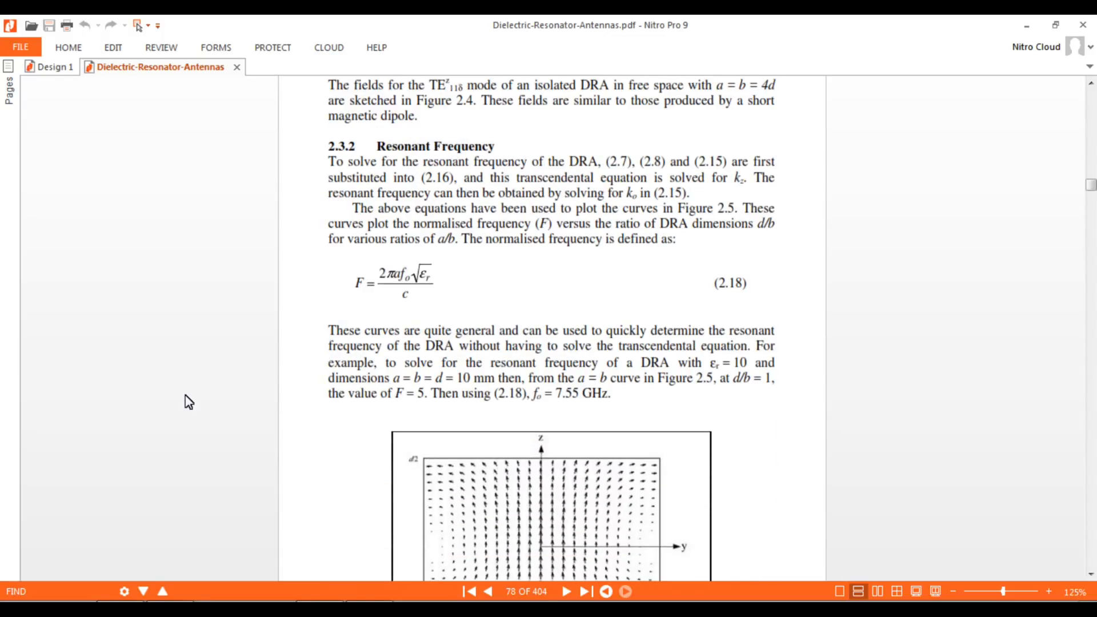
mouse_move(458, 162)
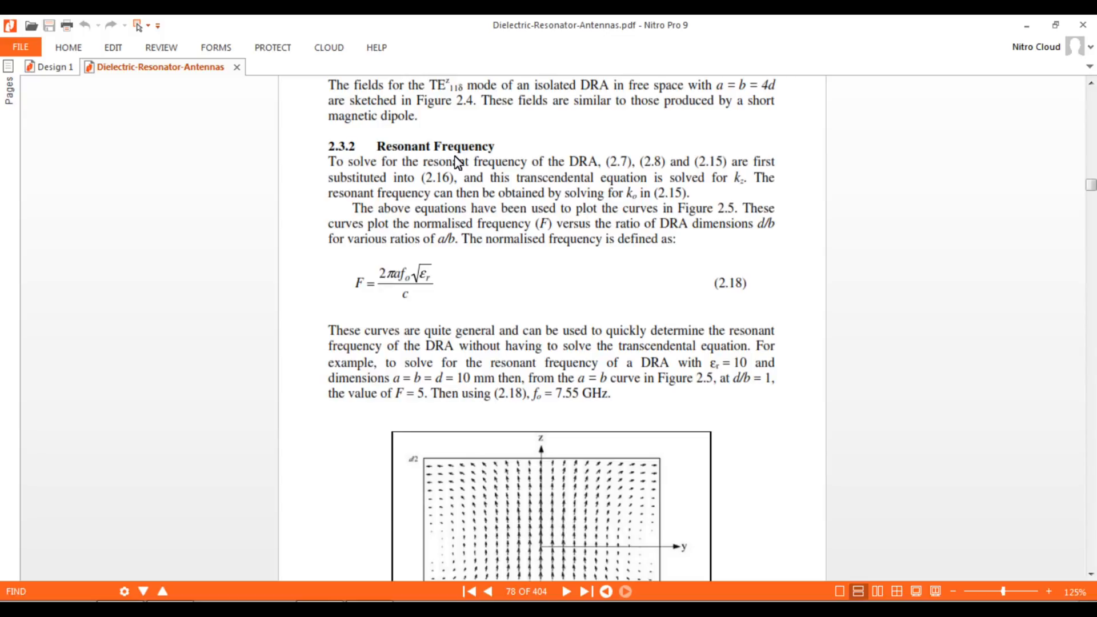
mouse_move(364, 306)
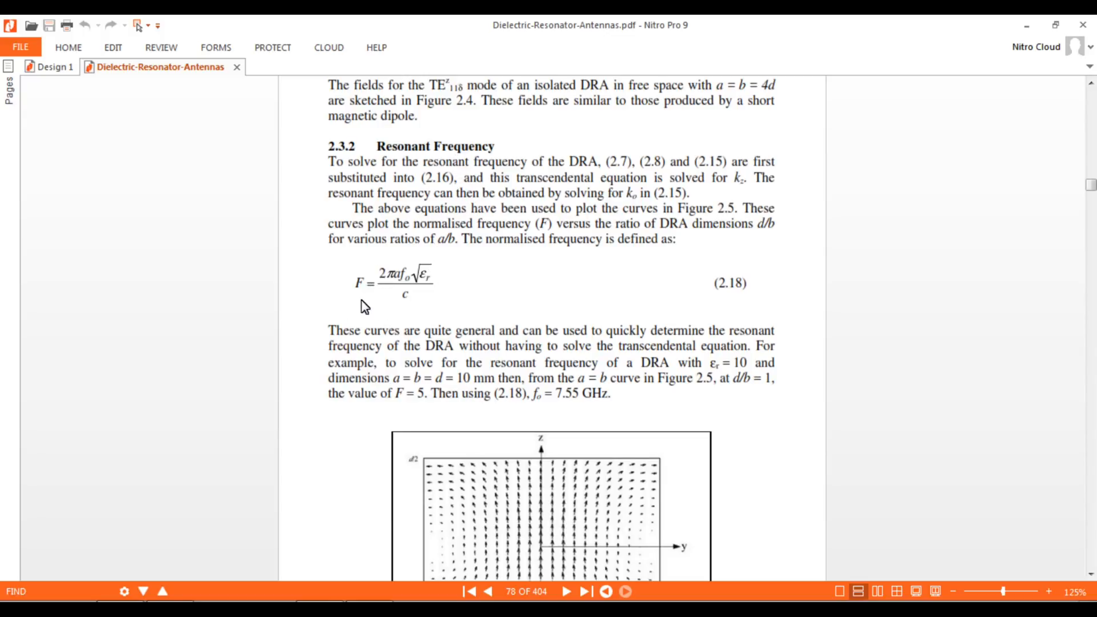
mouse_move(409, 289)
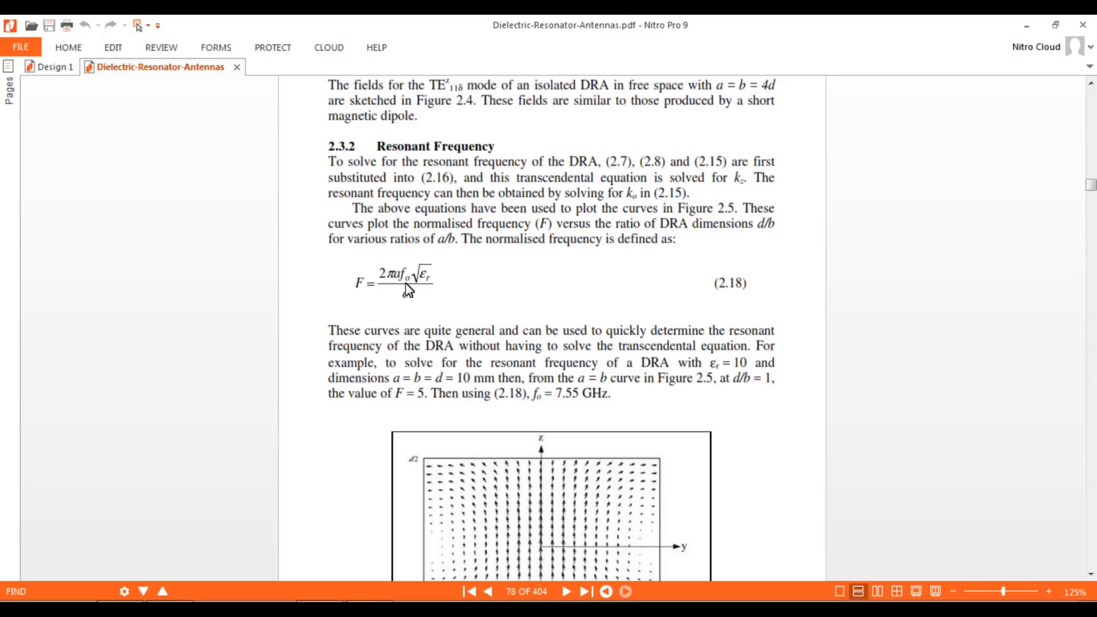
mouse_move(359, 292)
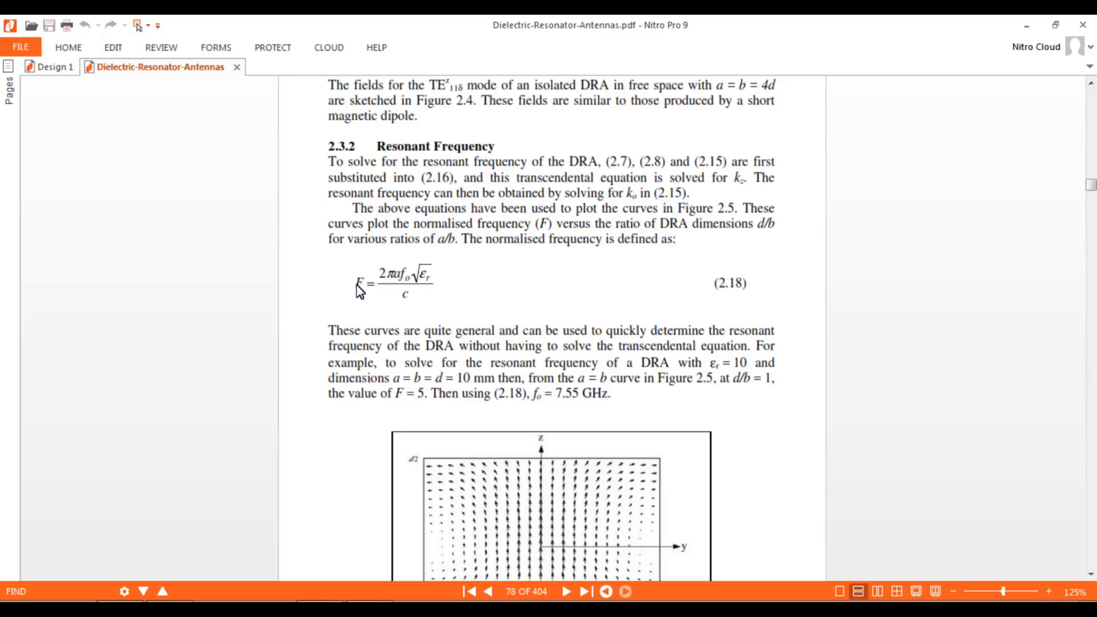
mouse_move(368, 286)
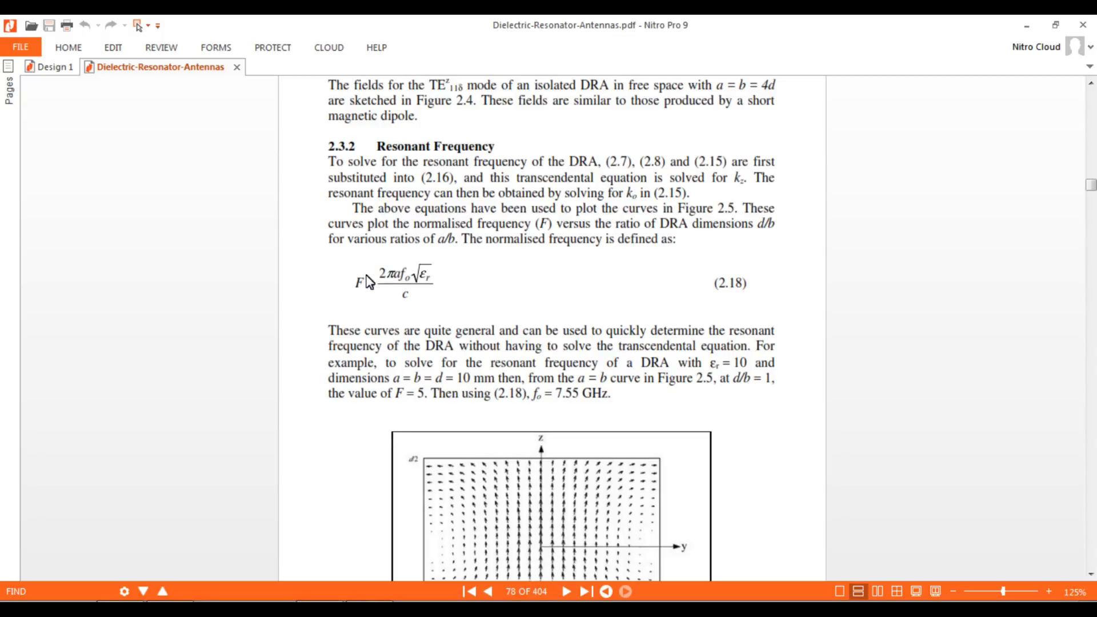
mouse_move(454, 371)
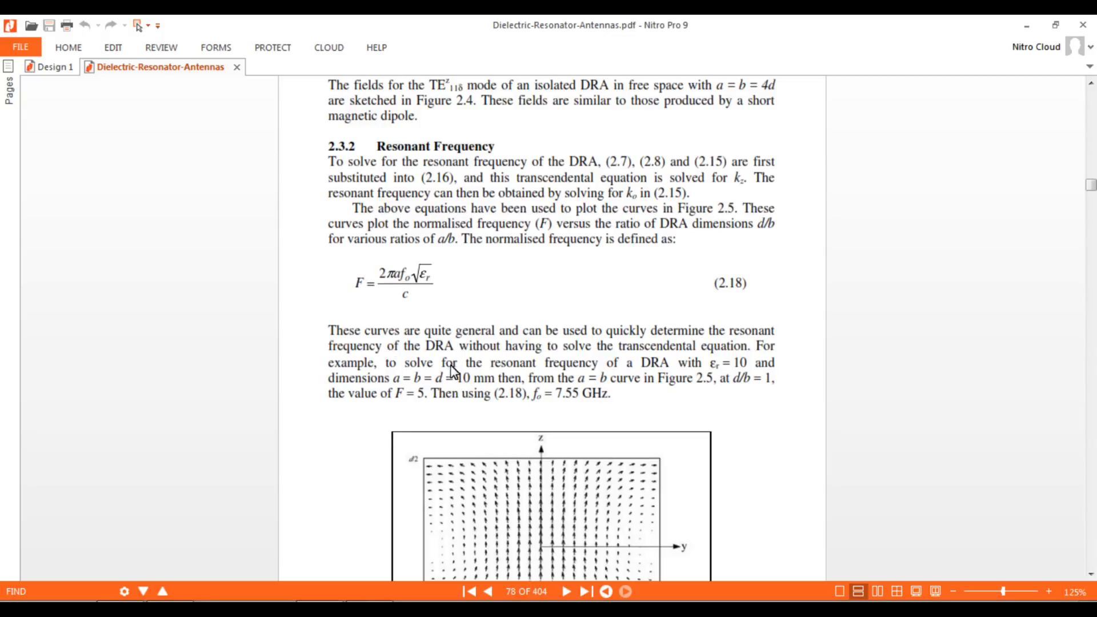
mouse_move(463, 378)
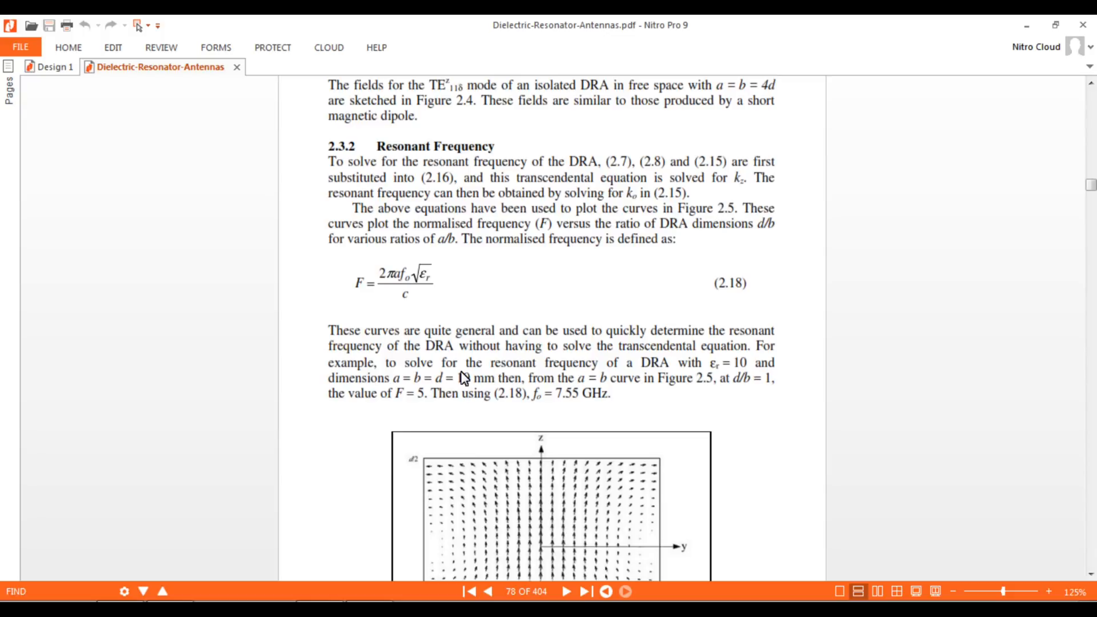
mouse_move(459, 383)
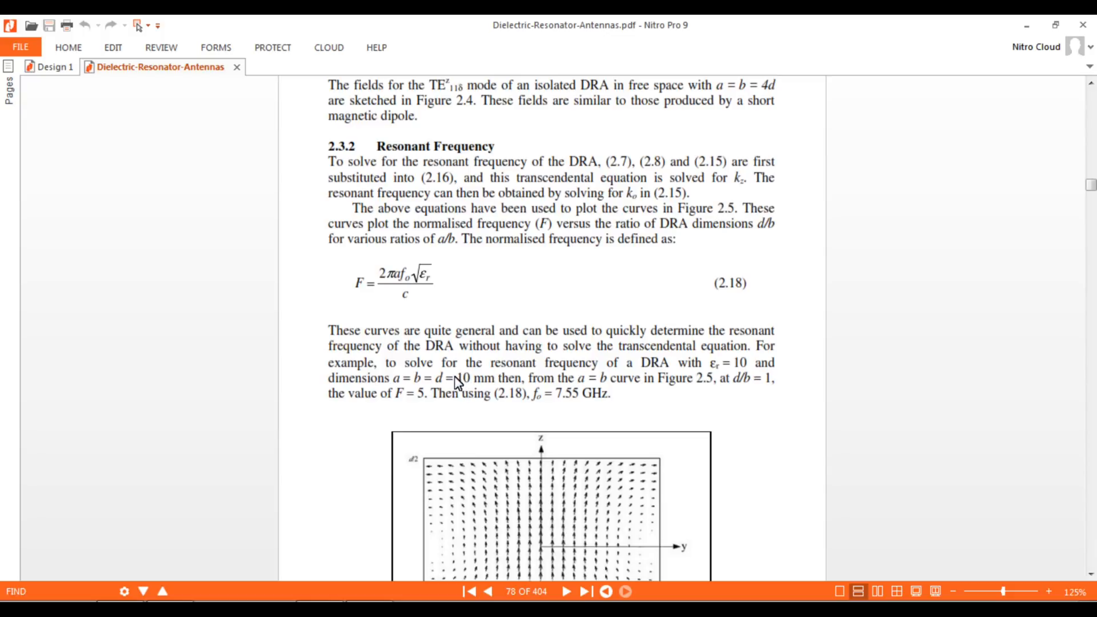
mouse_move(719, 379)
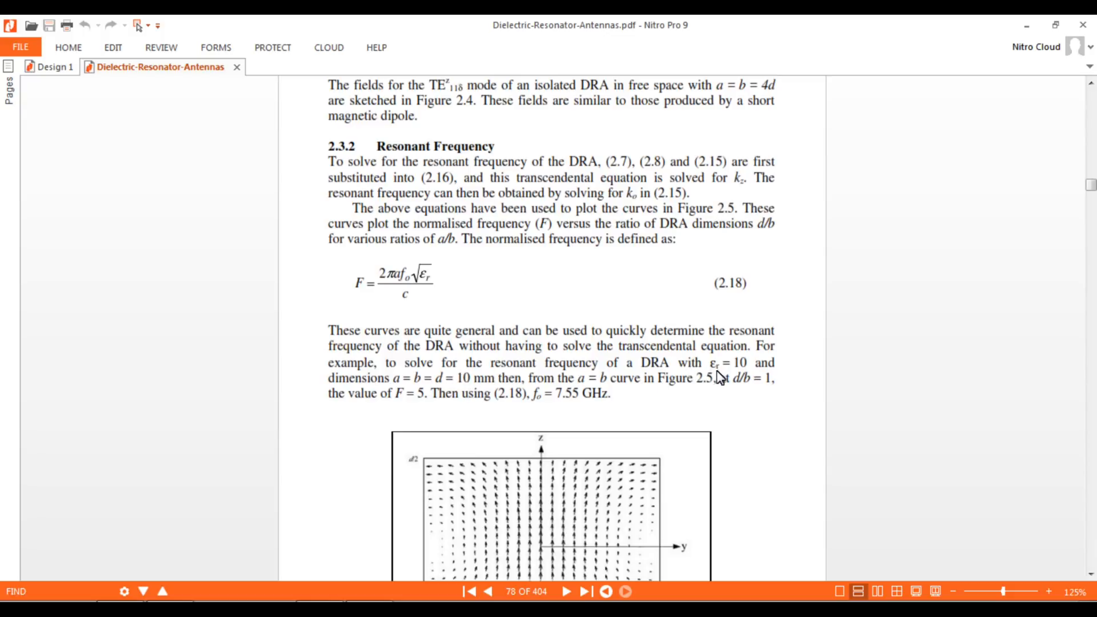
mouse_move(747, 378)
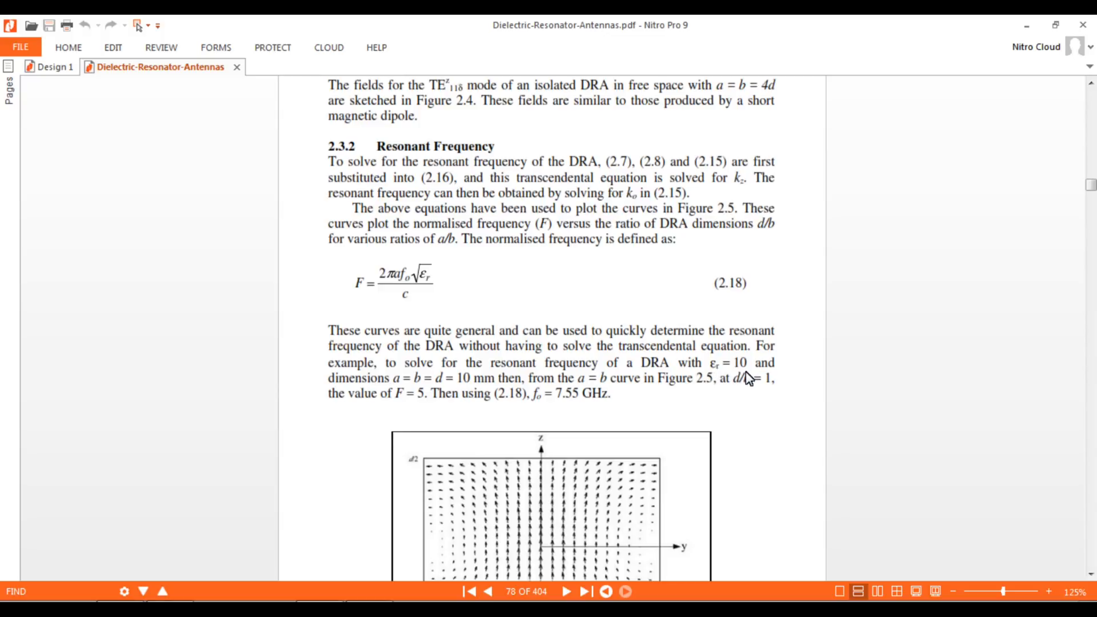
mouse_move(465, 392)
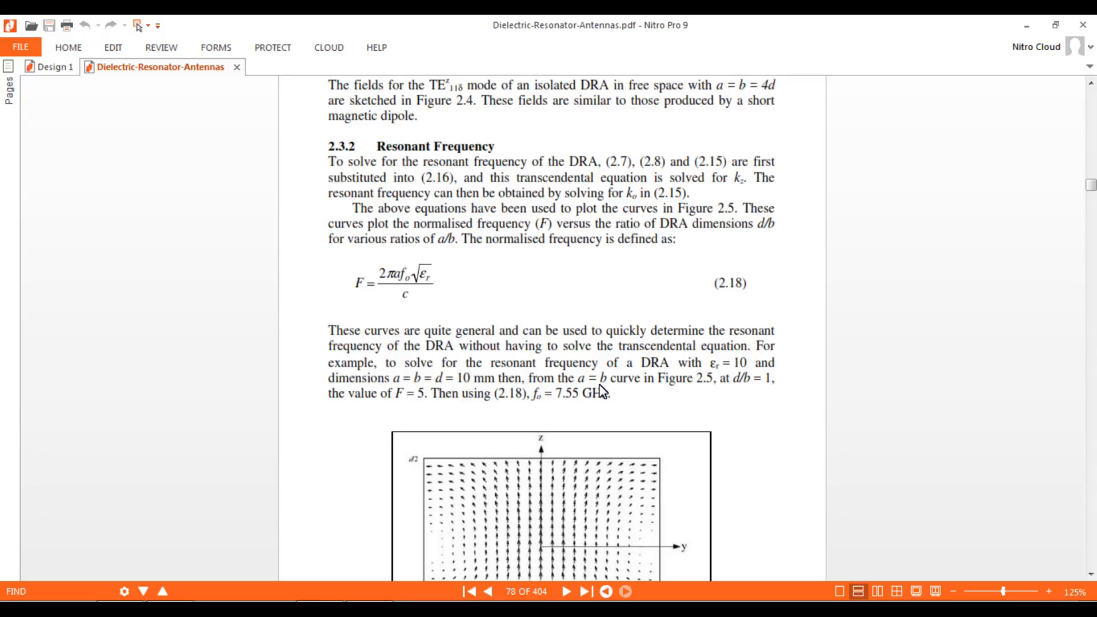
mouse_move(726, 387)
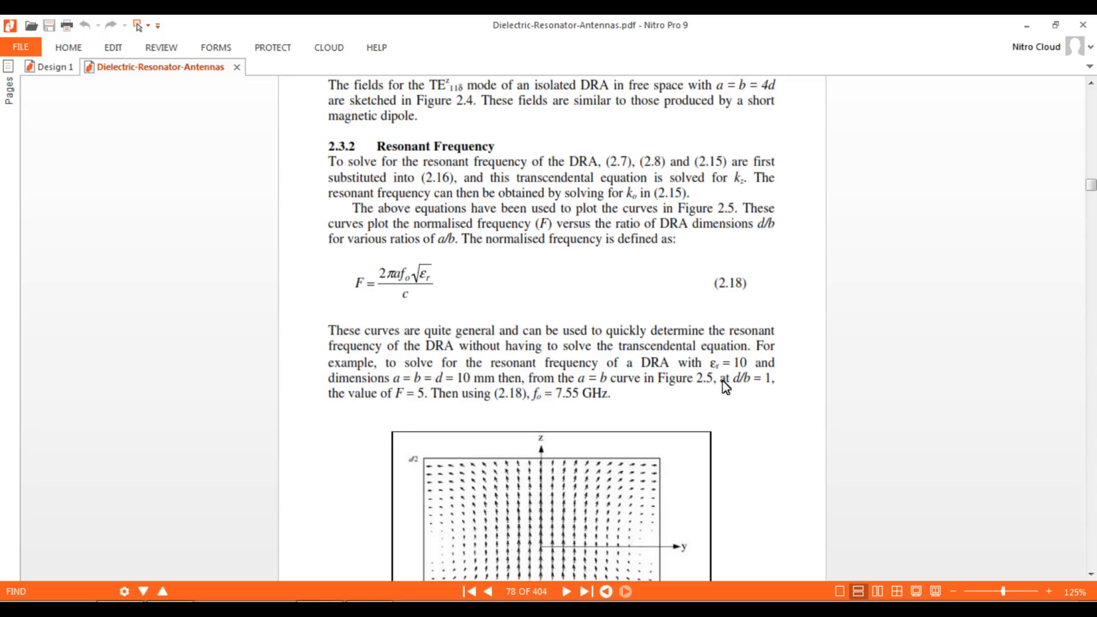
mouse_move(680, 369)
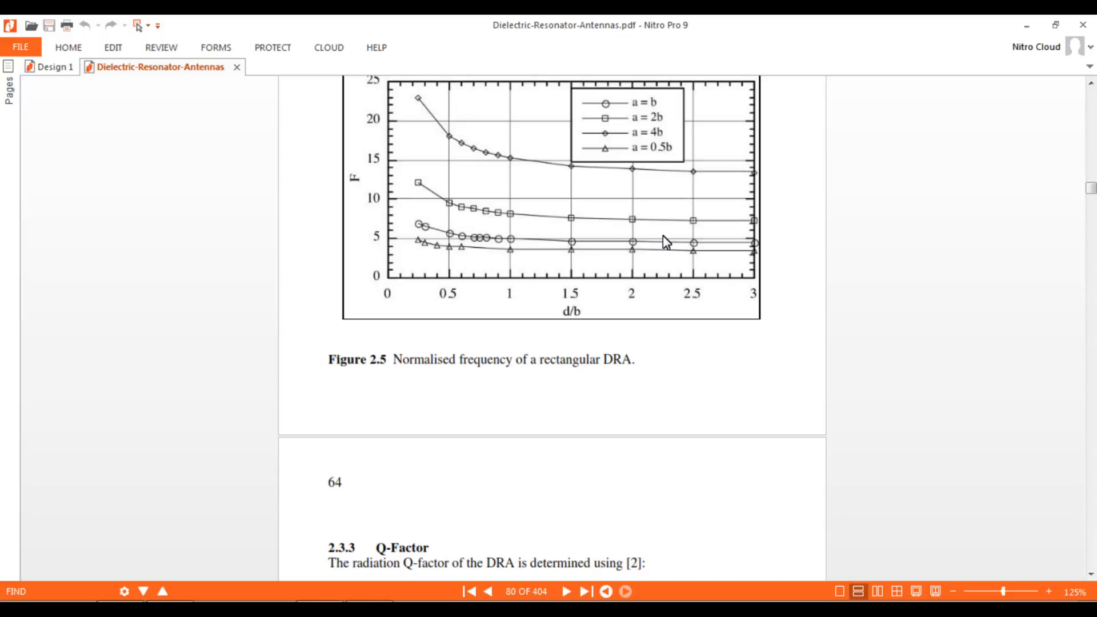
Scroll back up from Figure 2.5 to section 2.3.2 and equation (2.18).
scroll("up", 3)
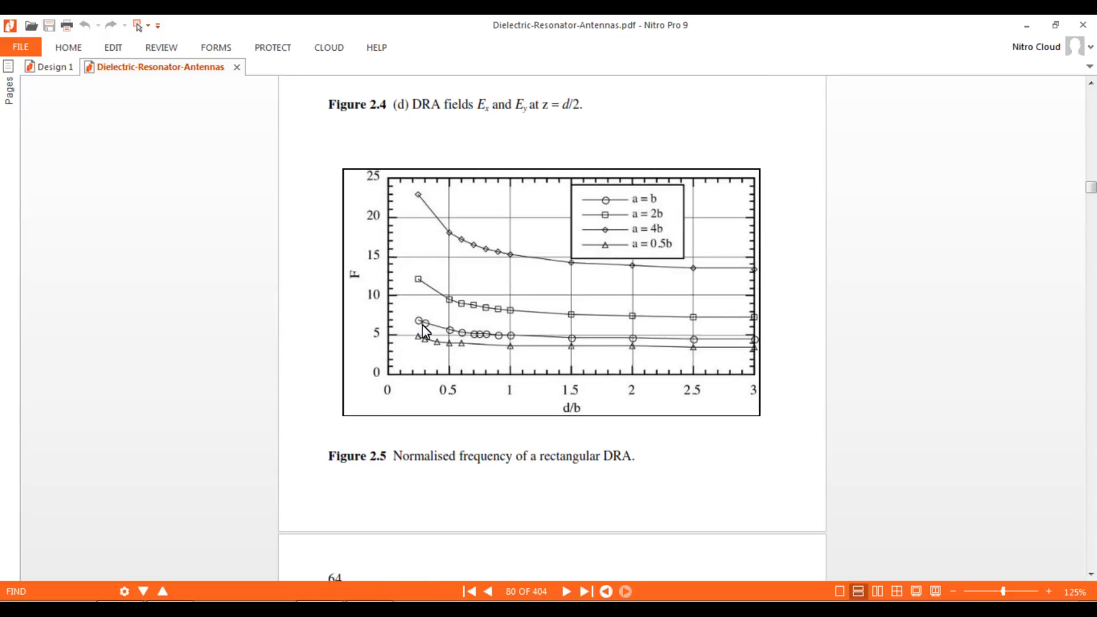
mouse_move(530, 399)
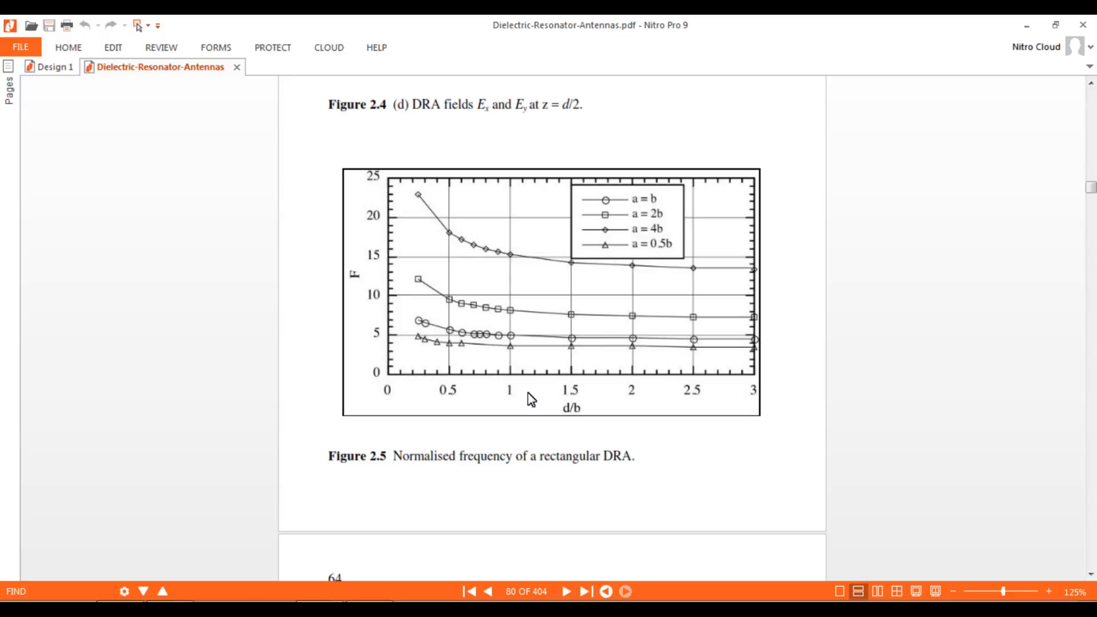
mouse_move(514, 334)
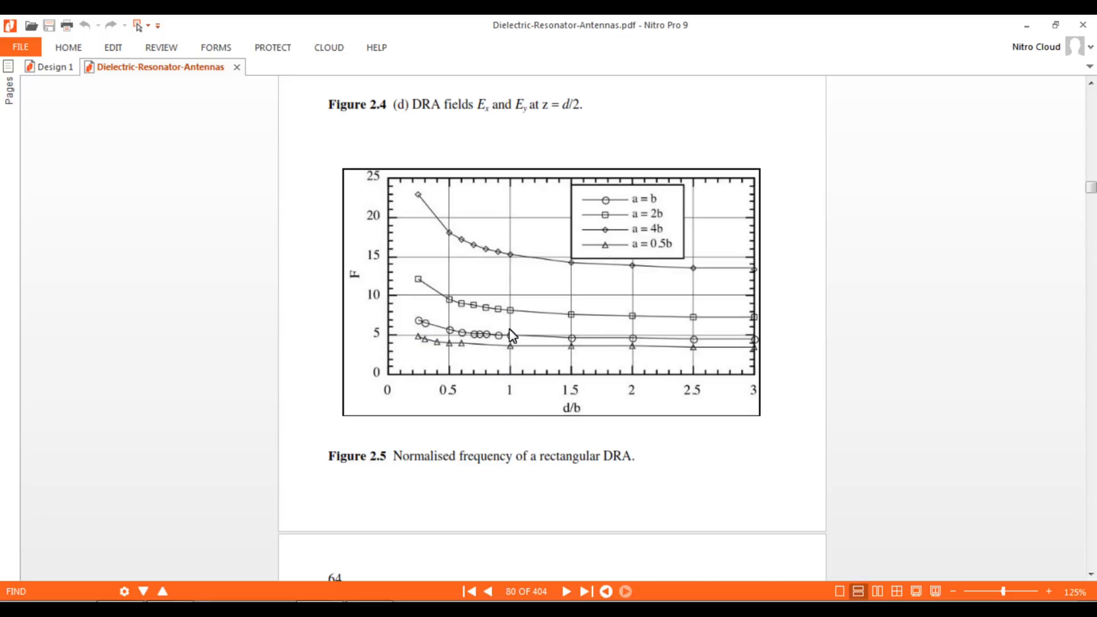
mouse_move(512, 343)
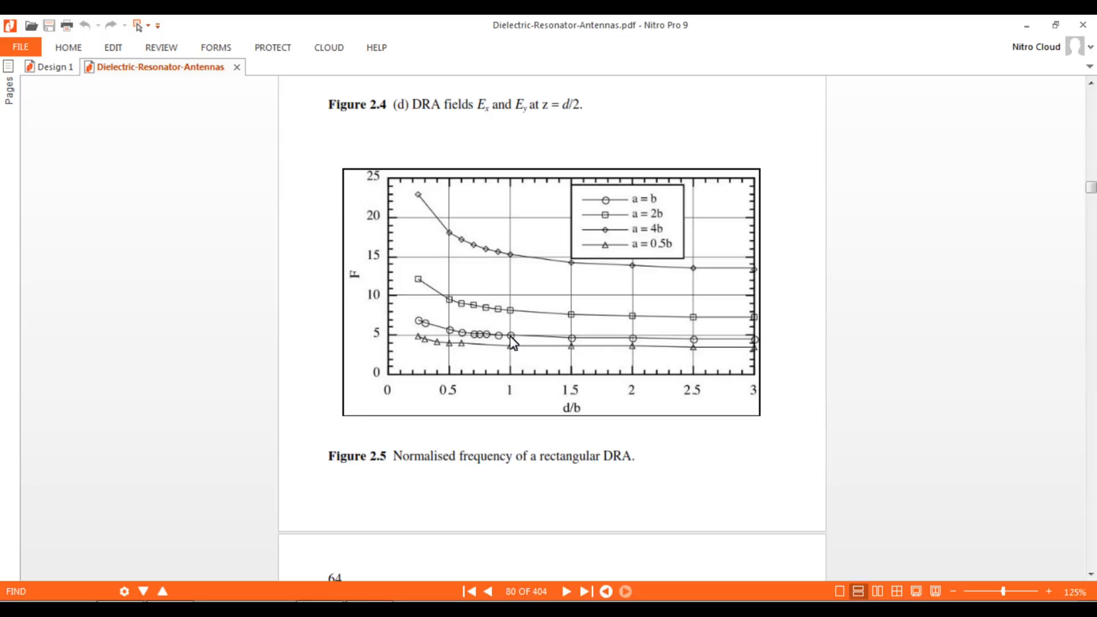
scroll("up", 3)
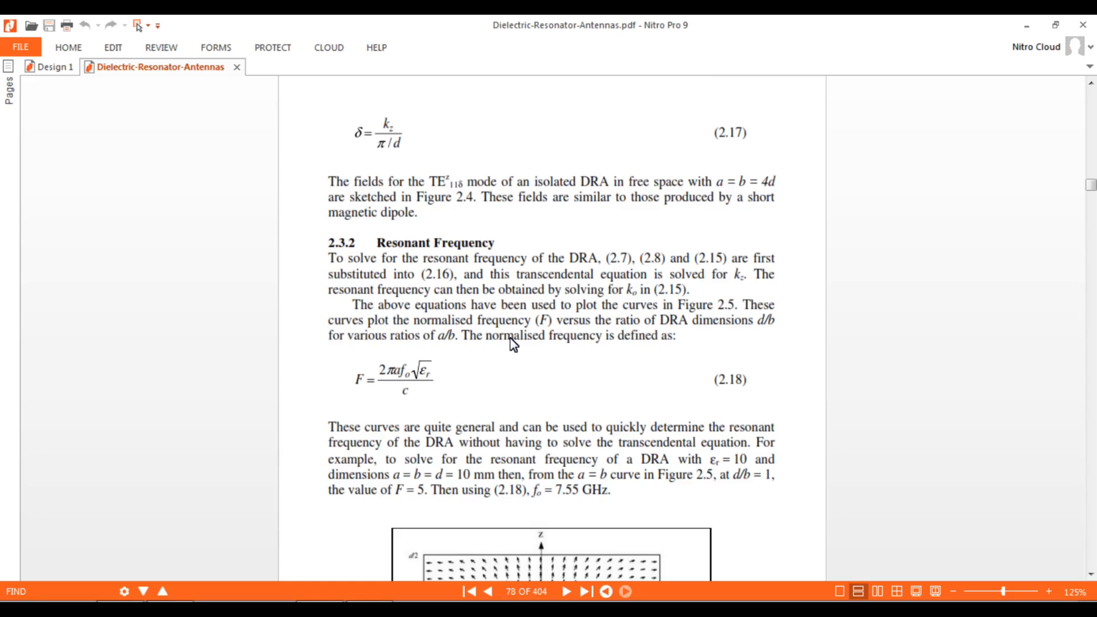
Read the equation 2.18 worked example (7.55 GHz), then switch to the Design 1 paper.
scroll("down", 3)
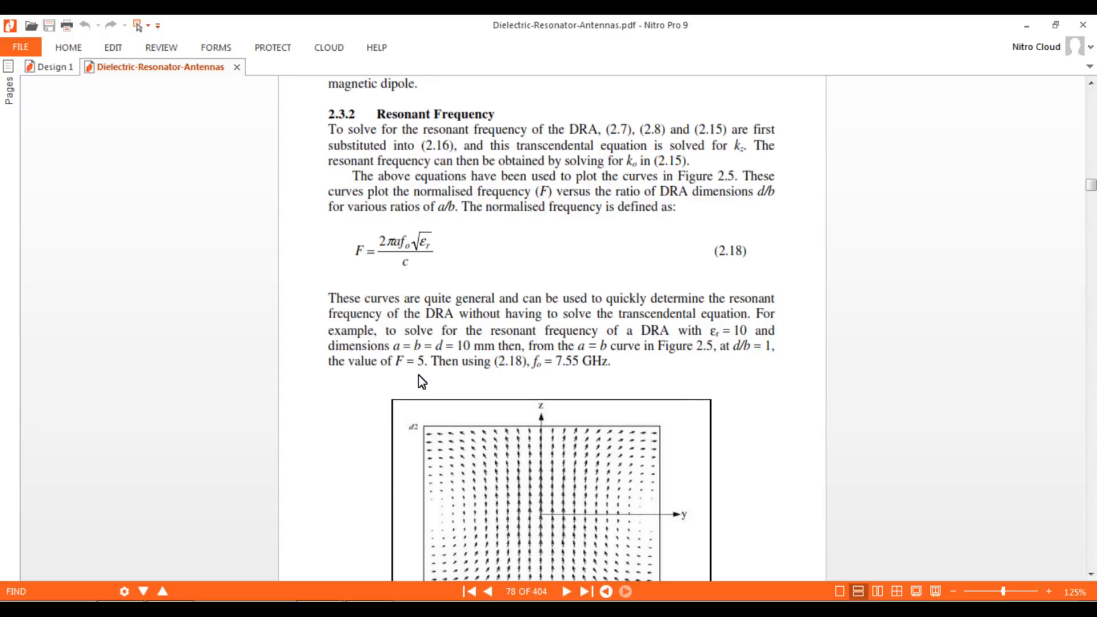
mouse_move(398, 265)
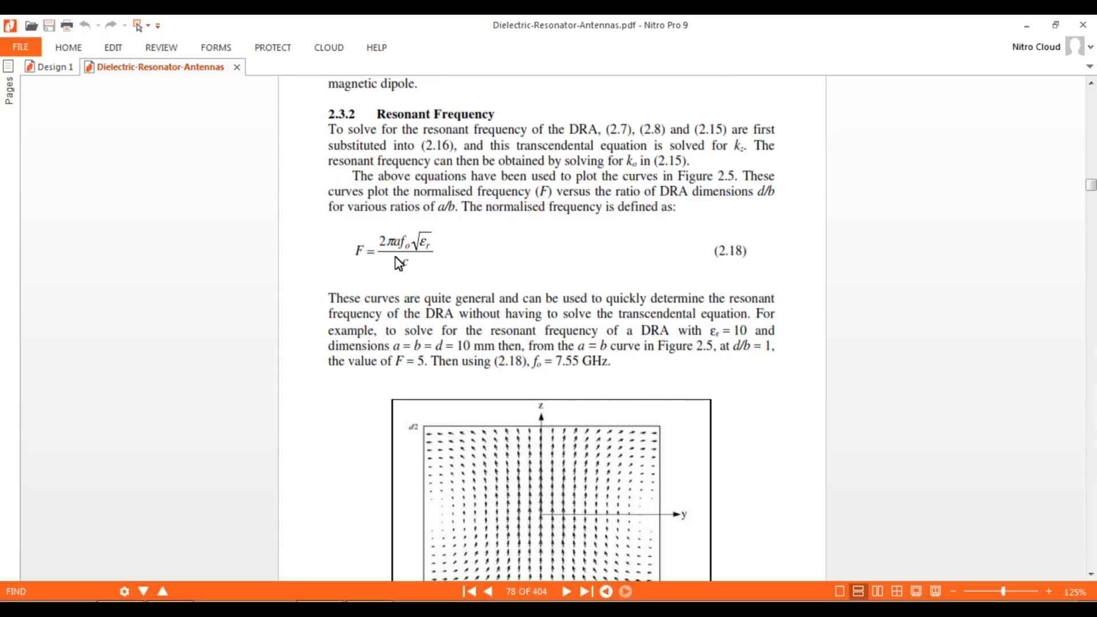
mouse_move(413, 272)
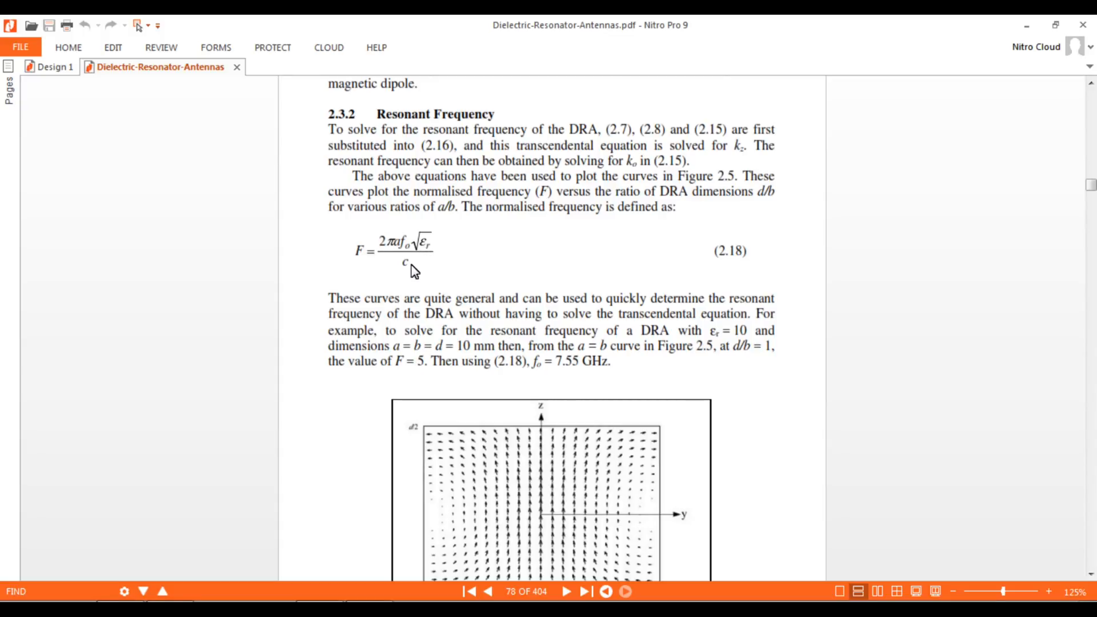
mouse_move(409, 249)
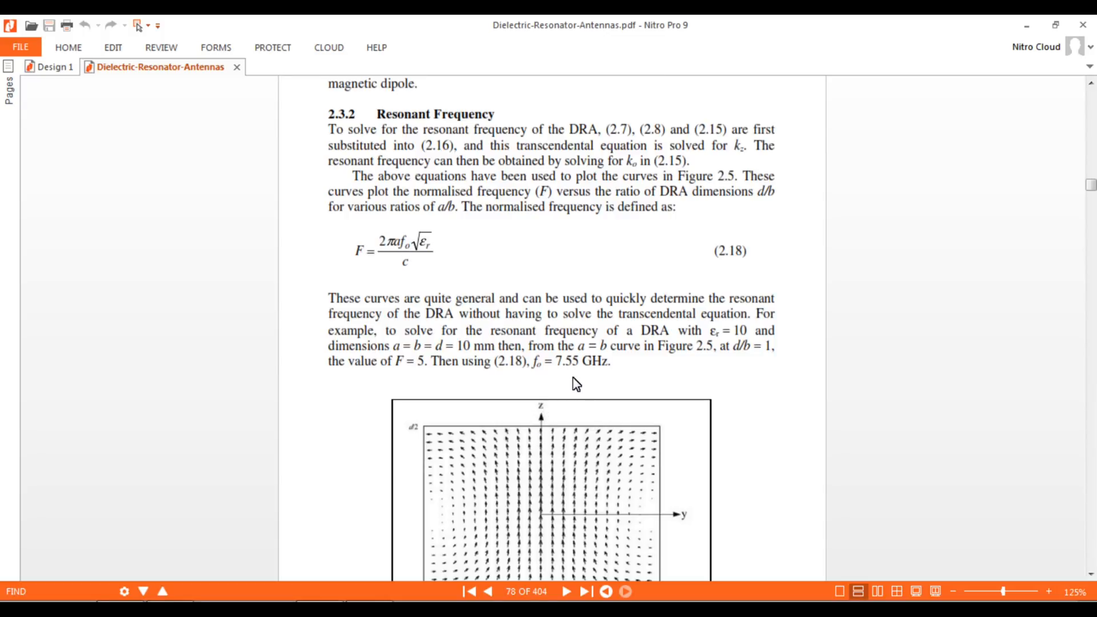
mouse_move(583, 384)
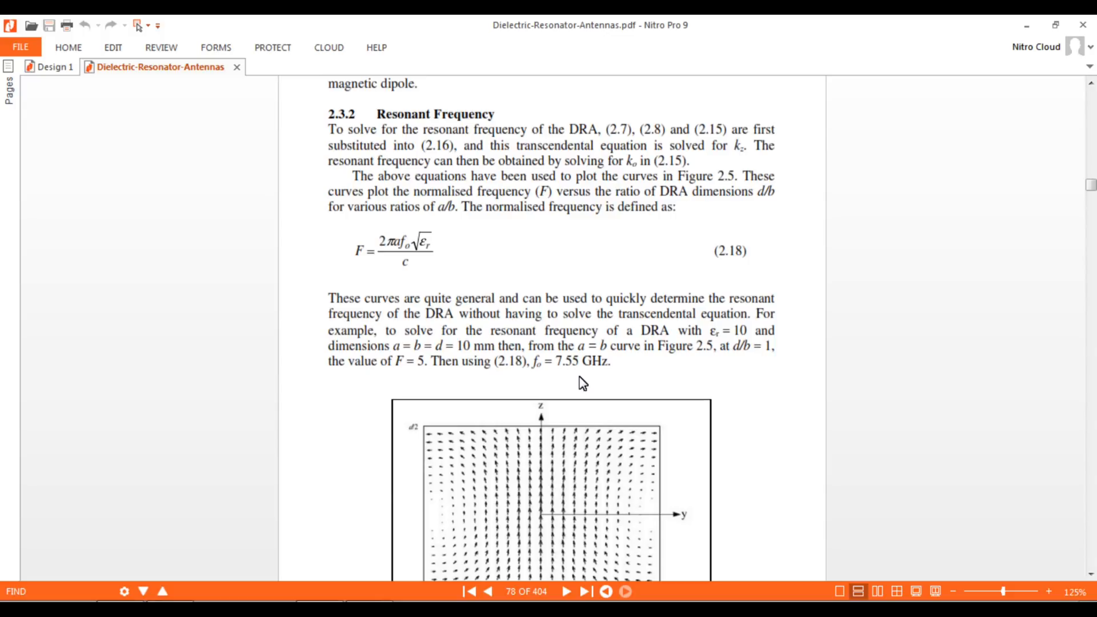
mouse_move(457, 343)
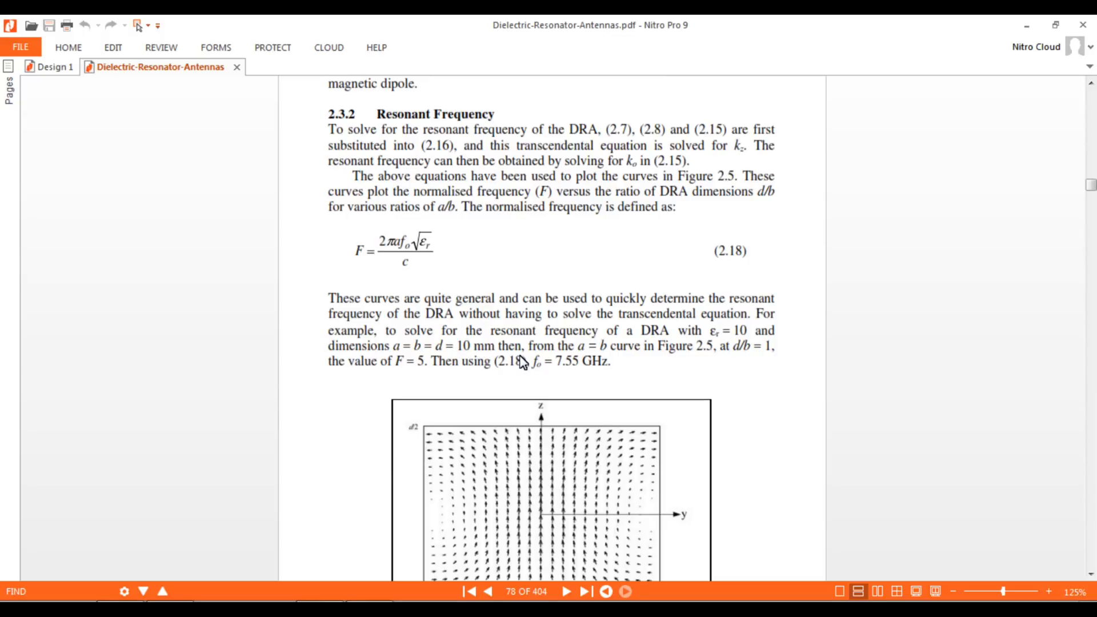
mouse_move(579, 377)
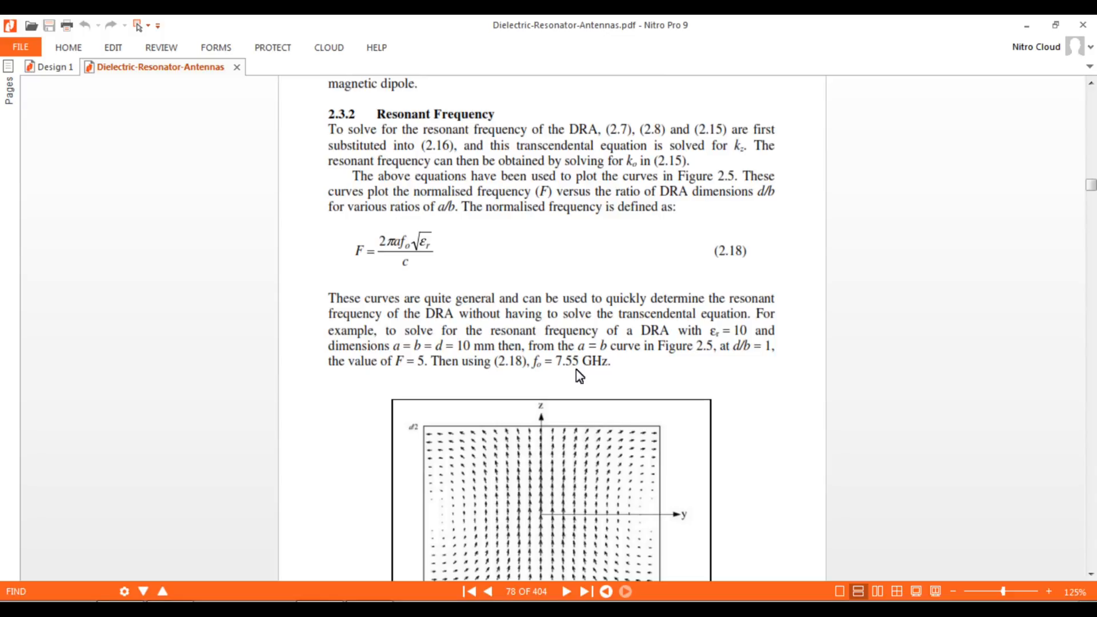
left_click(52, 67)
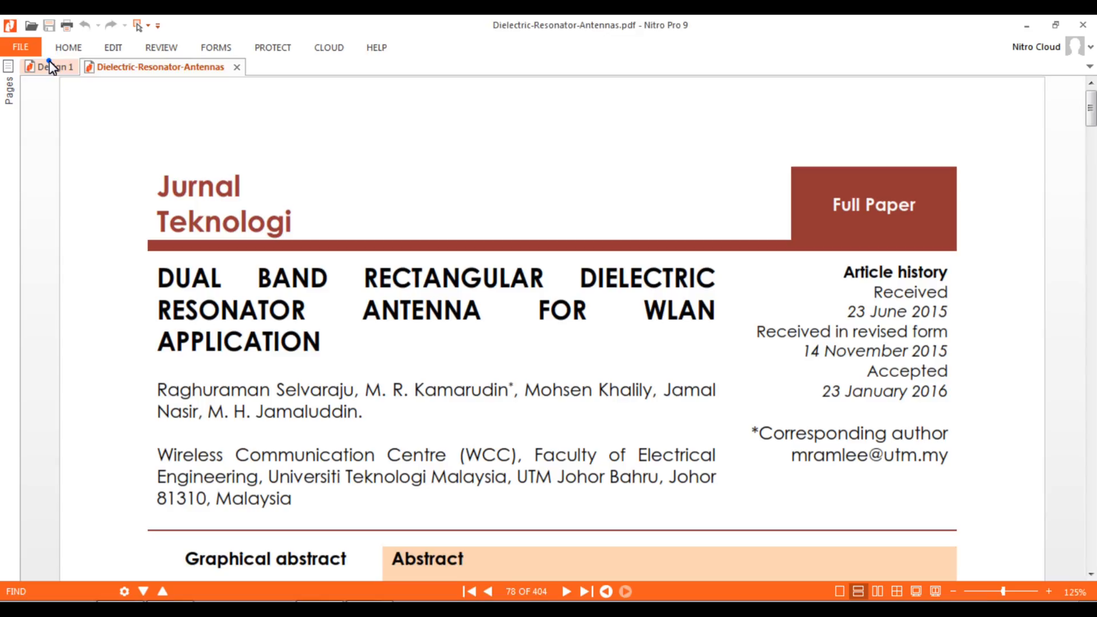
Scroll Design 1 past Figures 2–3 and back to page 2's Table 1 dimensions.
left_click(51, 66)
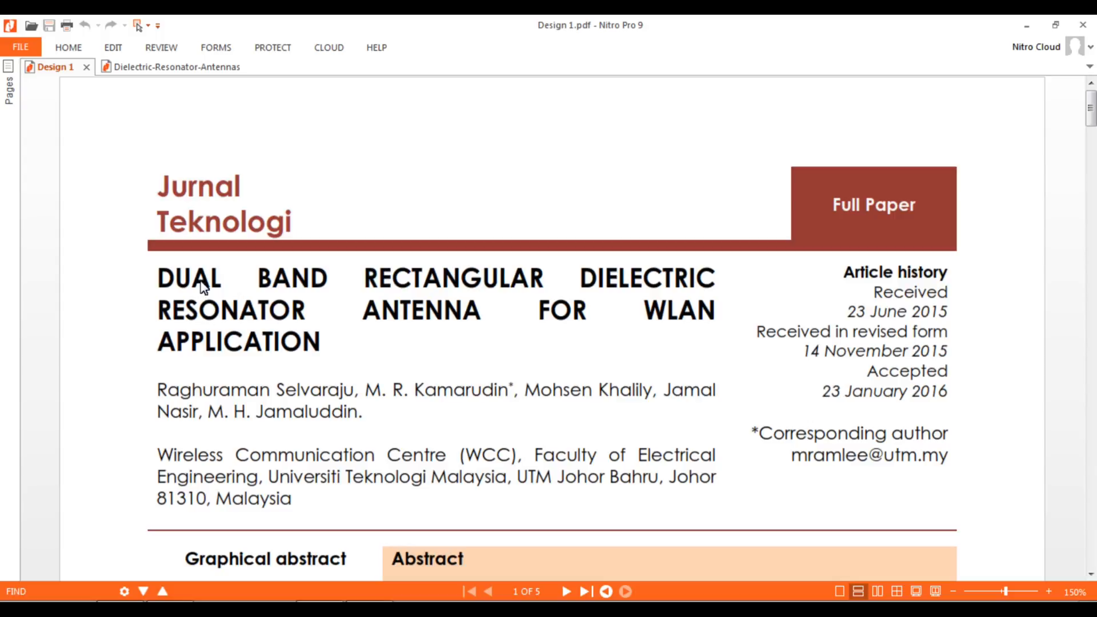
mouse_move(515, 305)
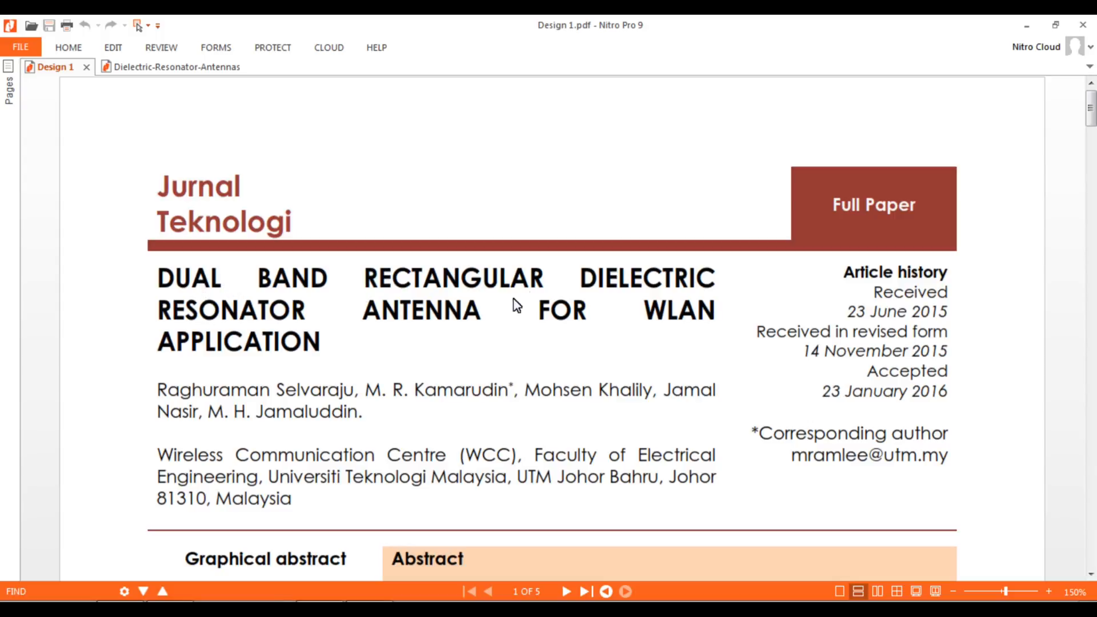
mouse_move(294, 341)
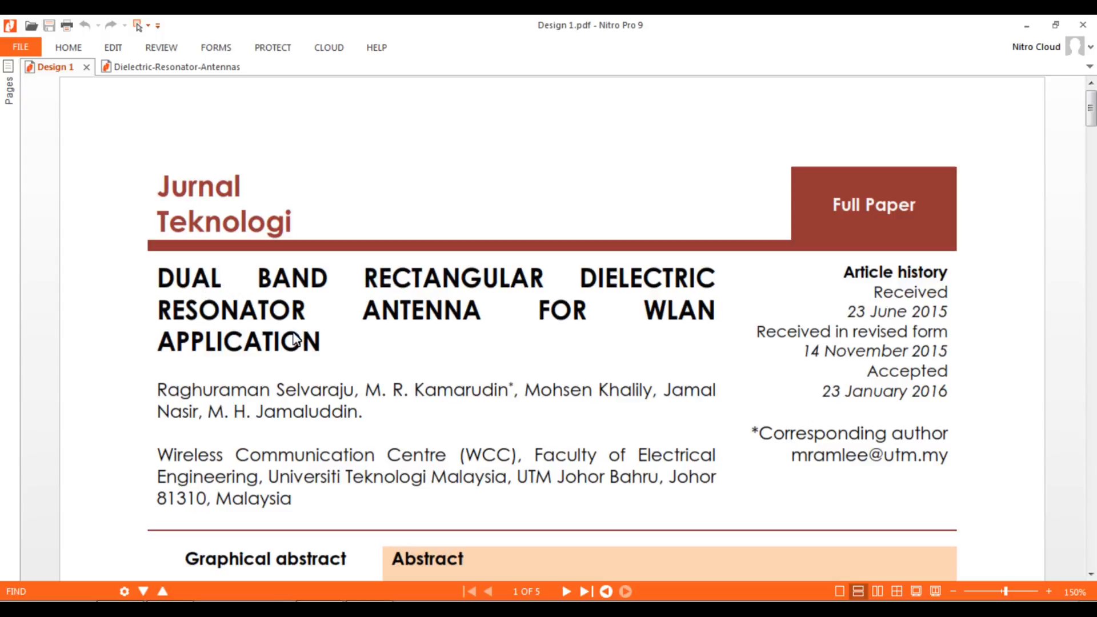
scroll("down", 3)
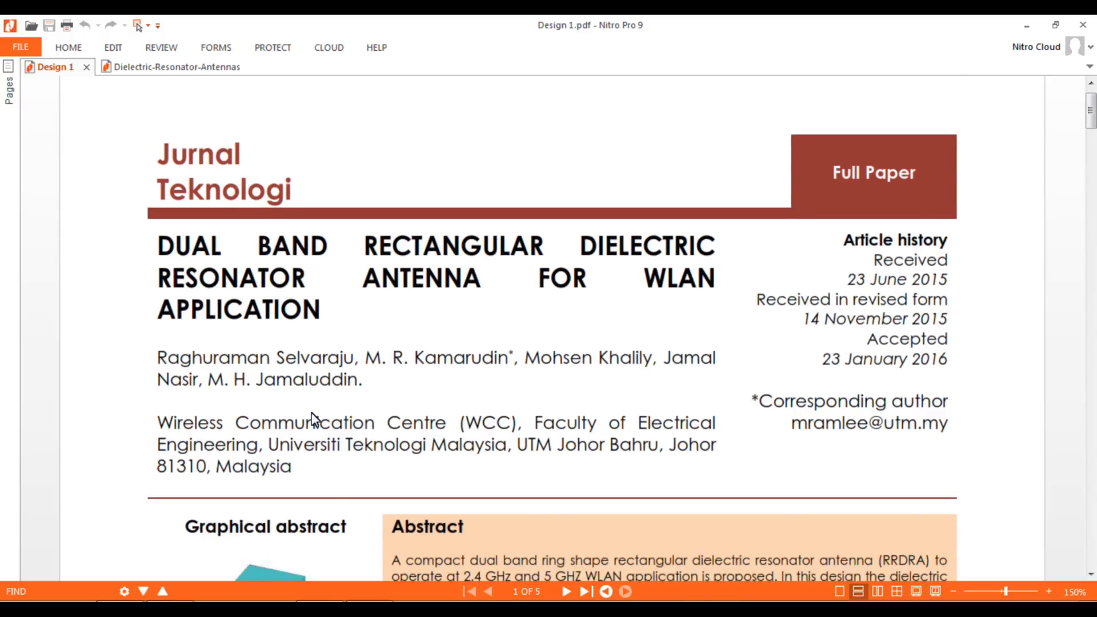
scroll("down", 3)
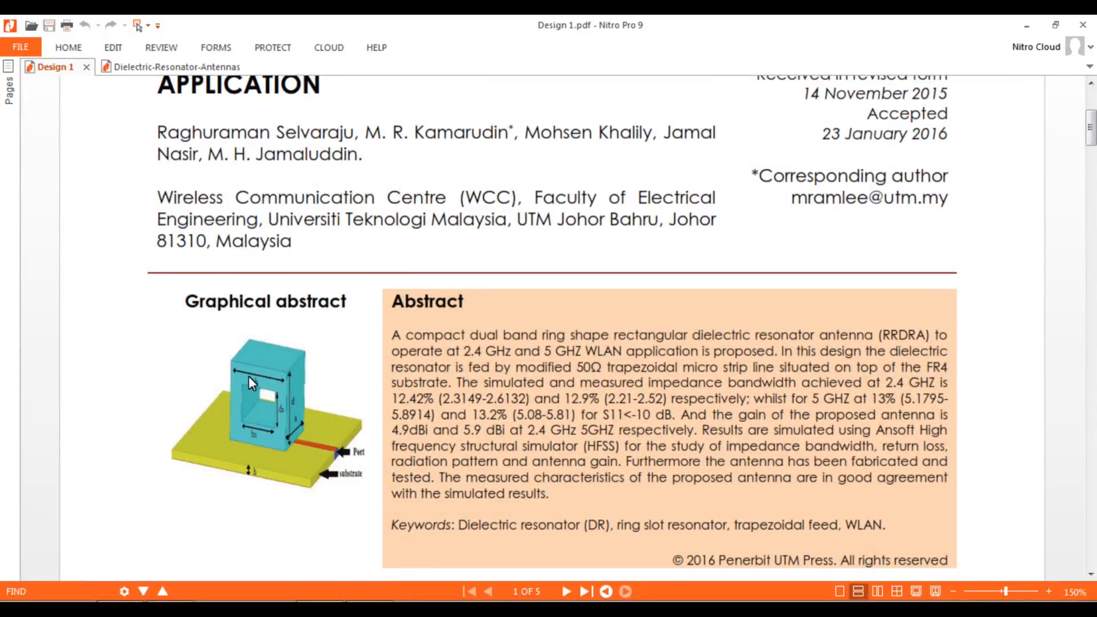
scroll("down", 3)
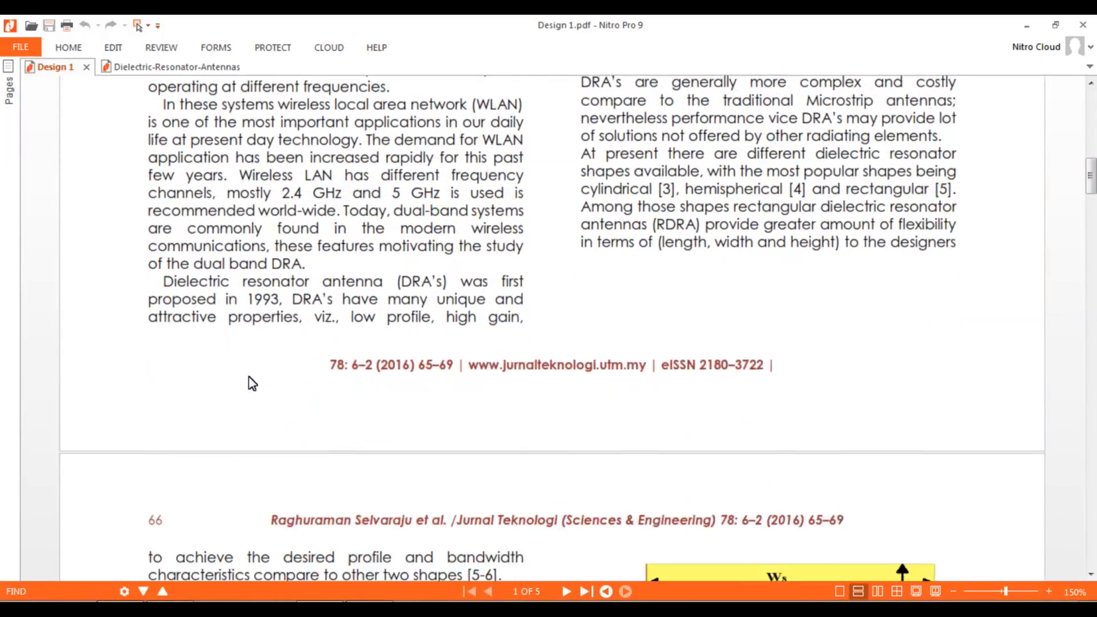
scroll("down", 3)
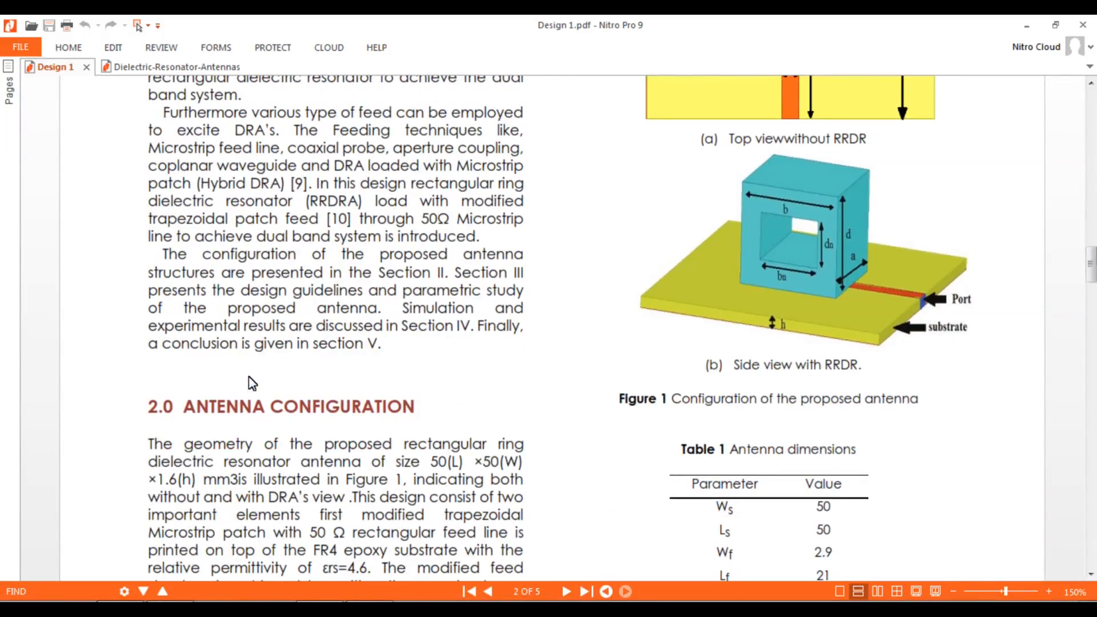
scroll("down", 3)
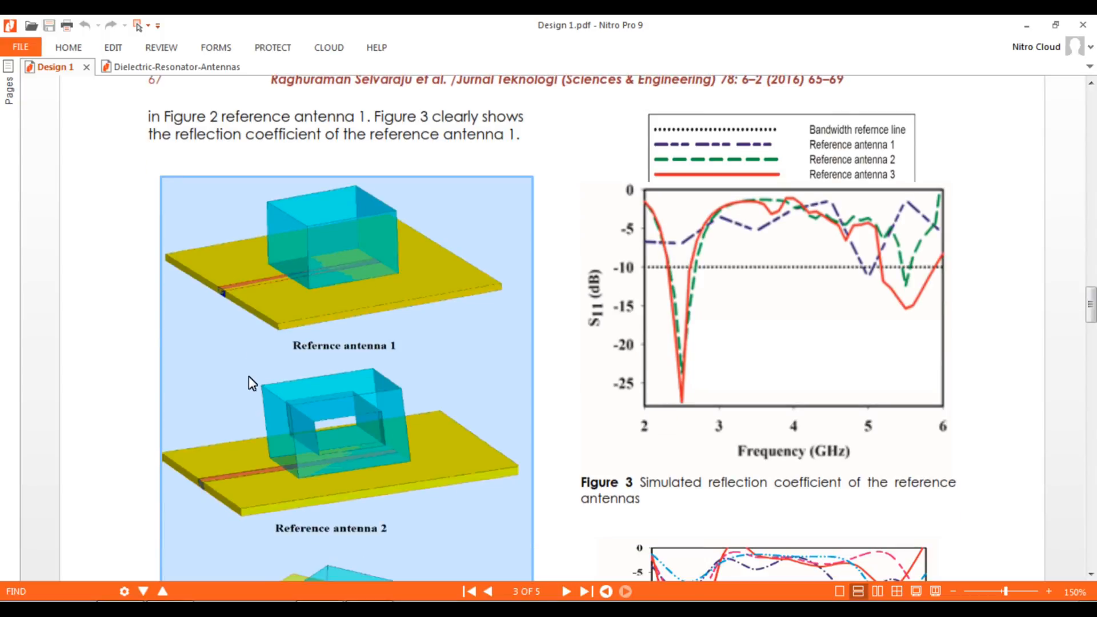
mouse_move(353, 239)
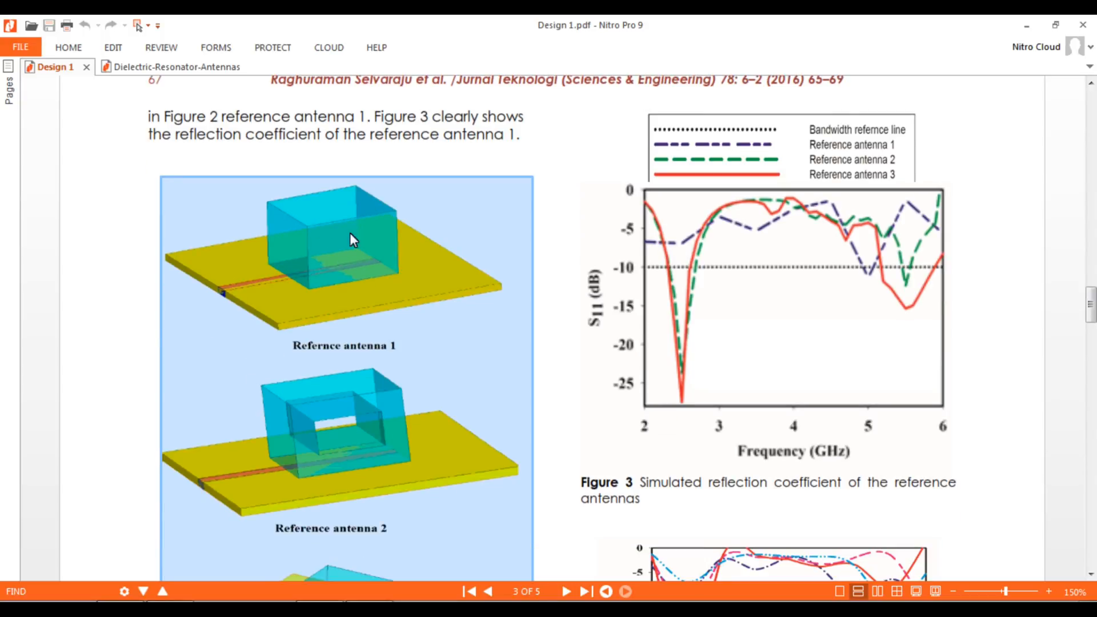
mouse_move(314, 230)
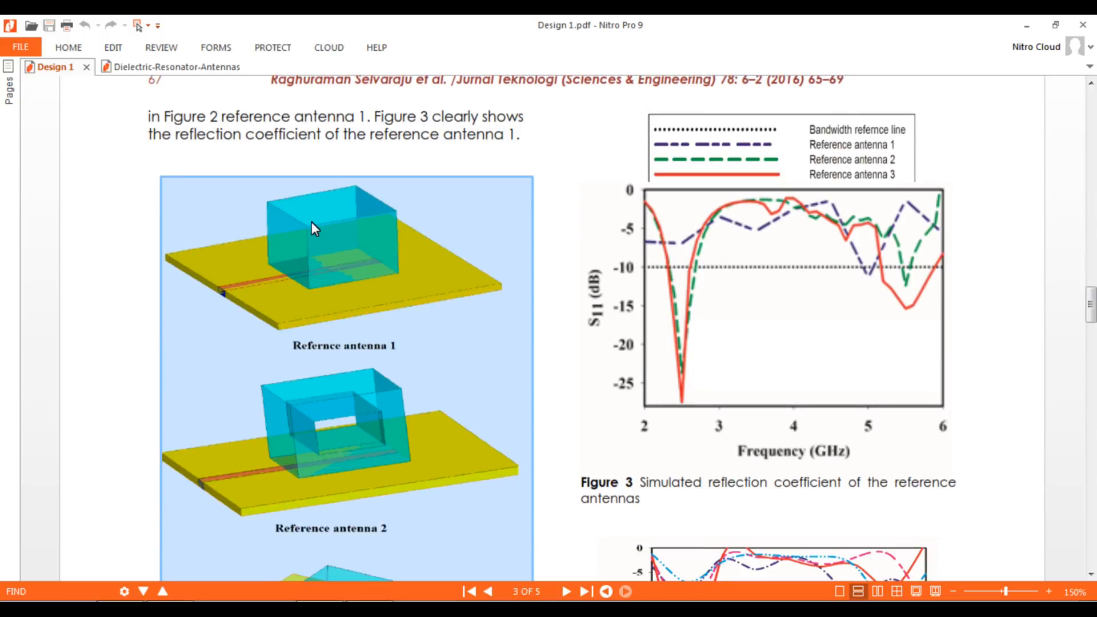
mouse_move(312, 205)
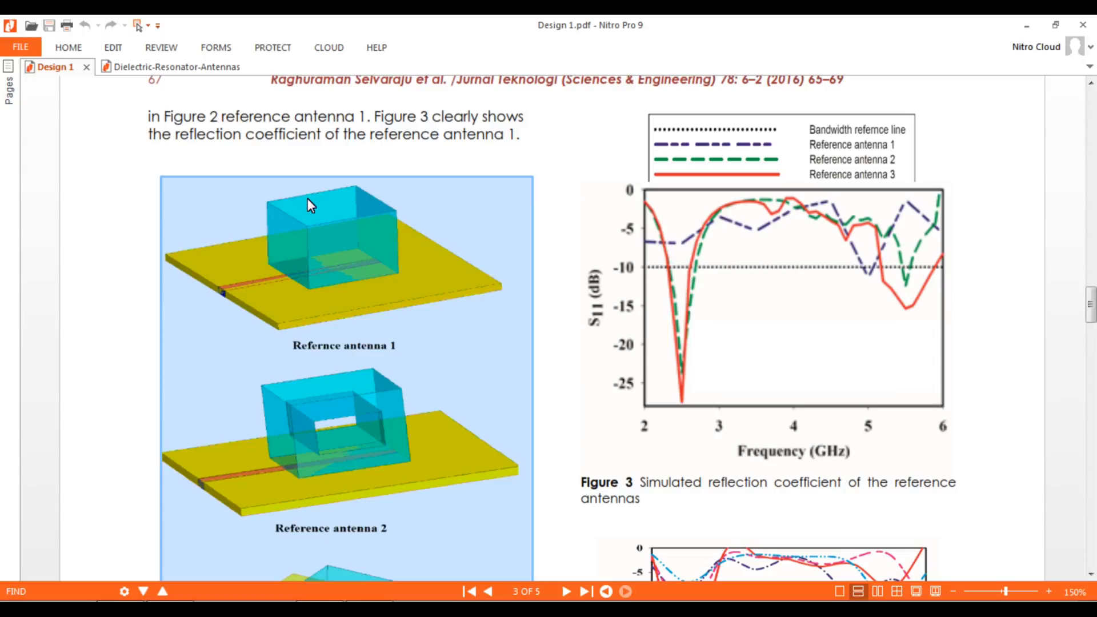
mouse_move(352, 428)
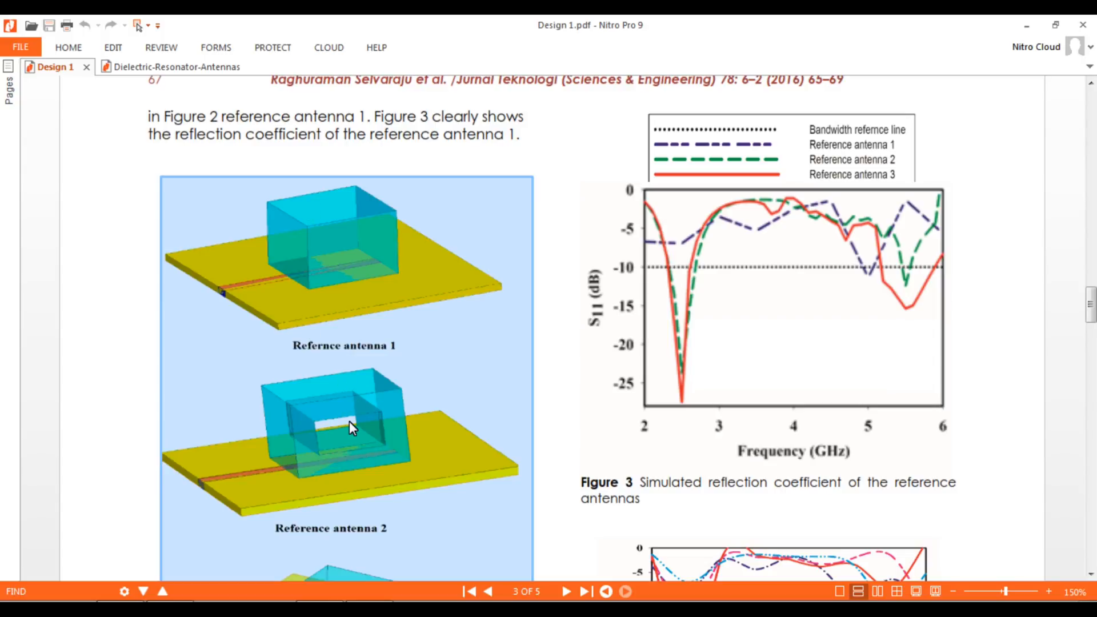
mouse_move(670, 275)
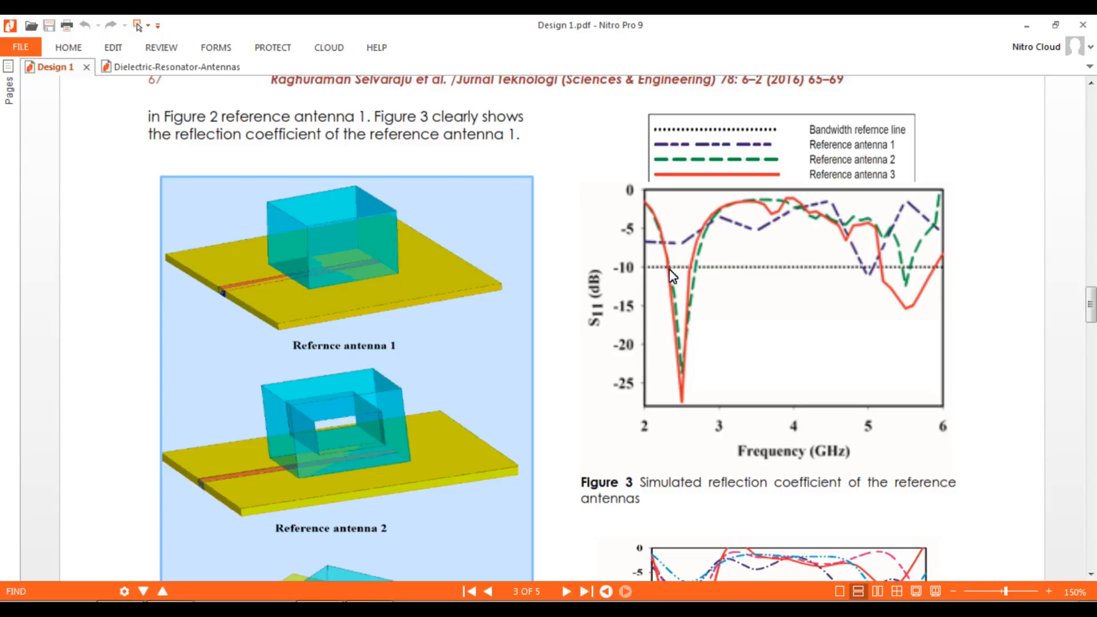
mouse_move(467, 281)
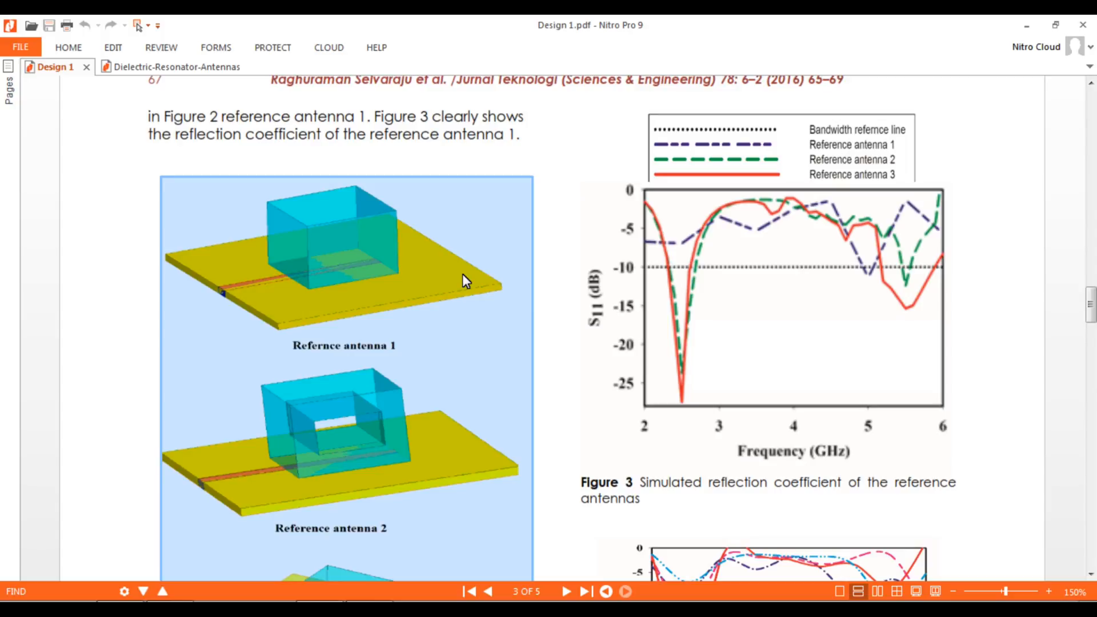
mouse_move(408, 266)
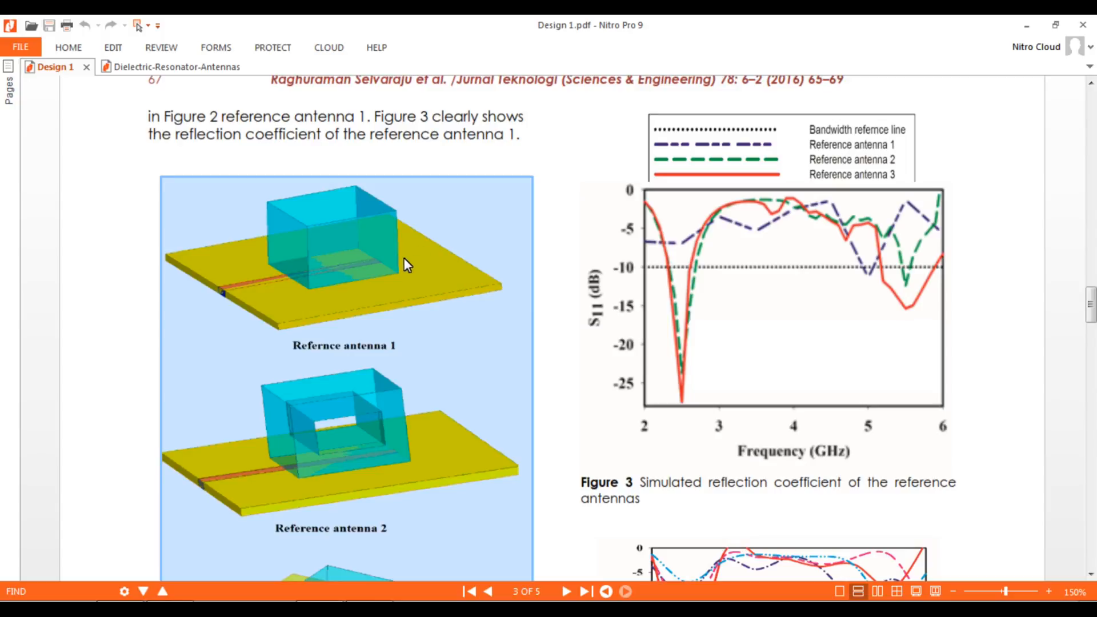
scroll("up", 3)
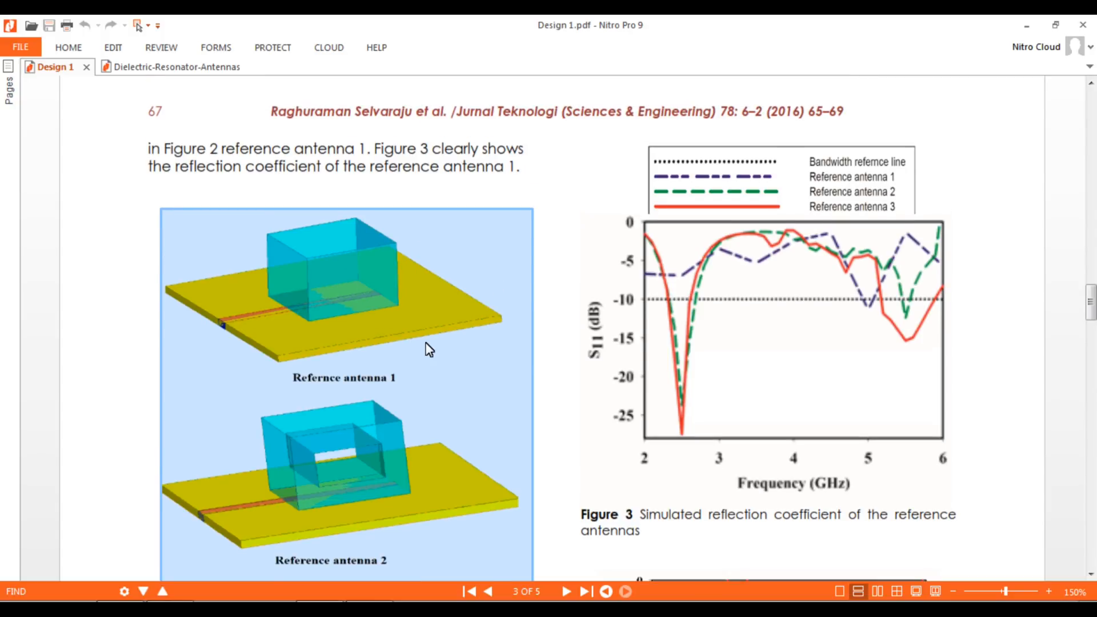
left_click(481, 592)
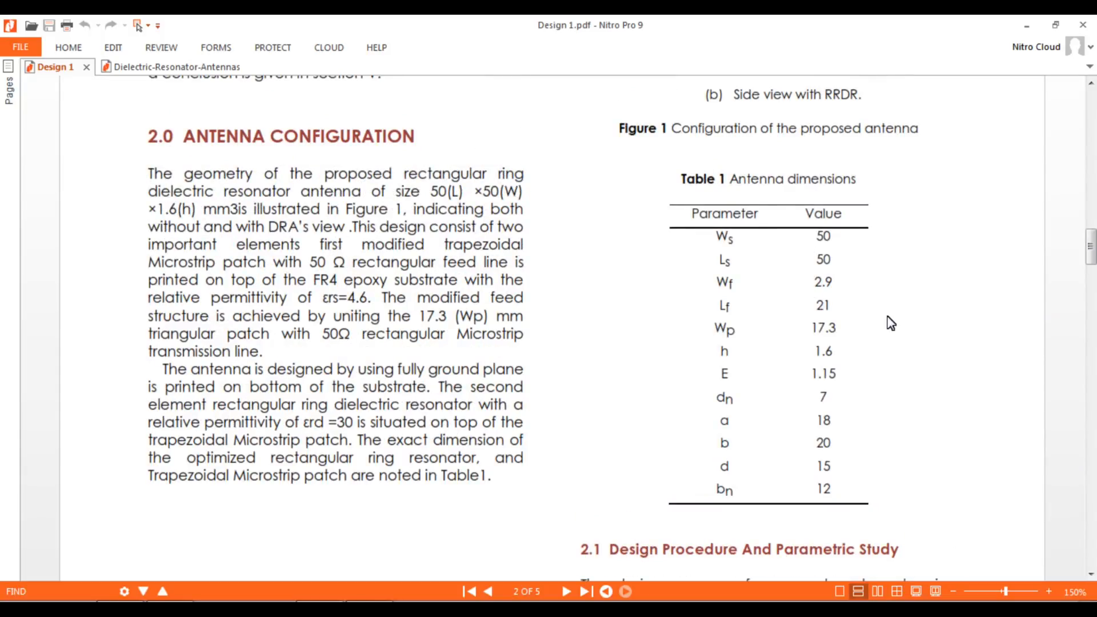
mouse_move(726, 311)
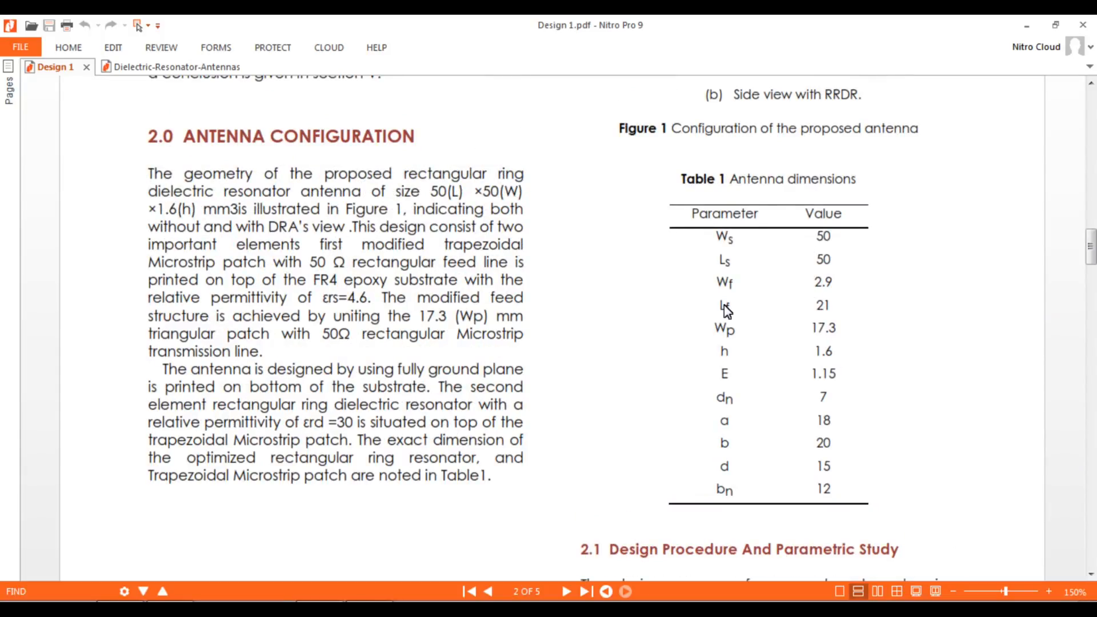
mouse_move(630, 390)
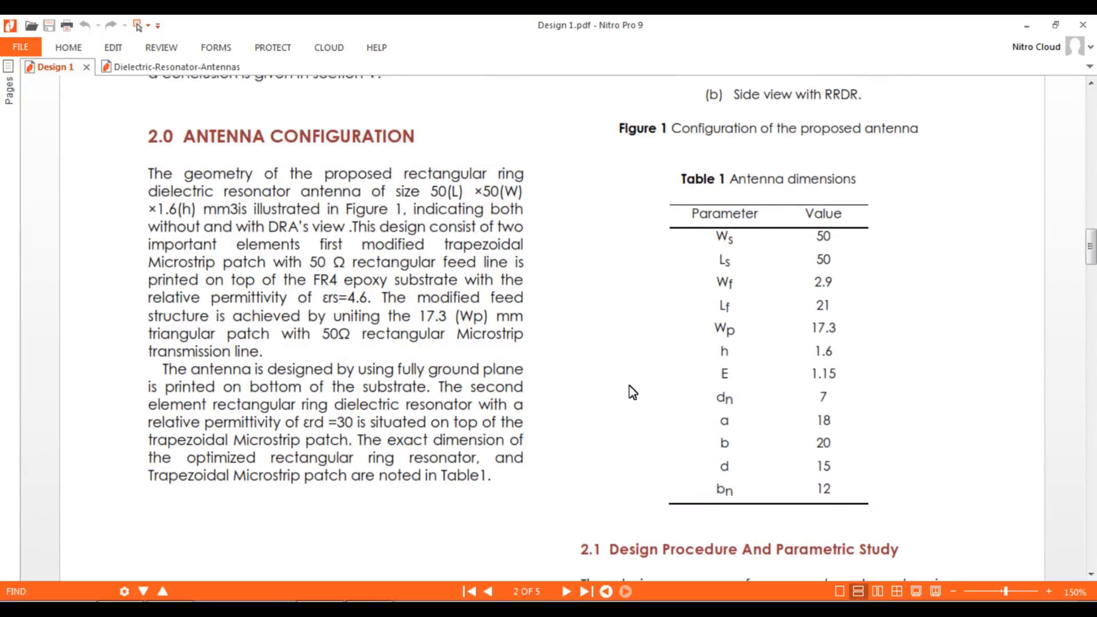
mouse_move(430, 391)
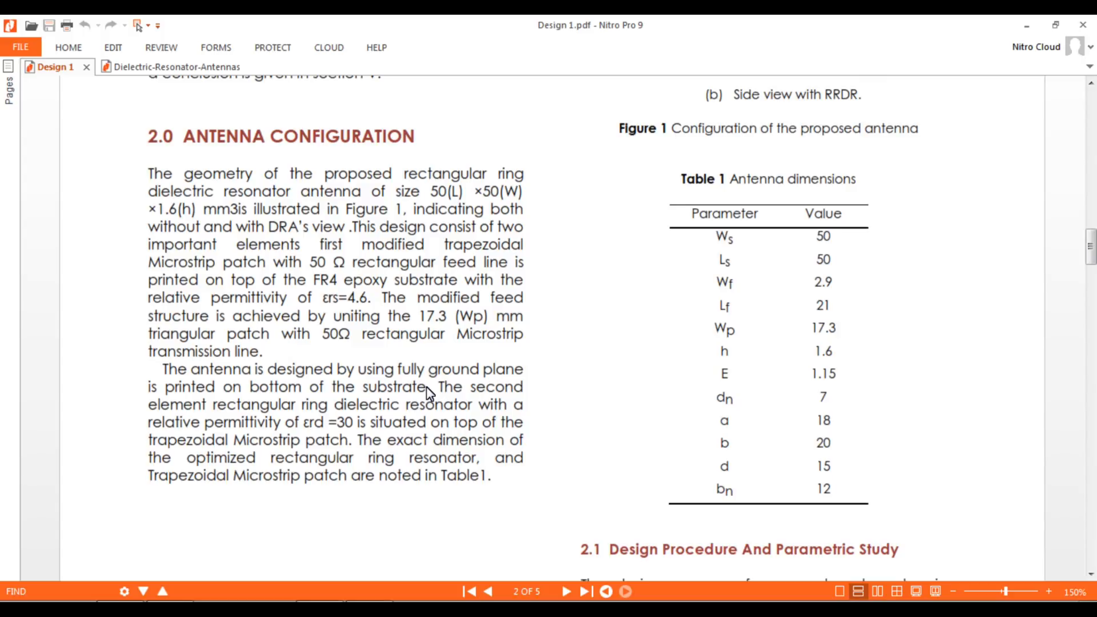
mouse_move(353, 452)
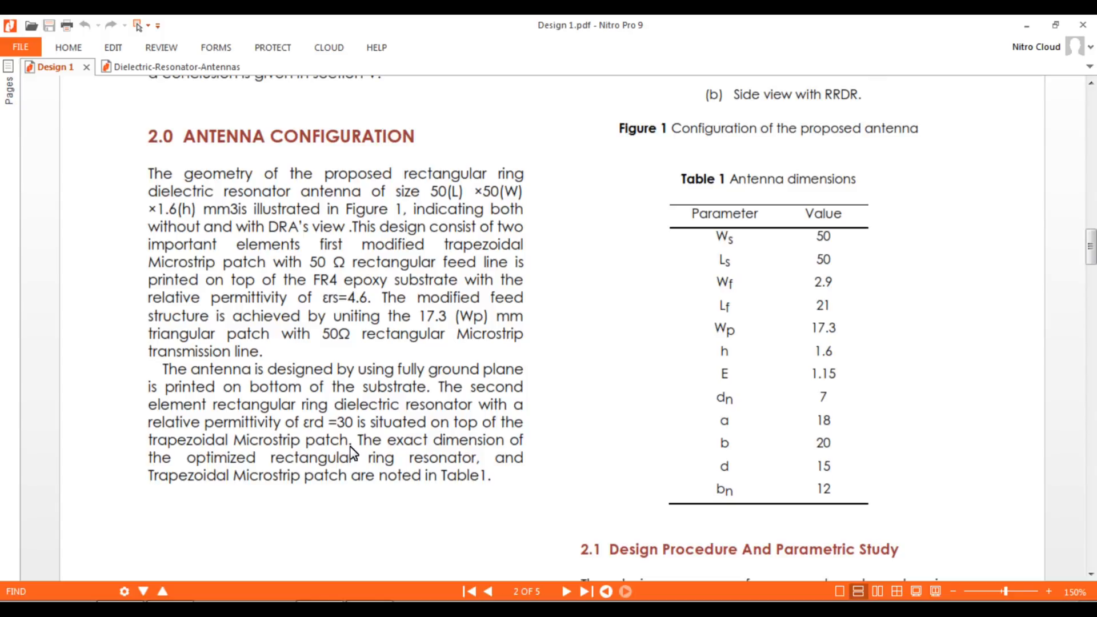
mouse_move(309, 440)
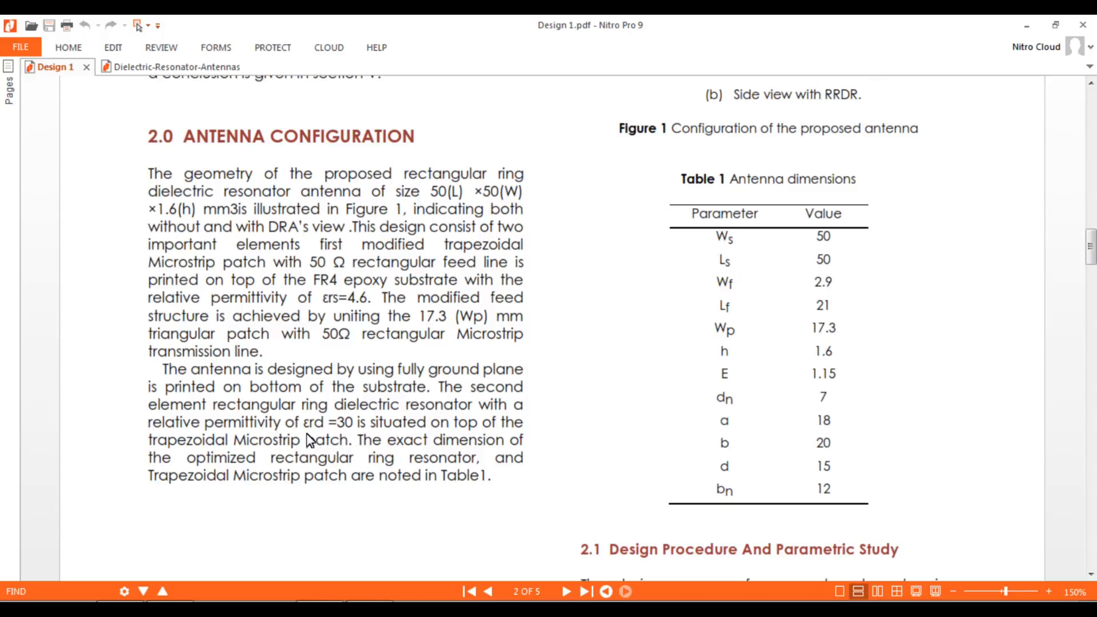
mouse_move(322, 452)
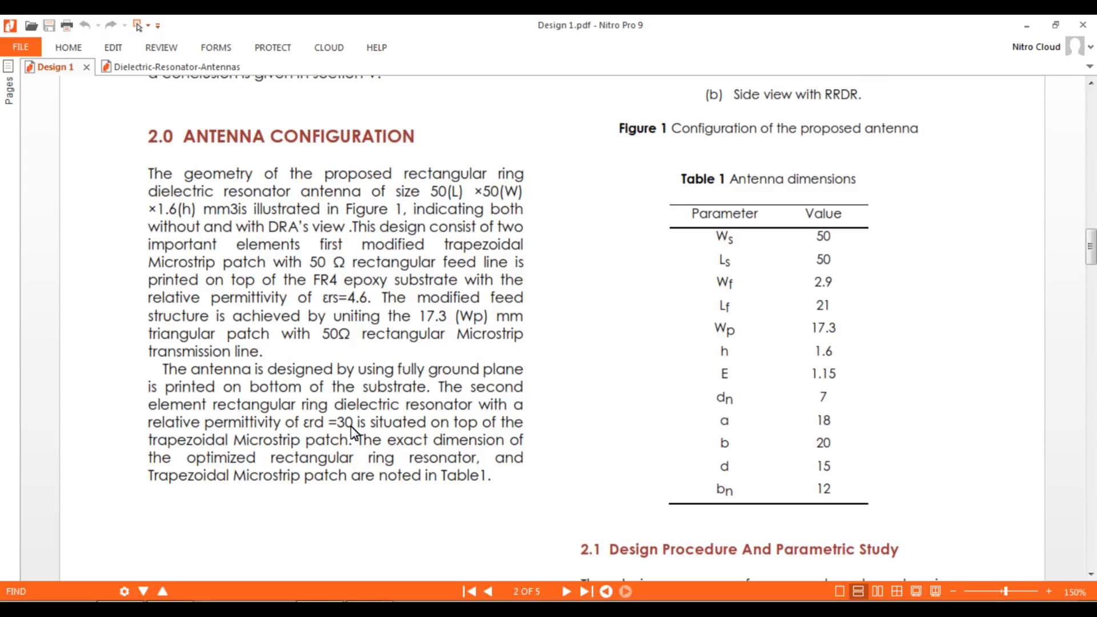
mouse_move(340, 413)
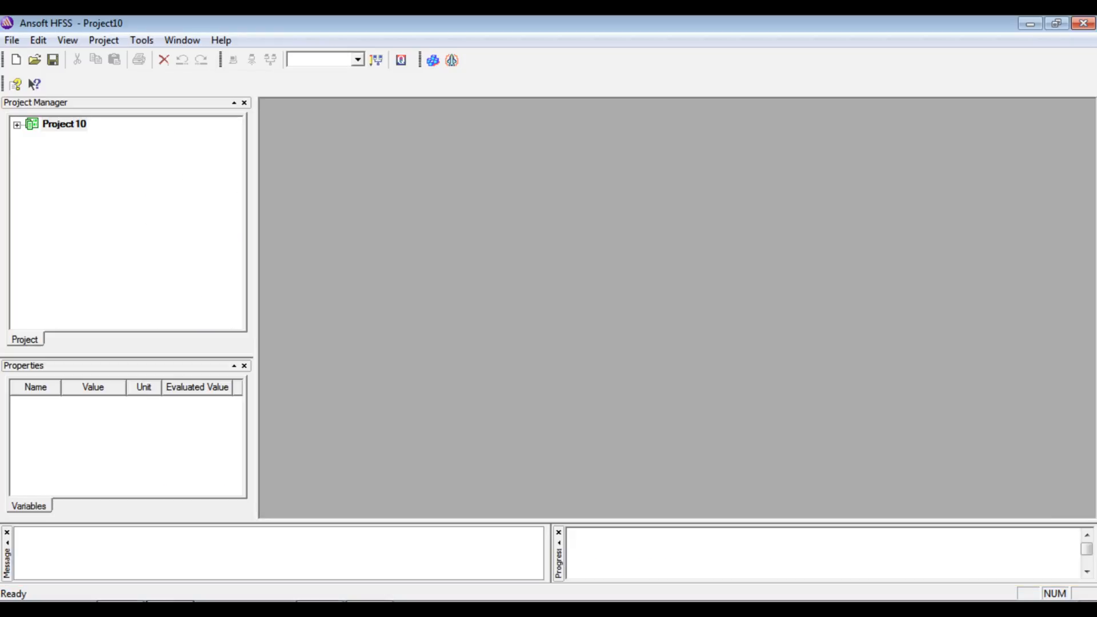
mouse_move(22, 74)
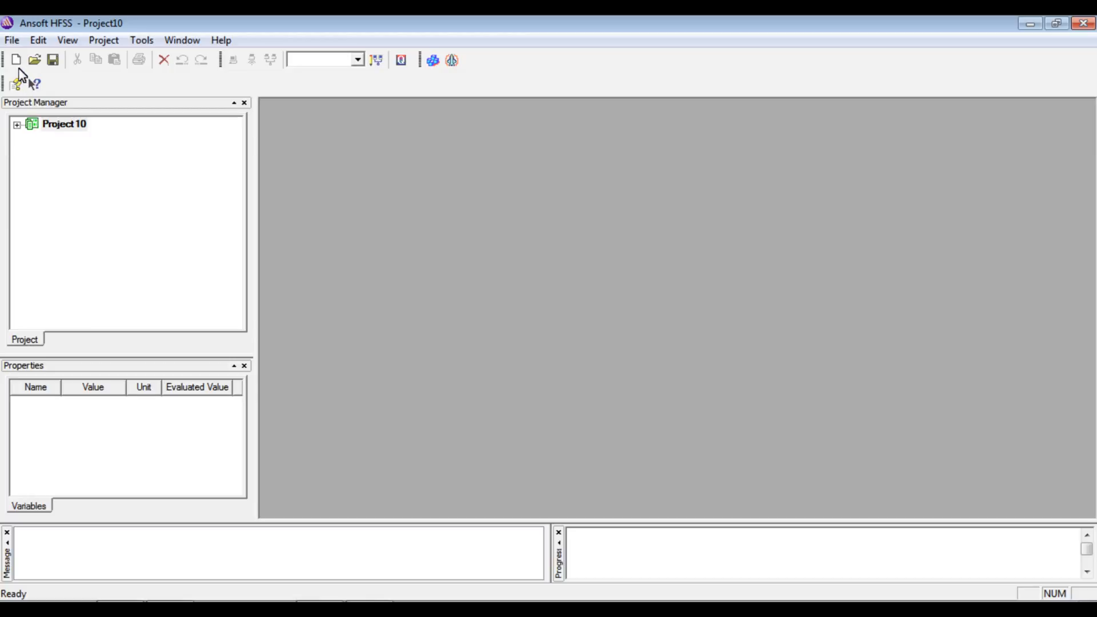
mouse_move(441, 146)
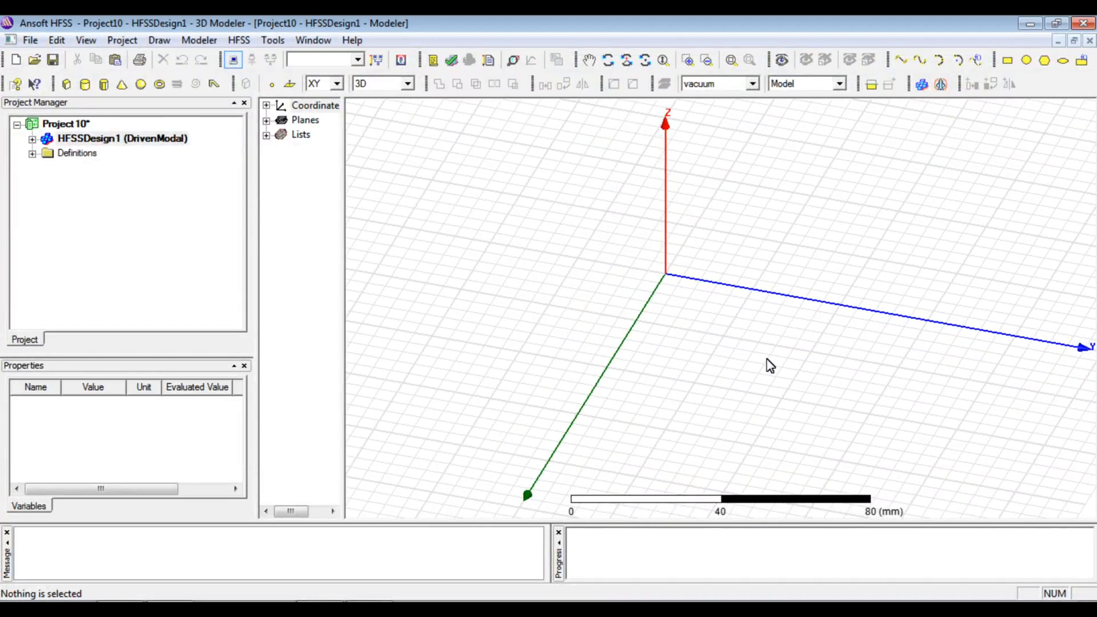
mouse_move(555, 284)
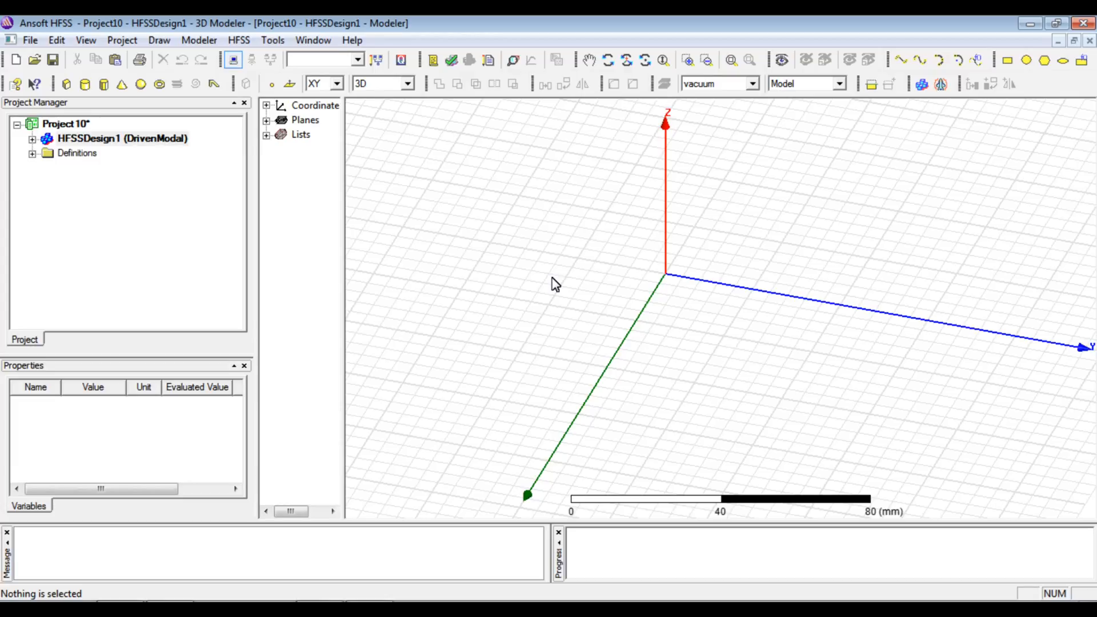
mouse_move(614, 370)
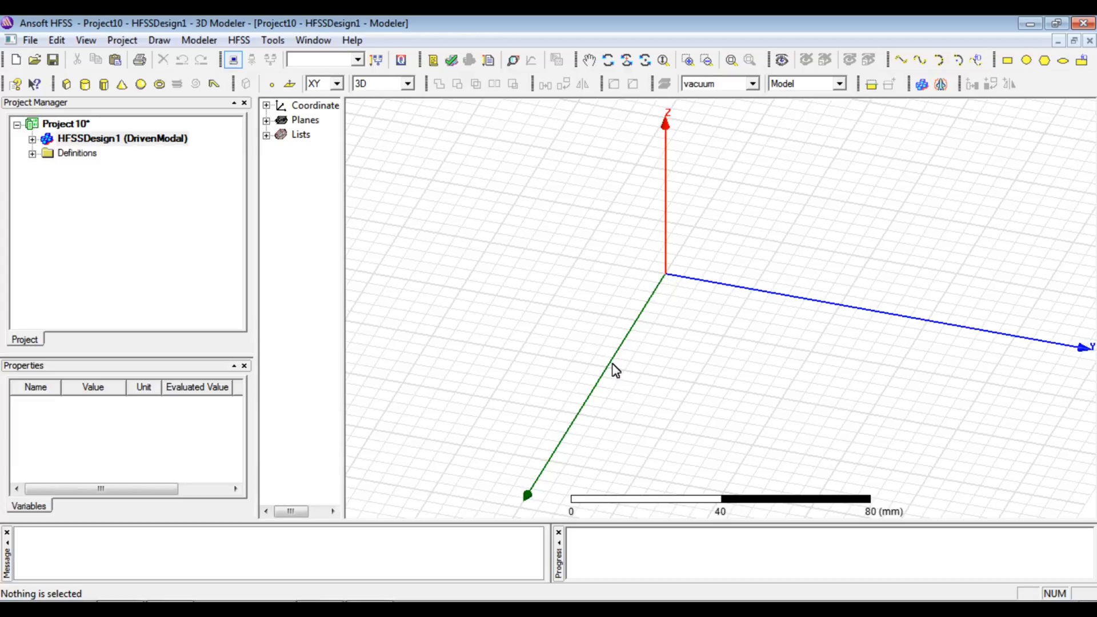
mouse_move(679, 304)
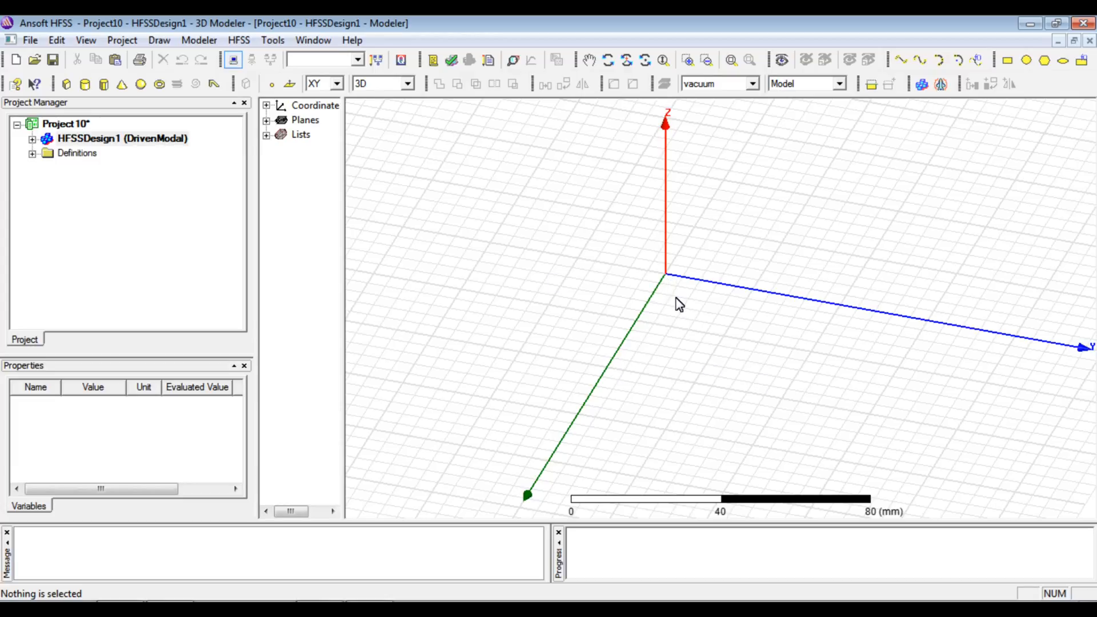
mouse_move(312, 235)
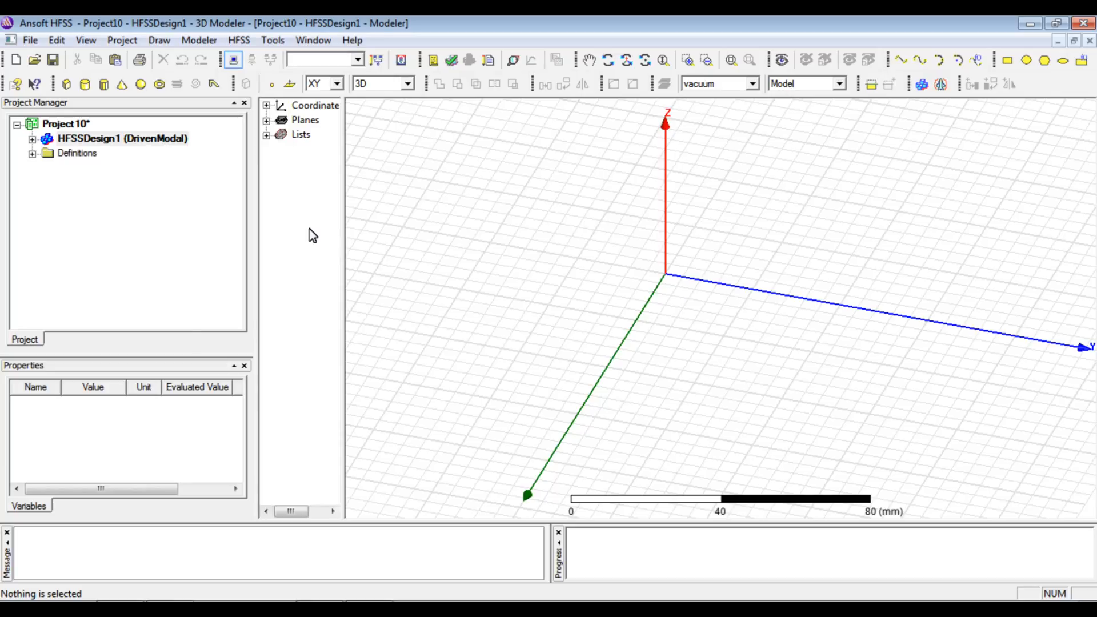
Draw Box1 as a 50×50×1.6 mm substrate and Rectangle1, a 50×50 mm sheet.
left_click(66, 84)
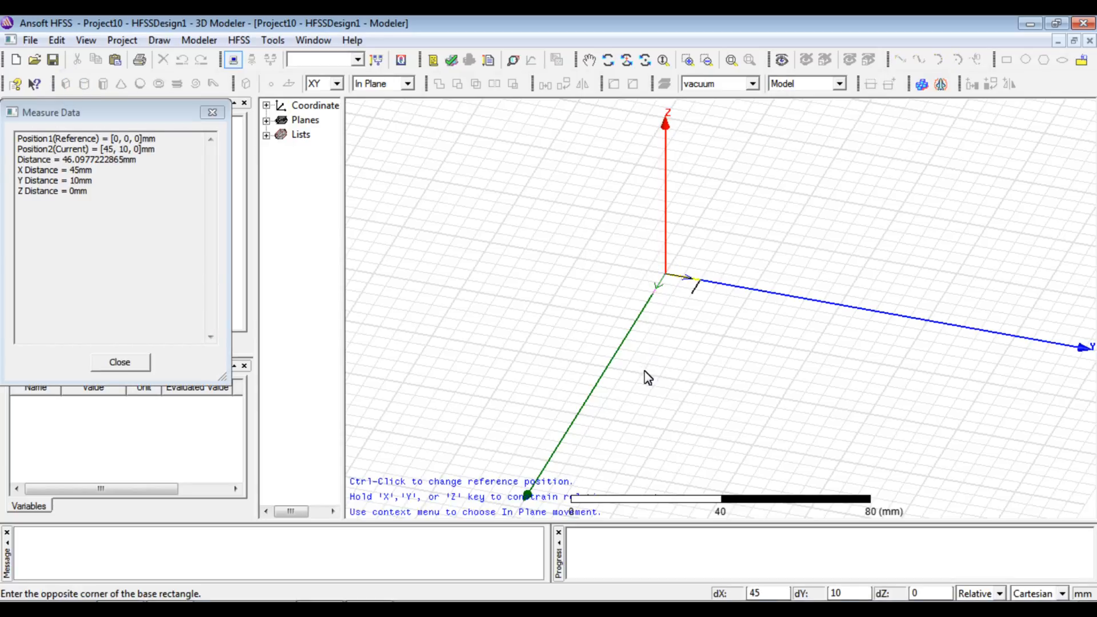
mouse_move(819, 397)
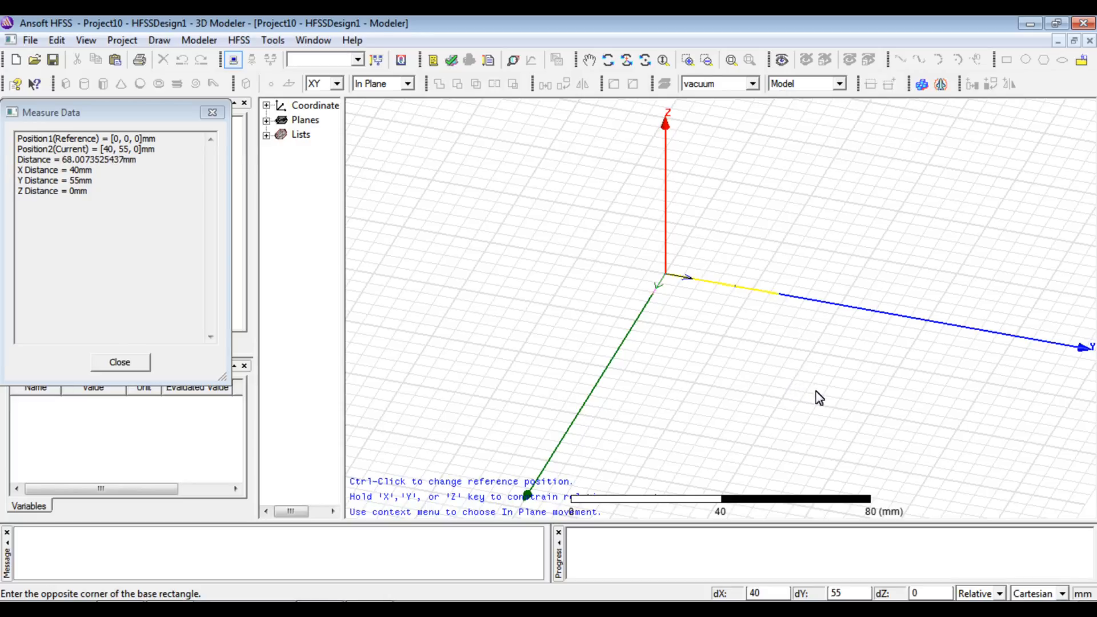
left_click(826, 378)
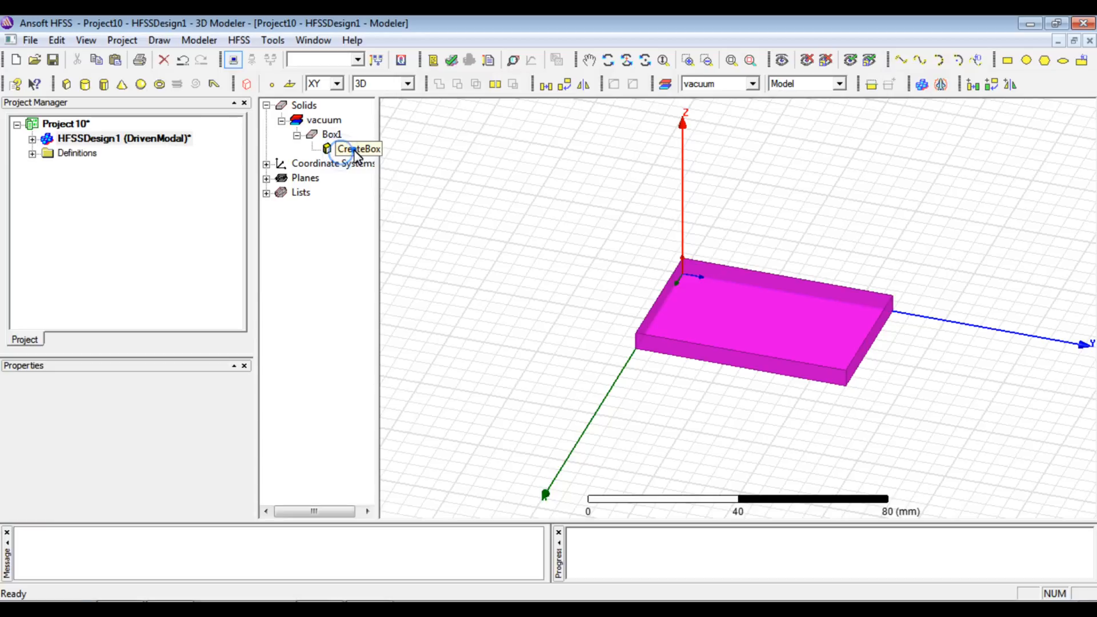
left_click(359, 149)
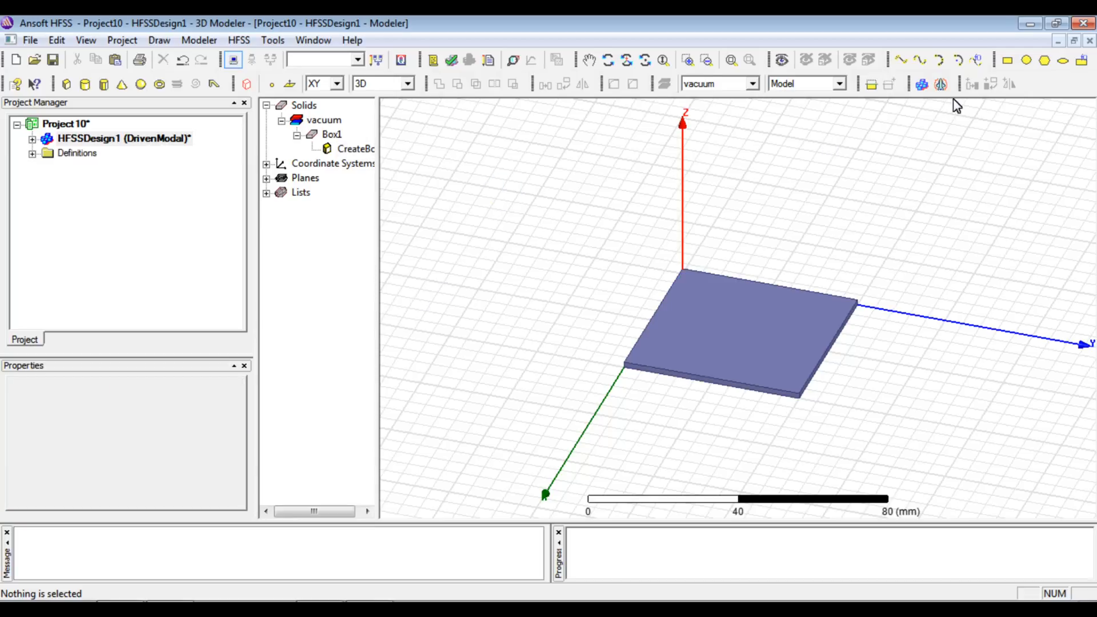
left_click(683, 274)
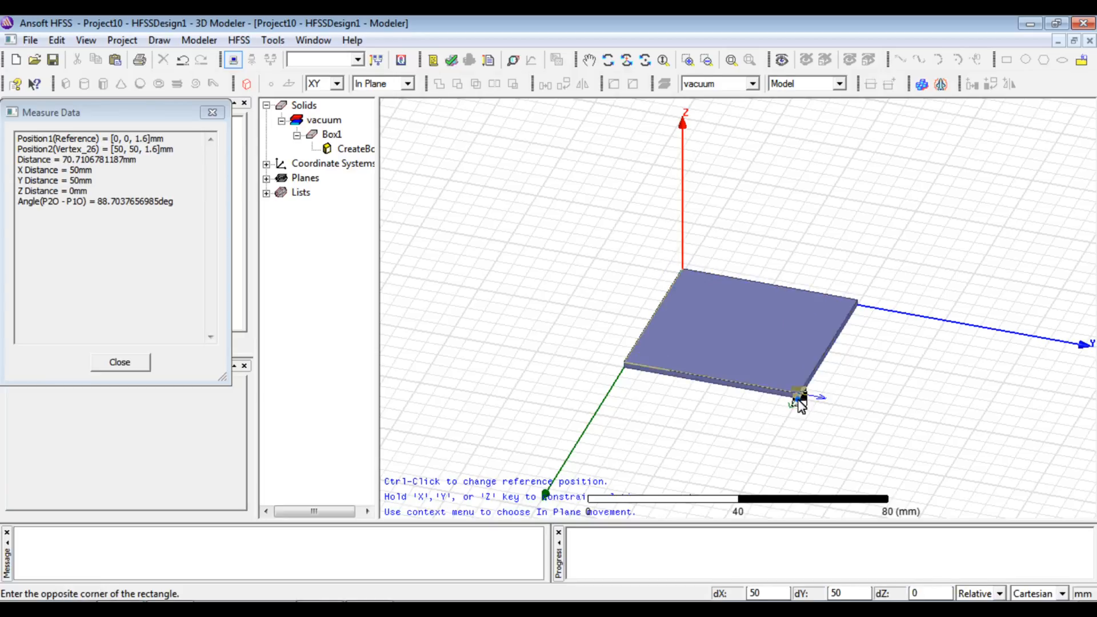
left_click(798, 392)
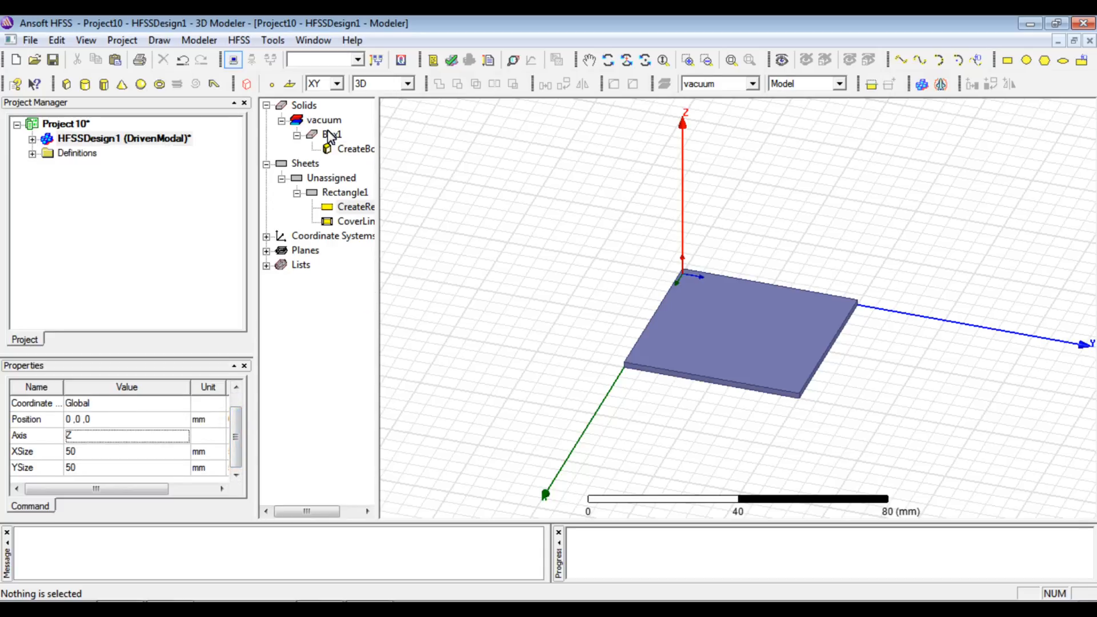
Define material Hd_30 with permittivity 30 and loss tangent 0.5, assigning it to Box1.
left_click(333, 133)
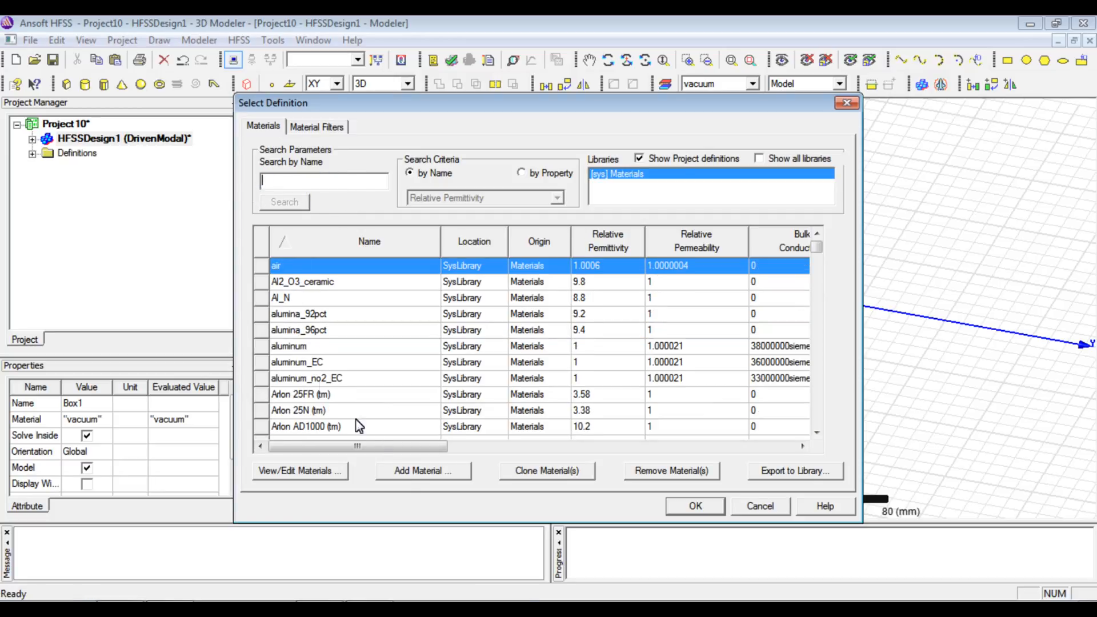
left_click(422, 470)
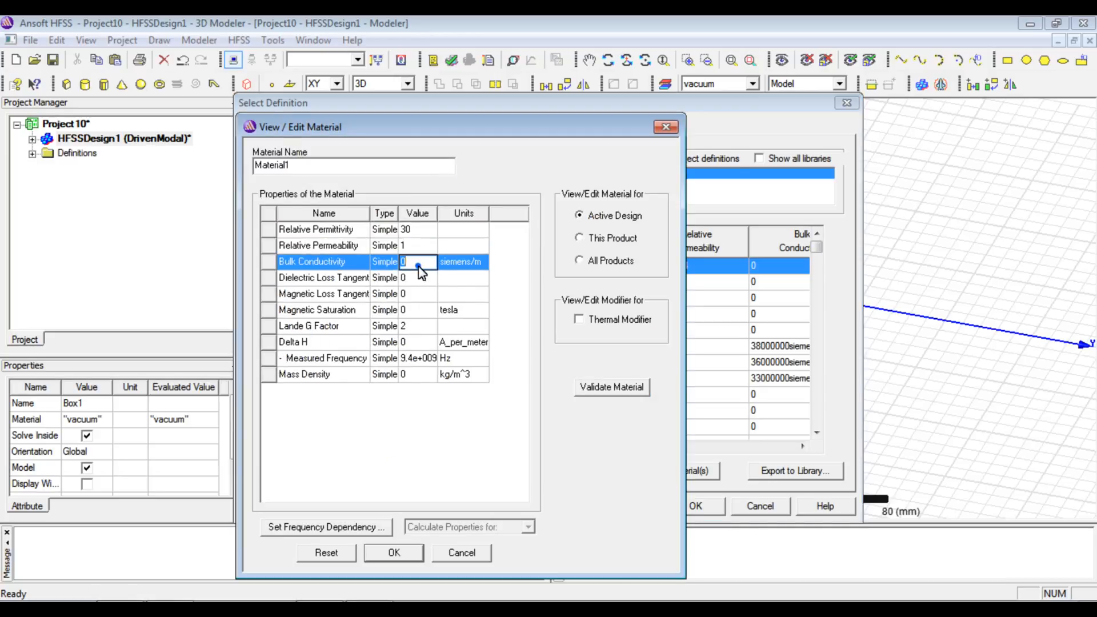
type("0.5")
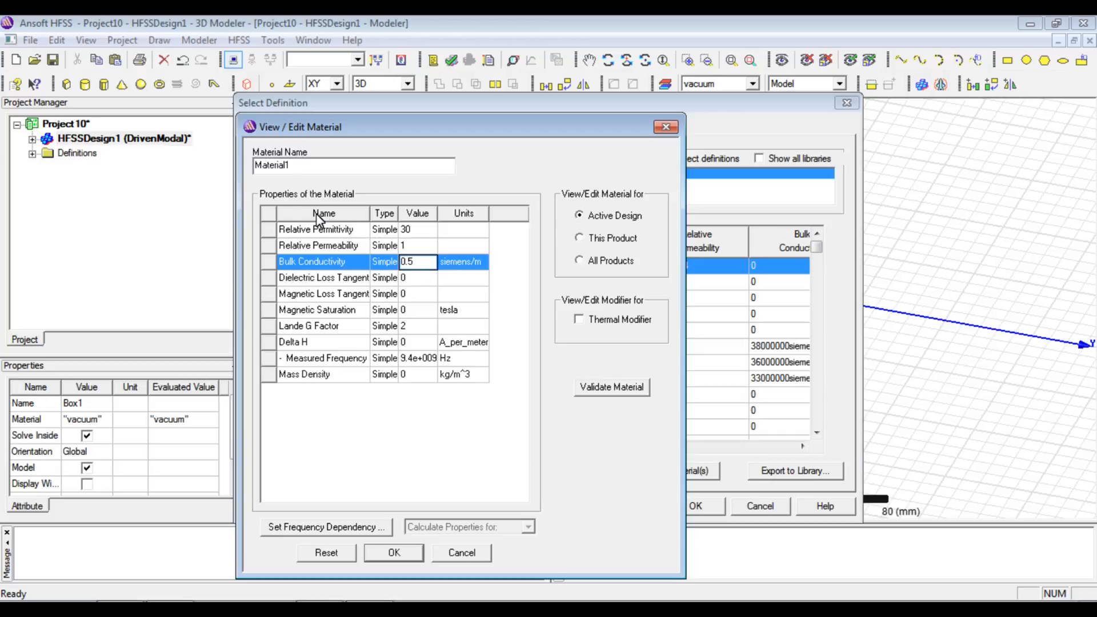
mouse_move(399, 229)
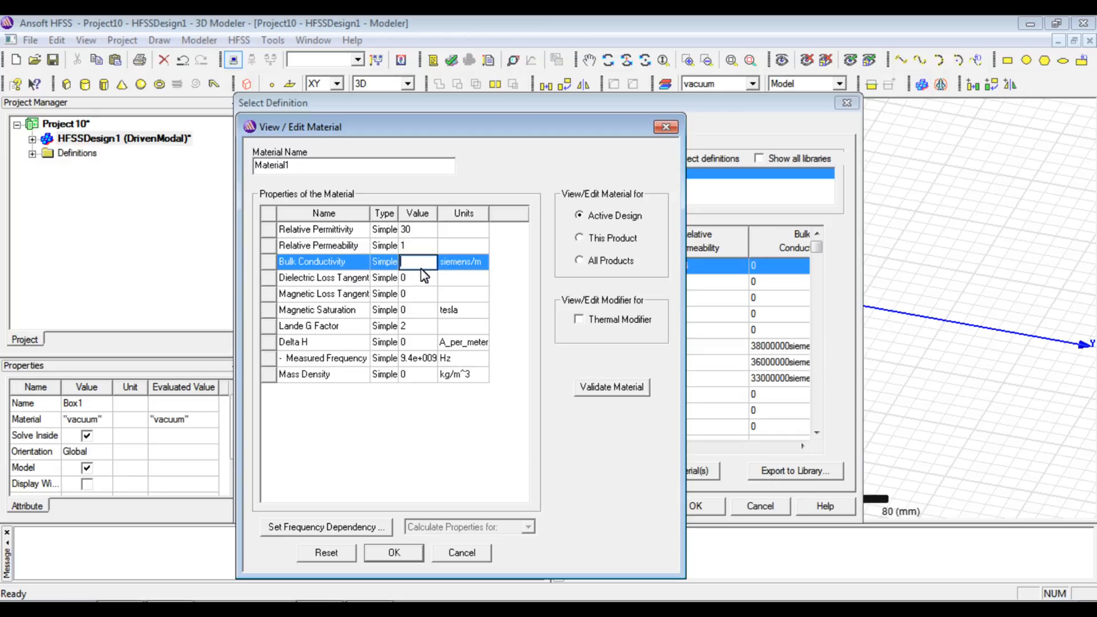
type("0")
left_click(418, 278)
type(".5")
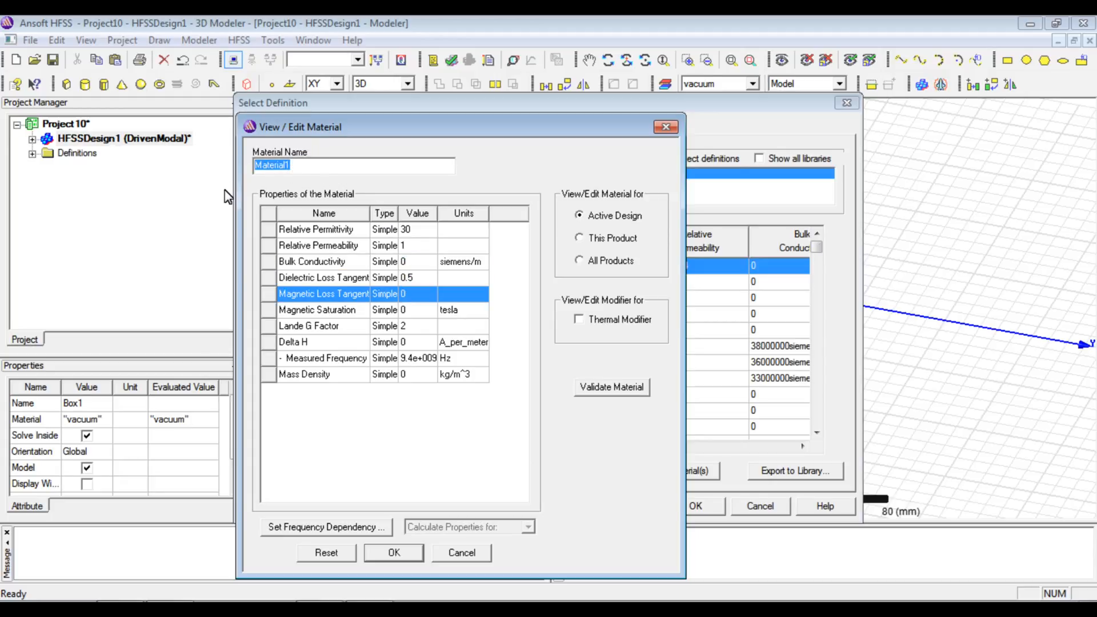
type("H")
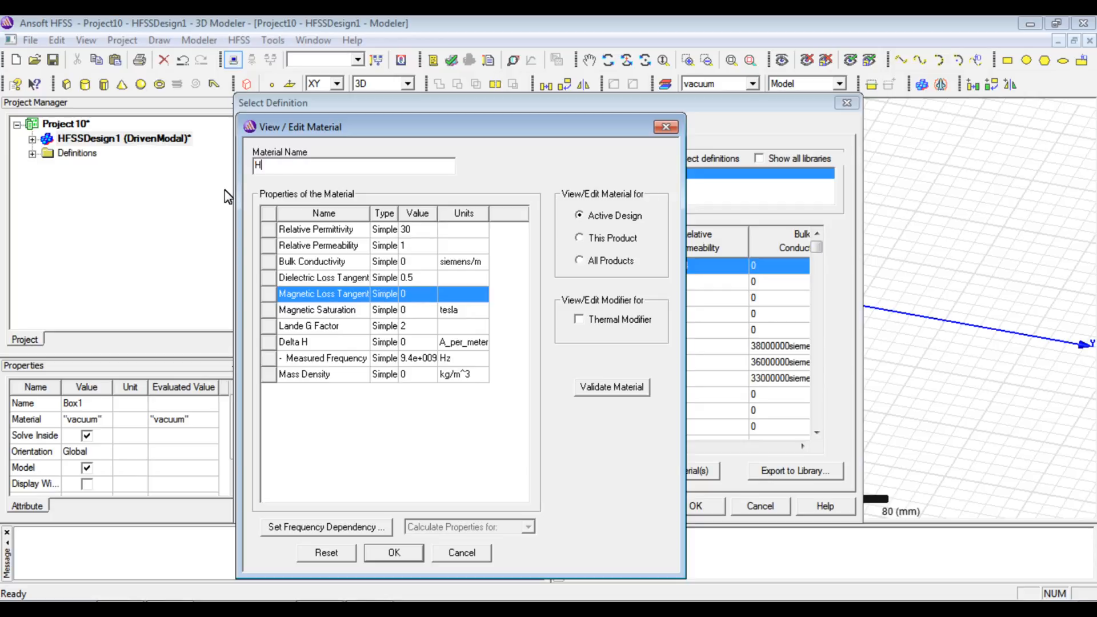
type("d")
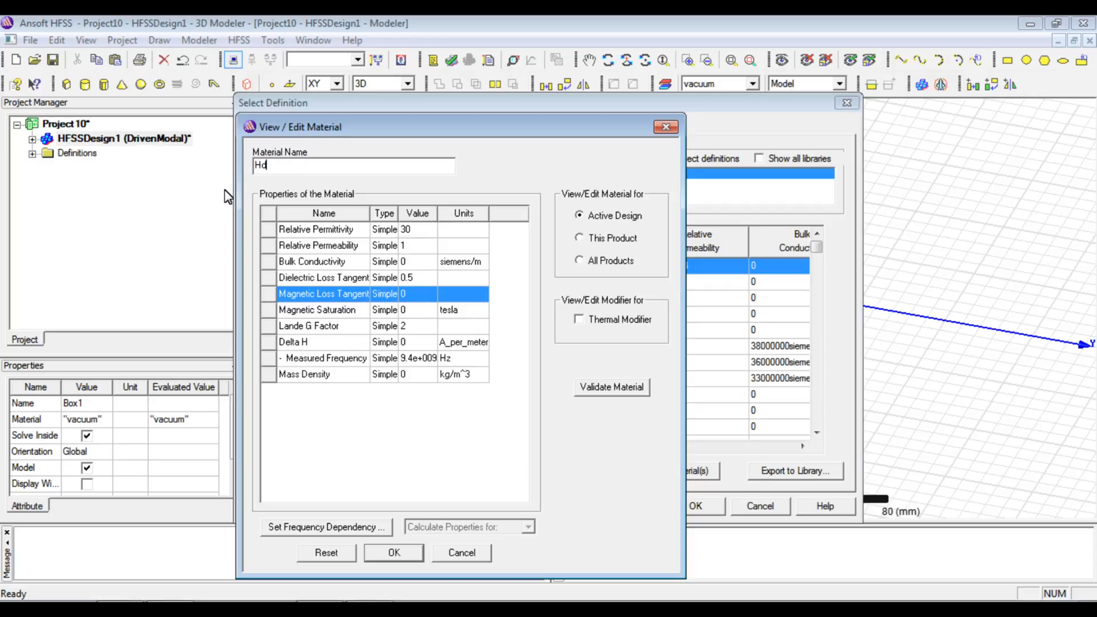
type("_30")
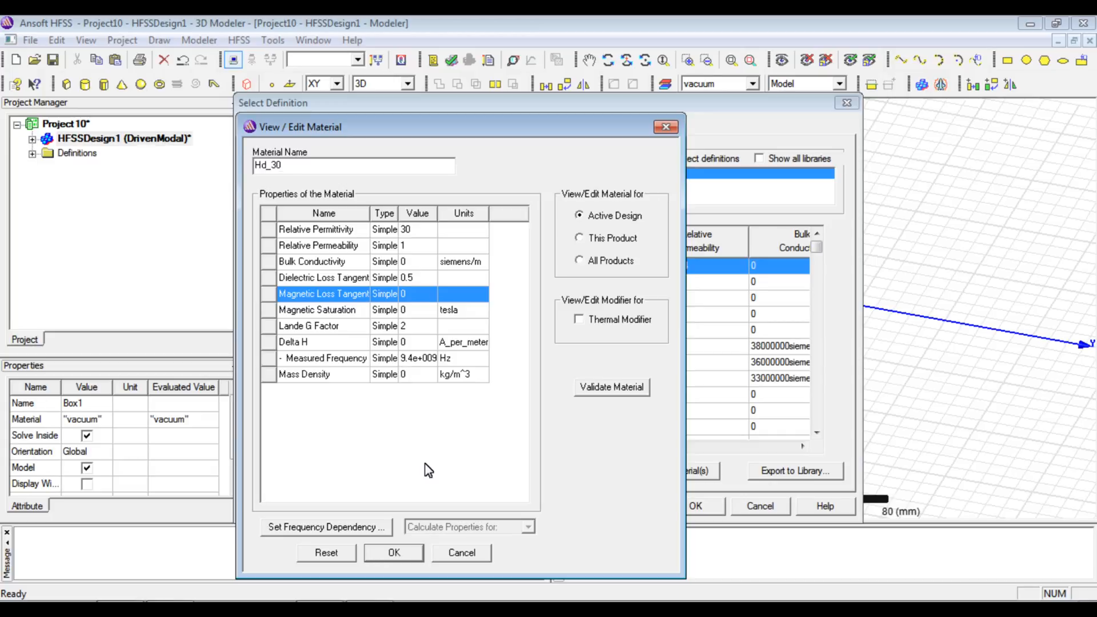
left_click(394, 552)
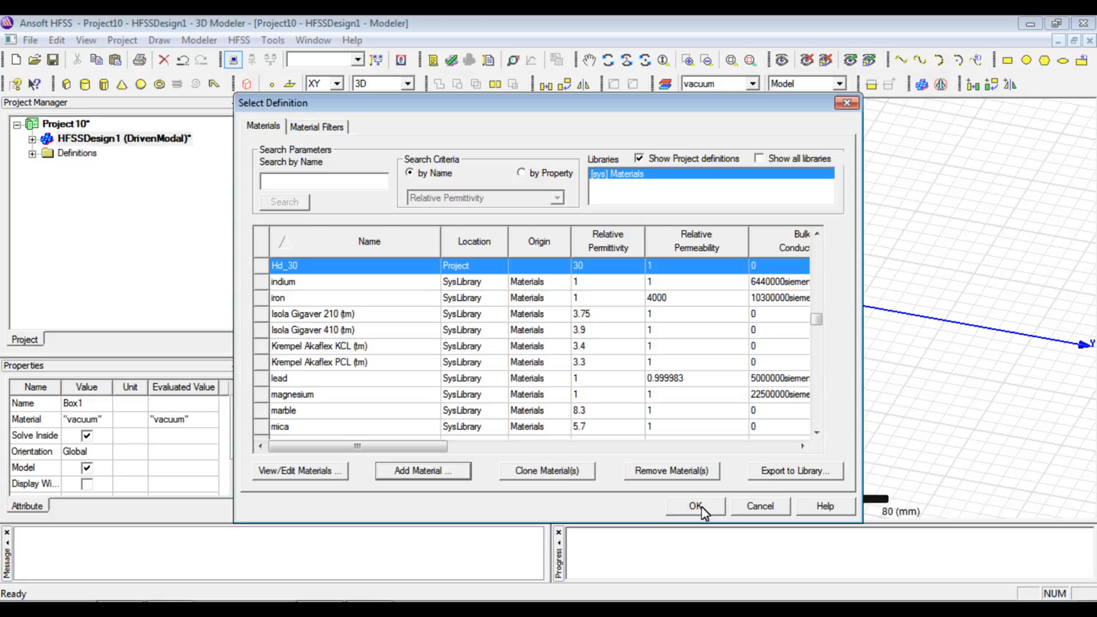
left_click(695, 505)
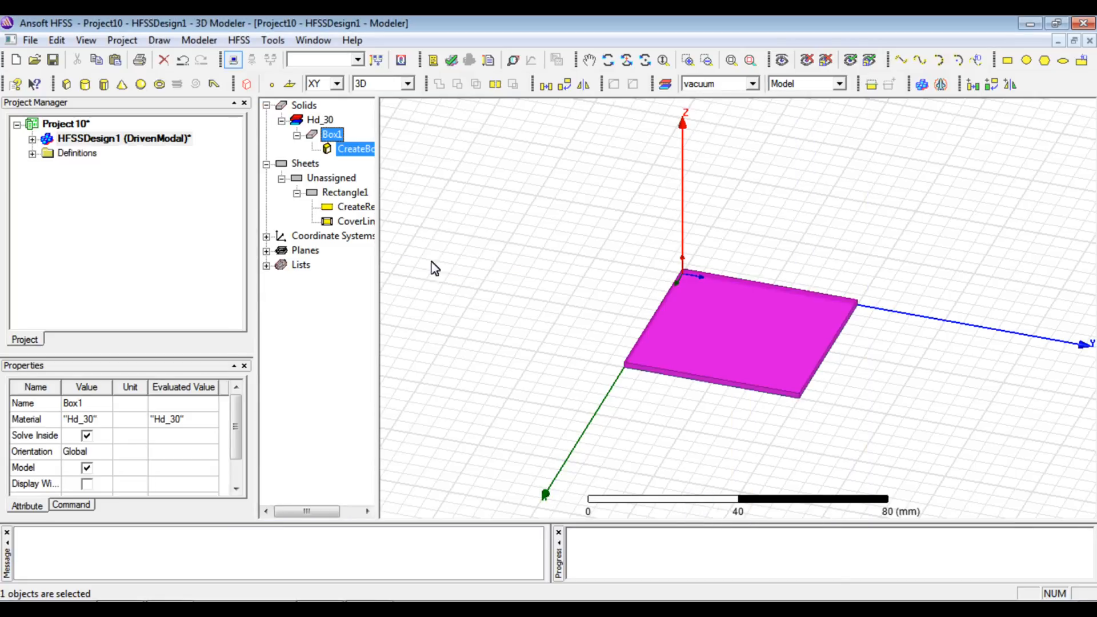
Assign Rectangle1 a Perfect E boundary.
left_click(343, 192)
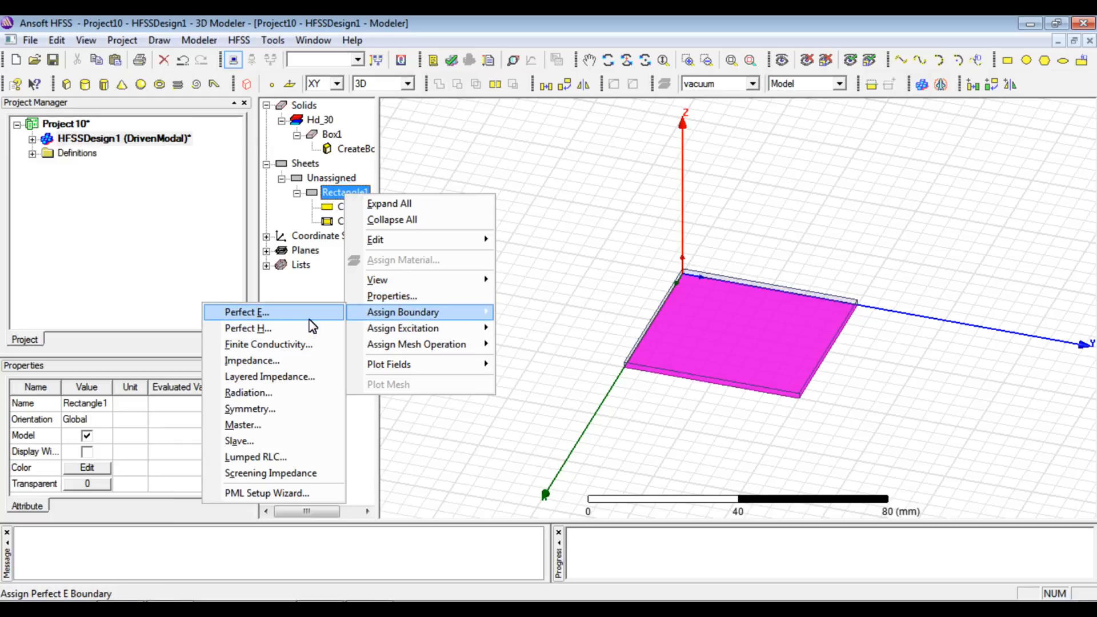
left_click(245, 312)
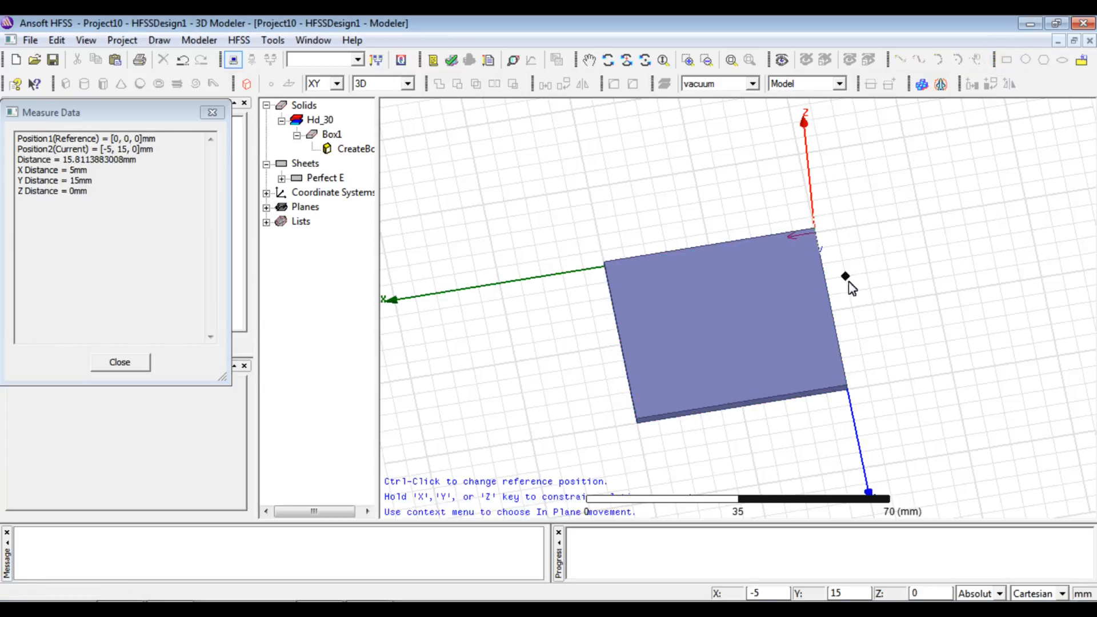
mouse_move(755, 321)
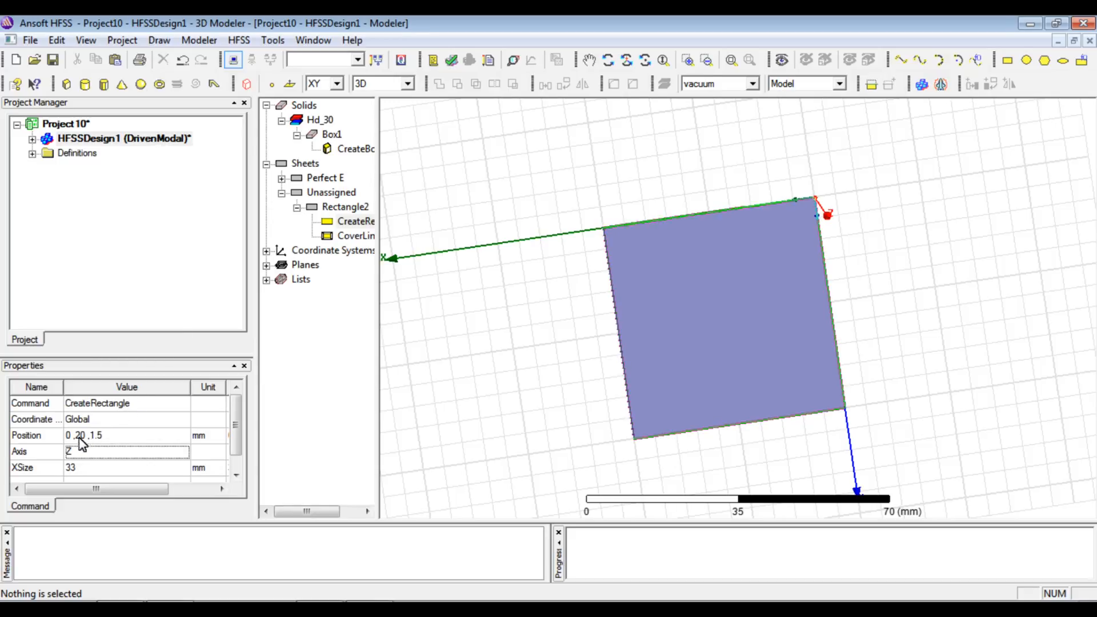
Set Rectangle2's position to 0, 24, 1.6 mm with a 33 mm X size.
left_click(126, 436)
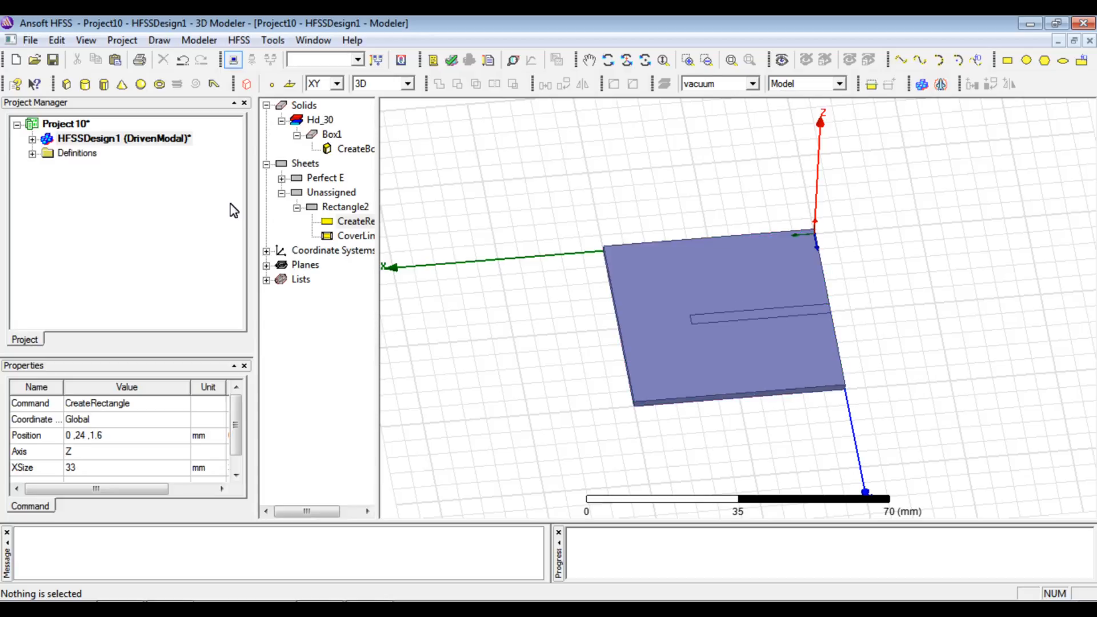
left_click(601, 252)
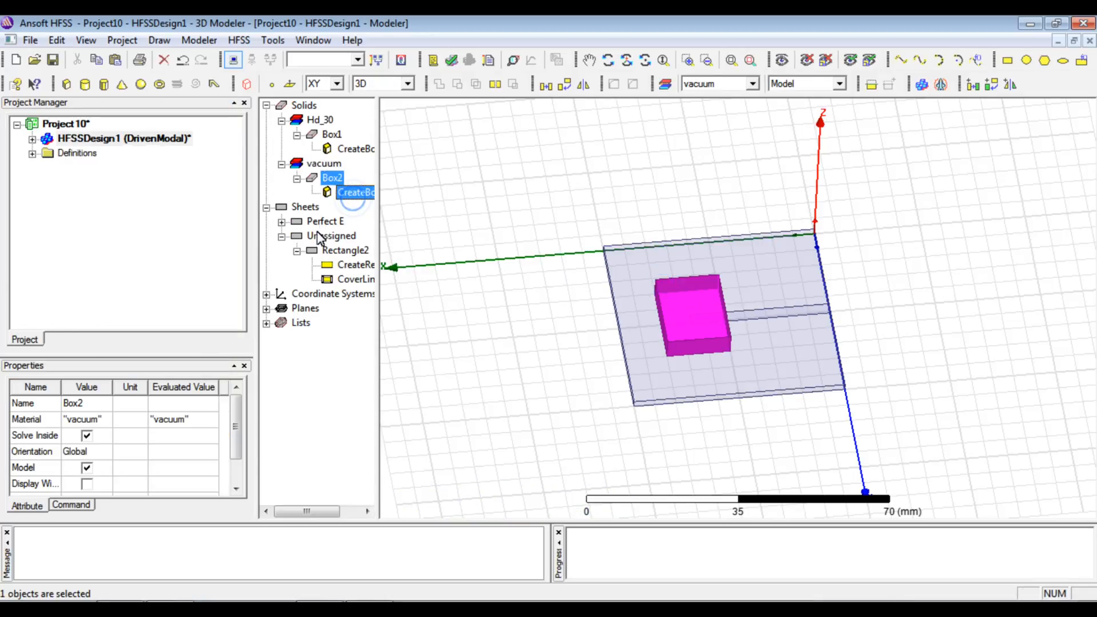
Size Box2 to 20 × 18 × 15 mm and position it at 13, 16, 1.6 mm.
left_click(356, 192)
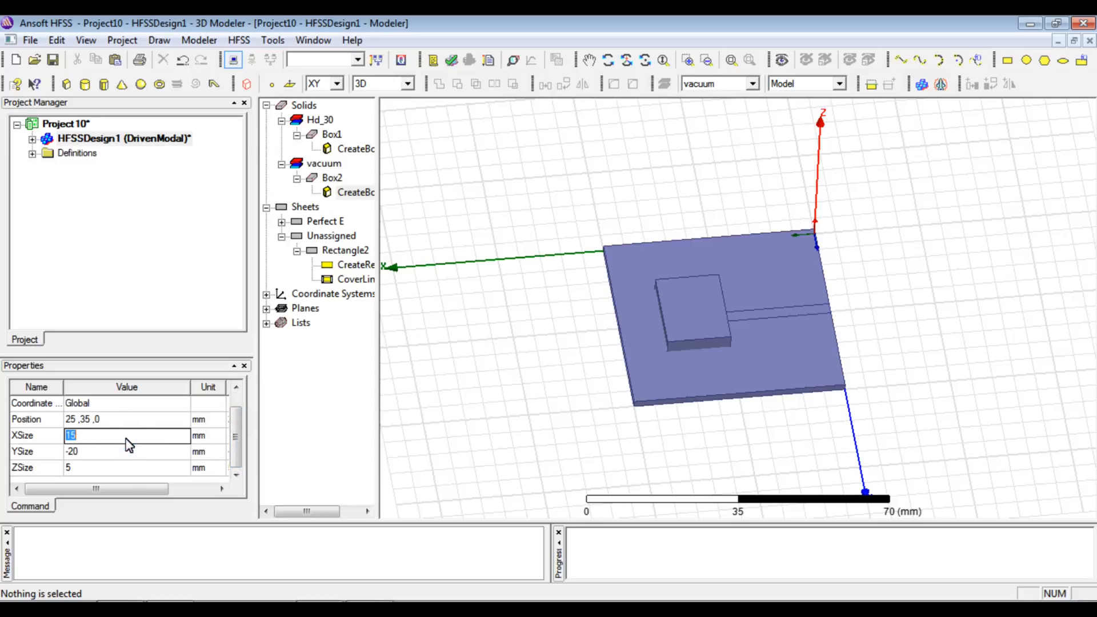
type("20")
left_click(127, 467)
type("15")
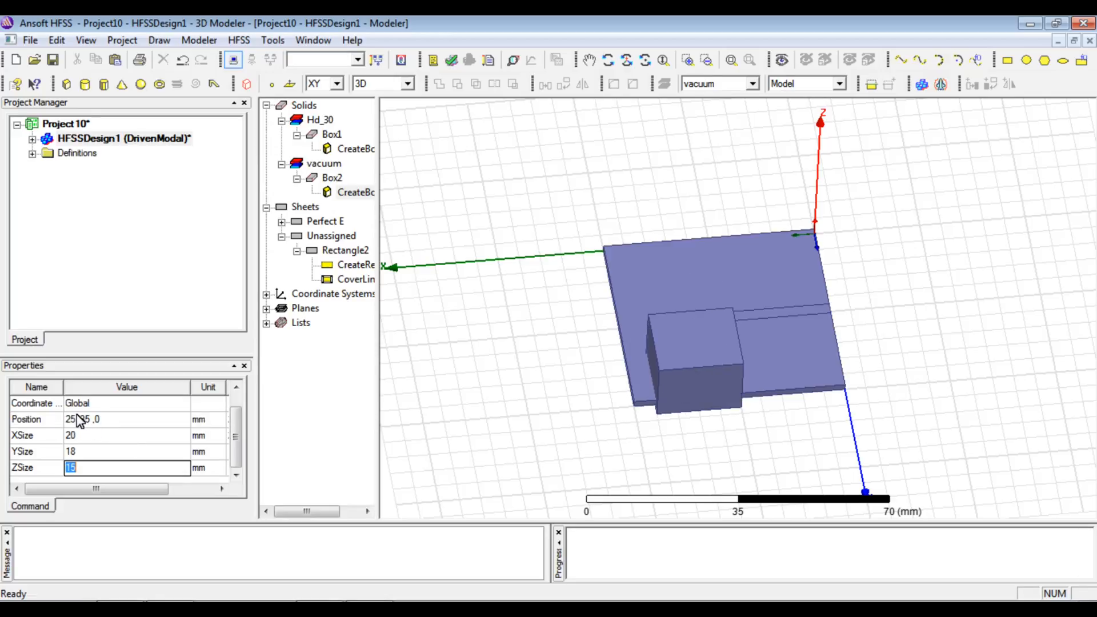
left_click(126, 419)
type("13,25")
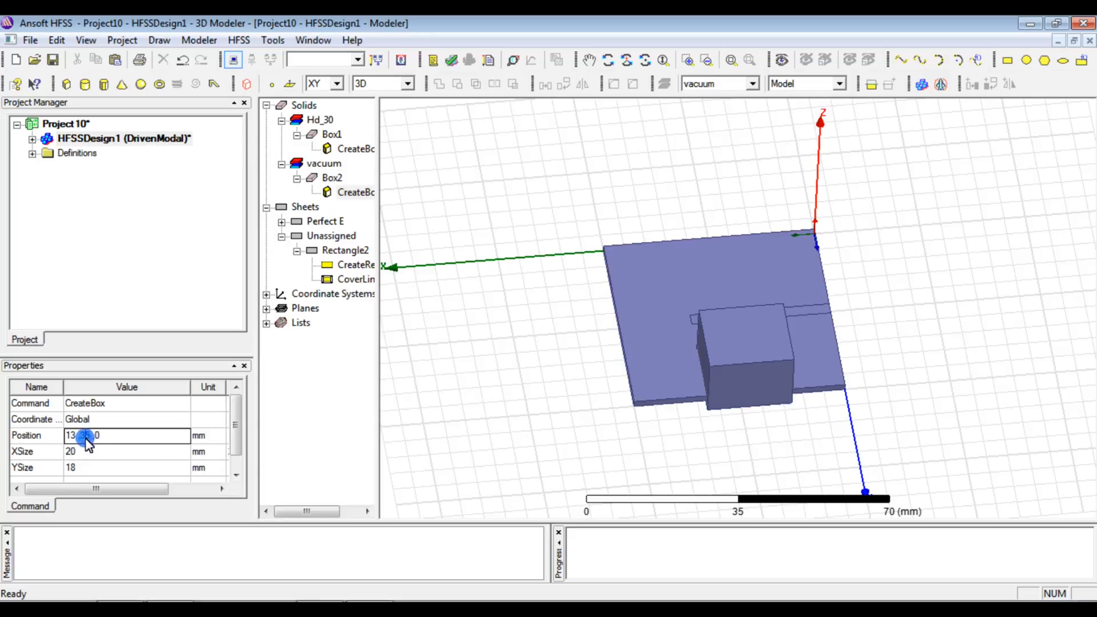
type("1")
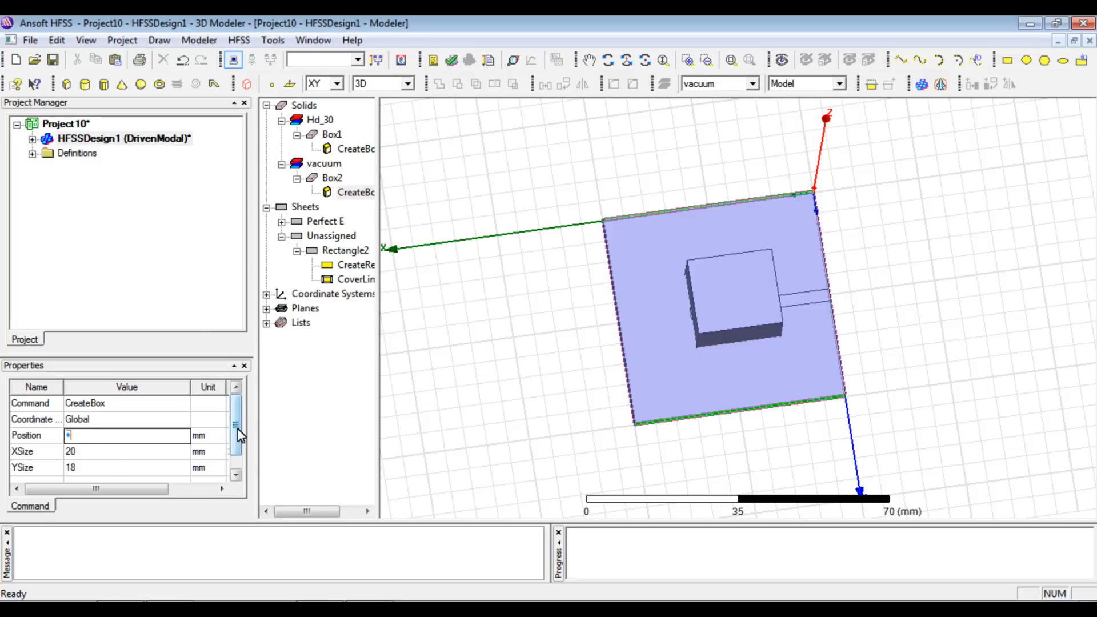
key("Return")
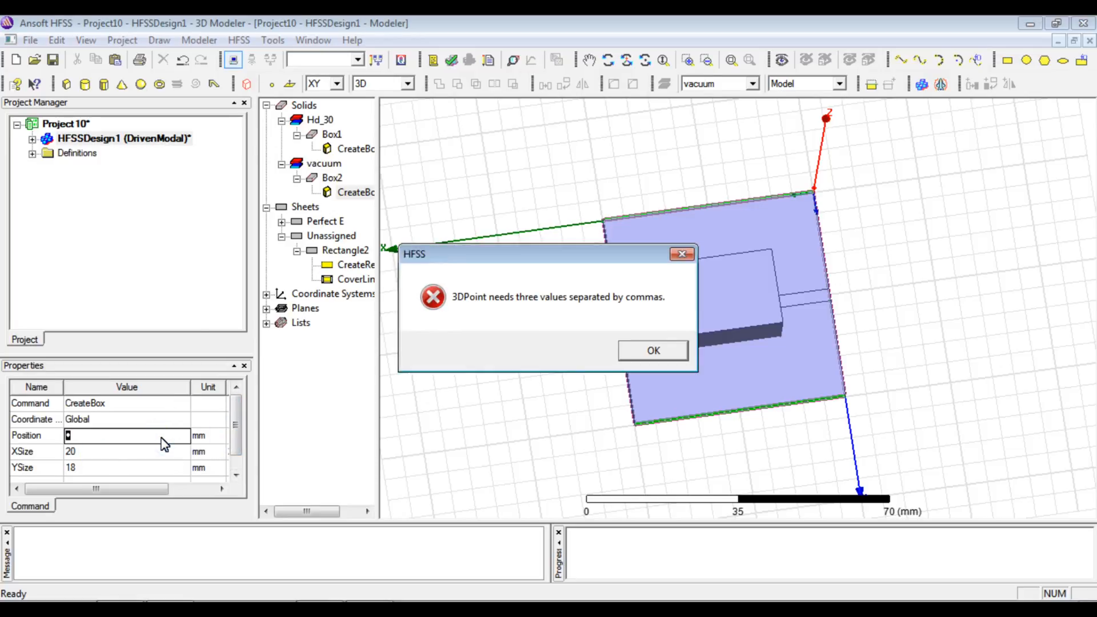
left_click(651, 350)
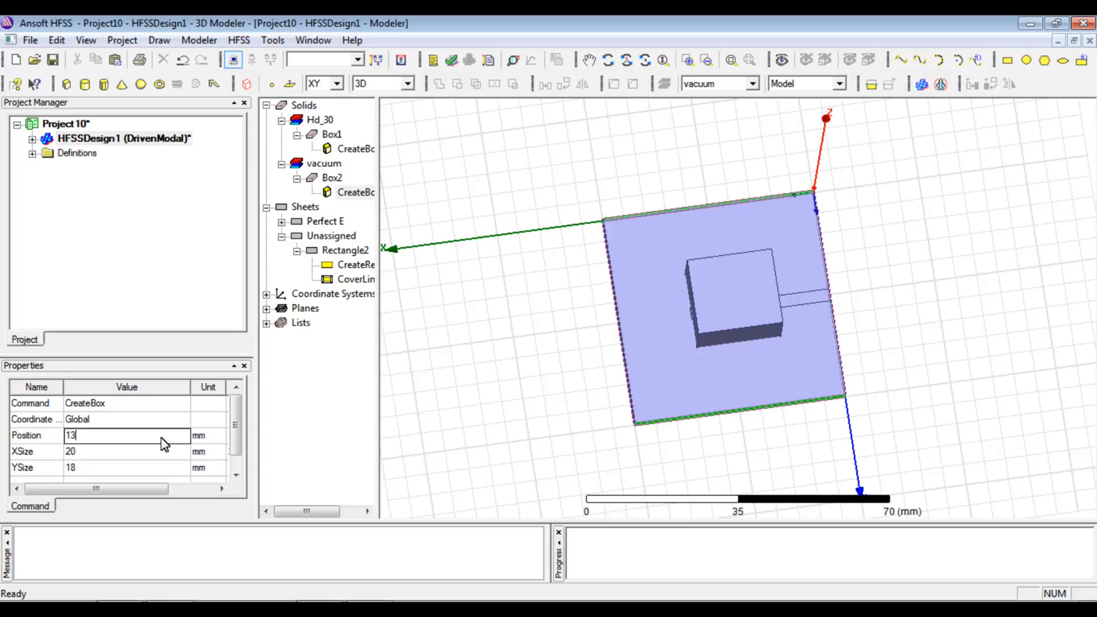
type(",1")
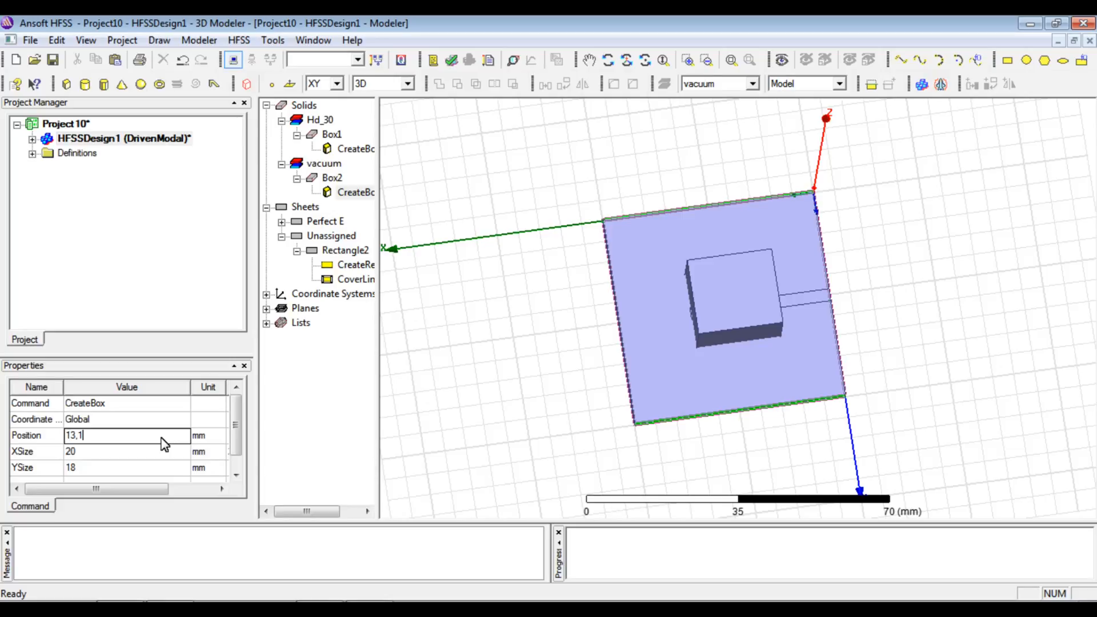
type("16,")
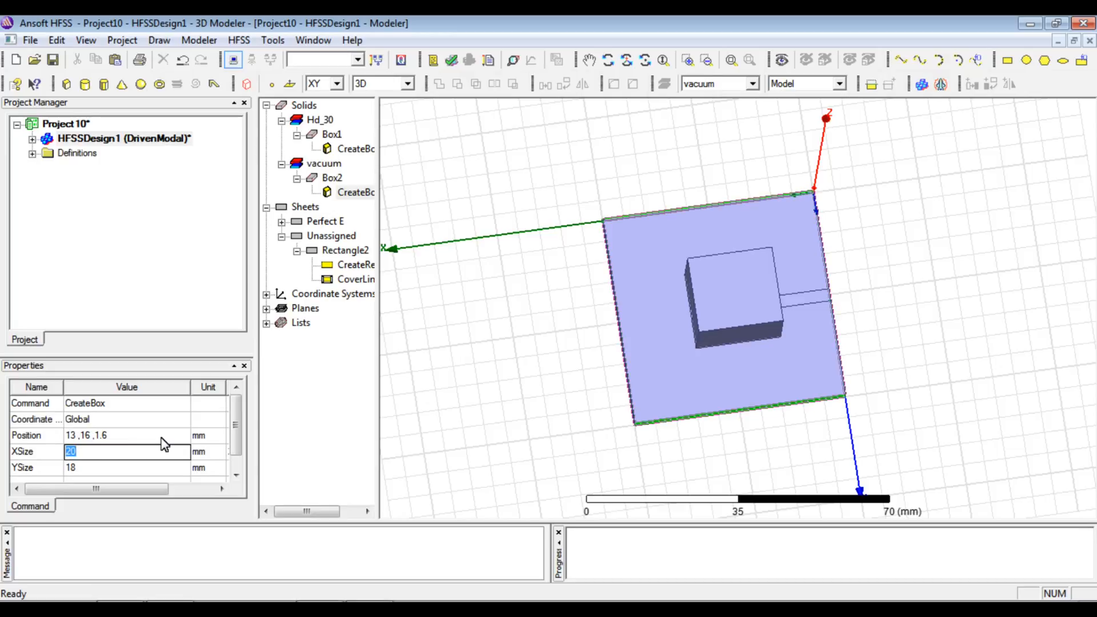
Finish the position edit, then slide Box2's transparency toward Transparent and confirm.
left_click(733, 365)
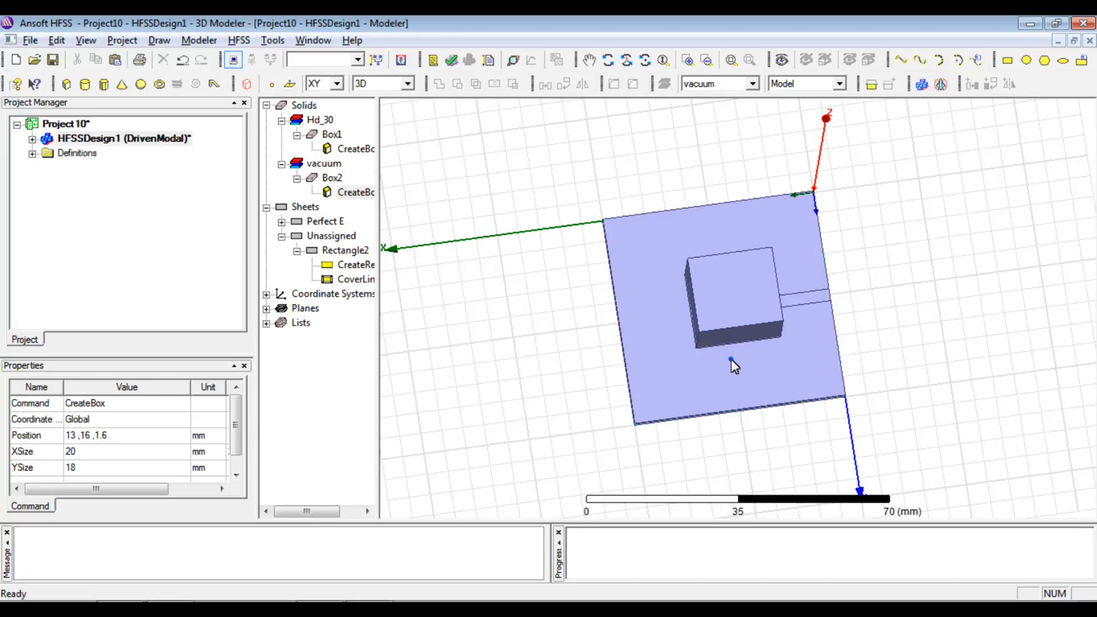
left_click(333, 178)
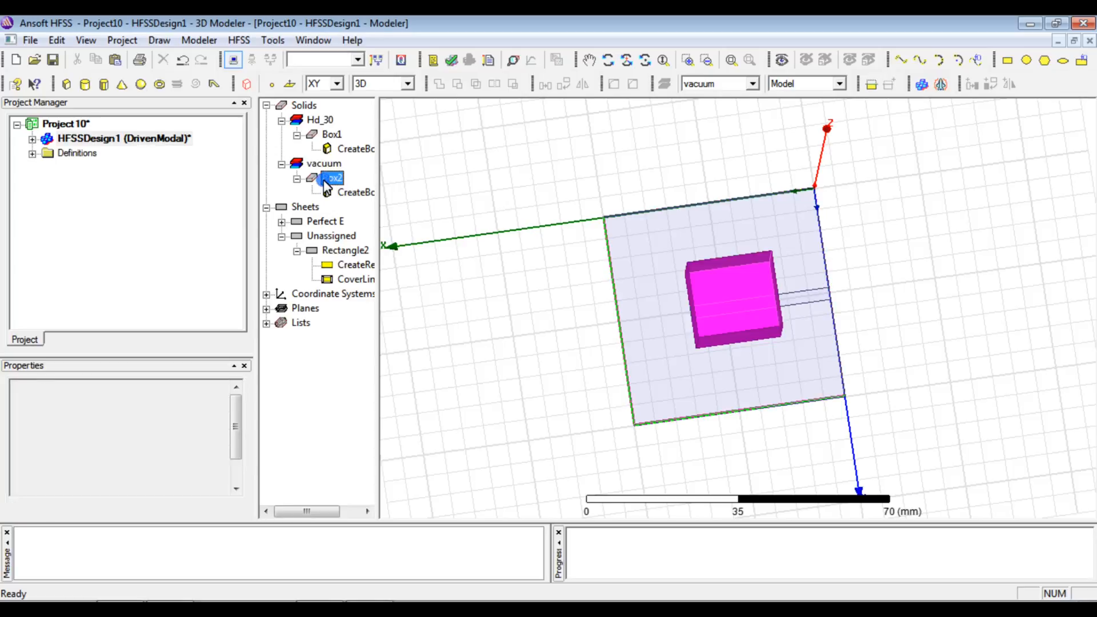
left_click(333, 177)
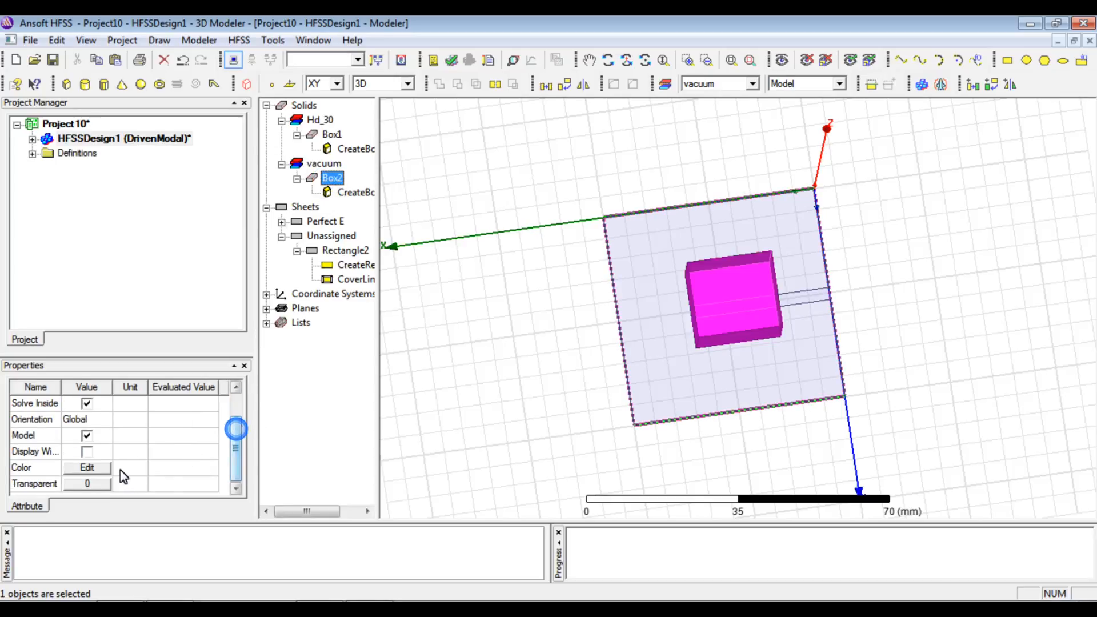
left_click(87, 484)
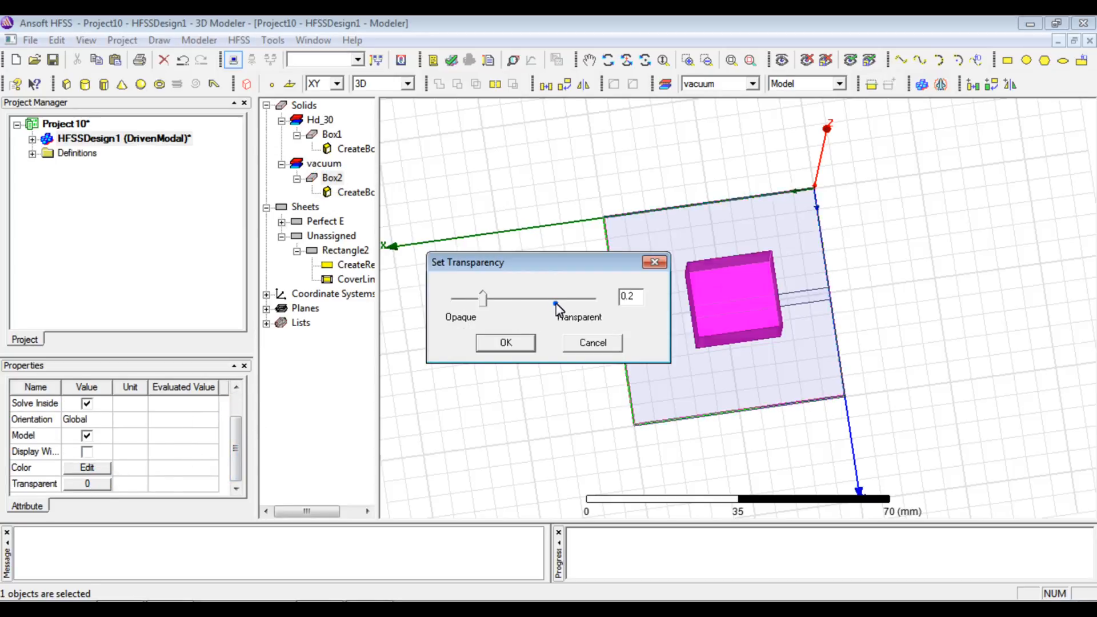
left_click(505, 343)
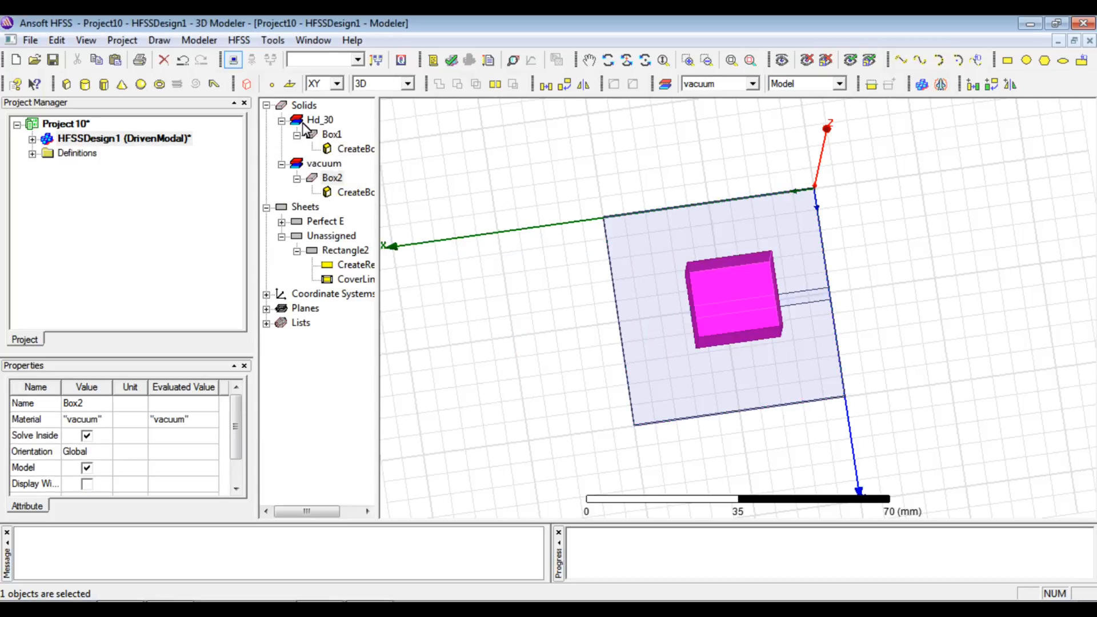
left_click(731, 330)
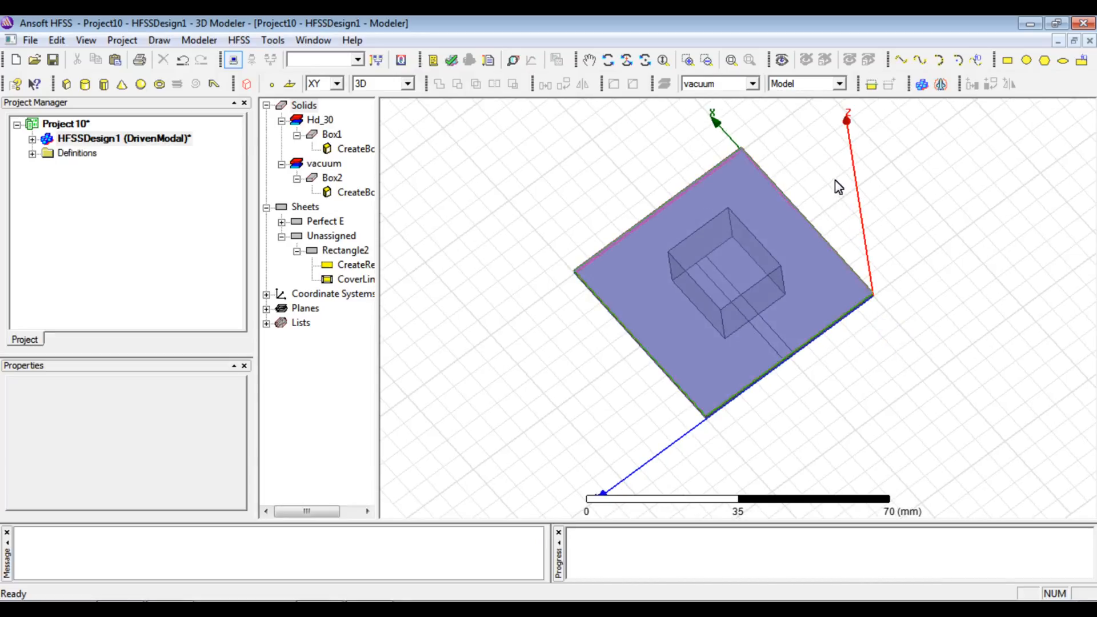
Draw Rectangle3 on the YZ plane at (0, 20, 0) mm, 12 mm Y size, and delete Rectangle2.
left_click(336, 83)
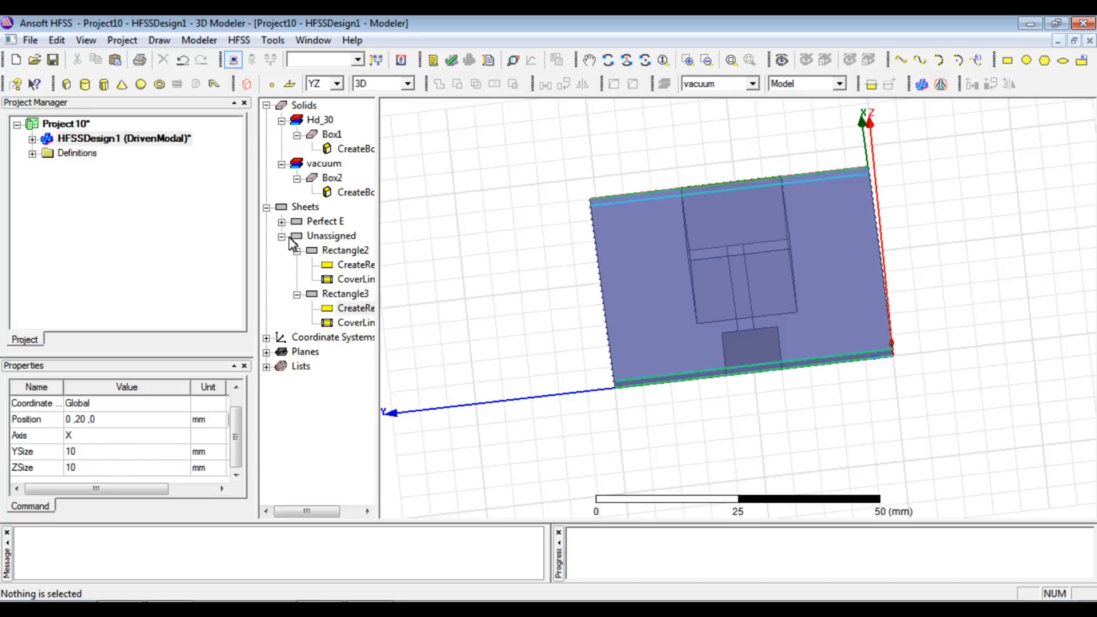
left_click(346, 293)
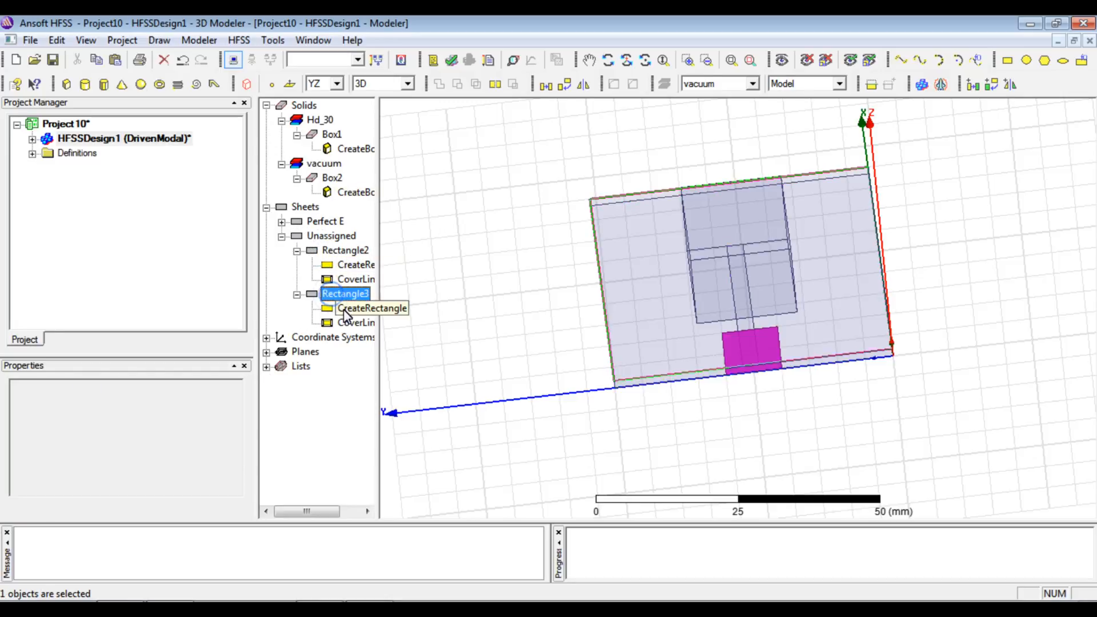
left_click(371, 309)
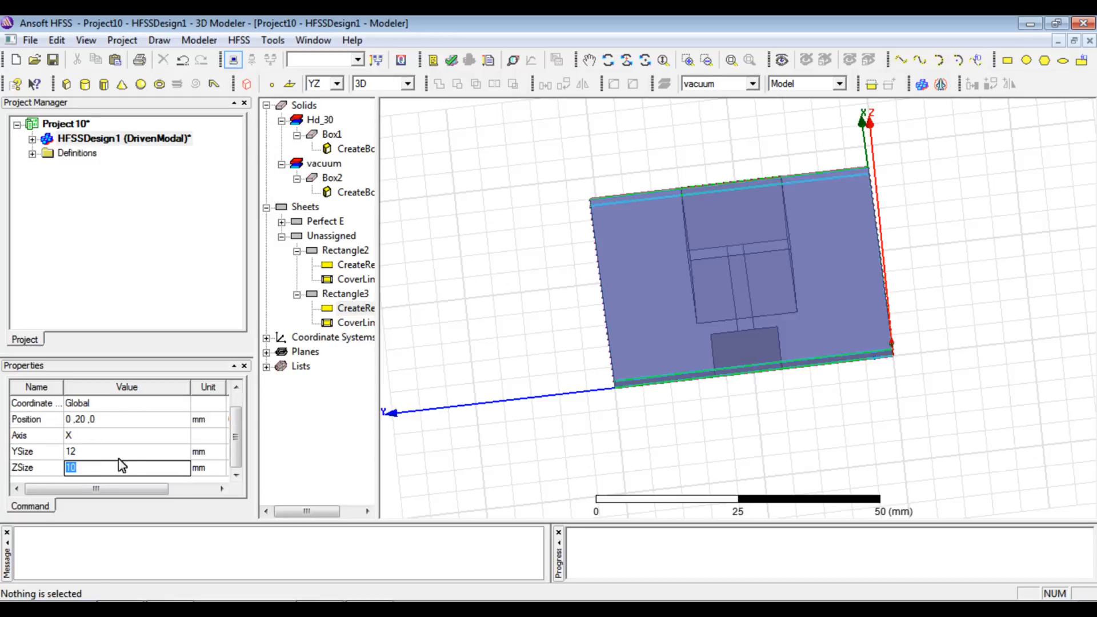
left_click(359, 279)
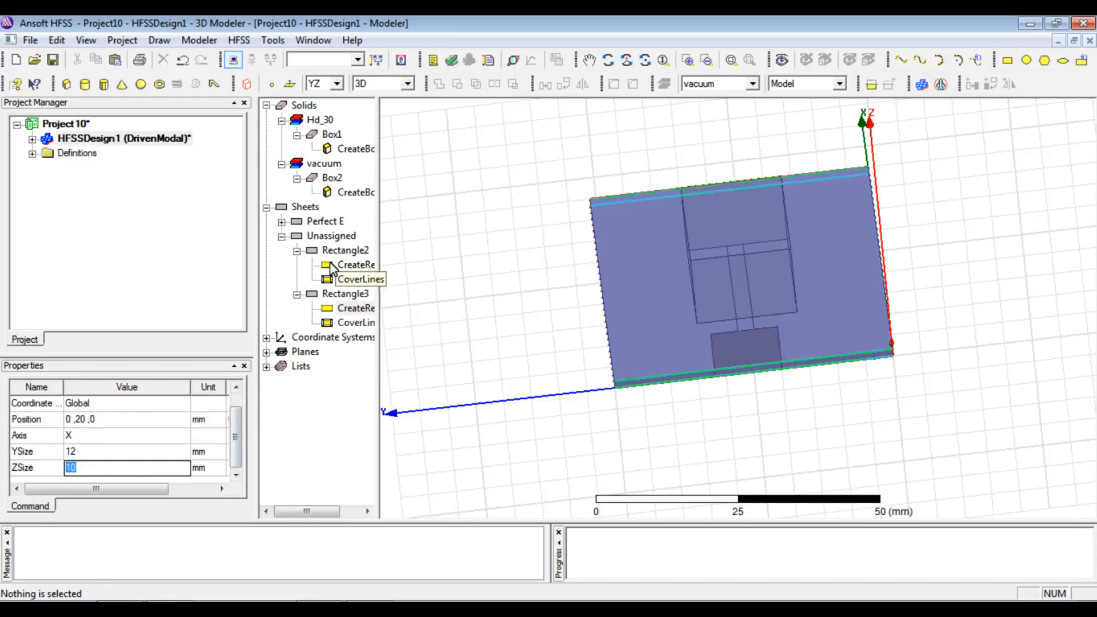
right_click(346, 250)
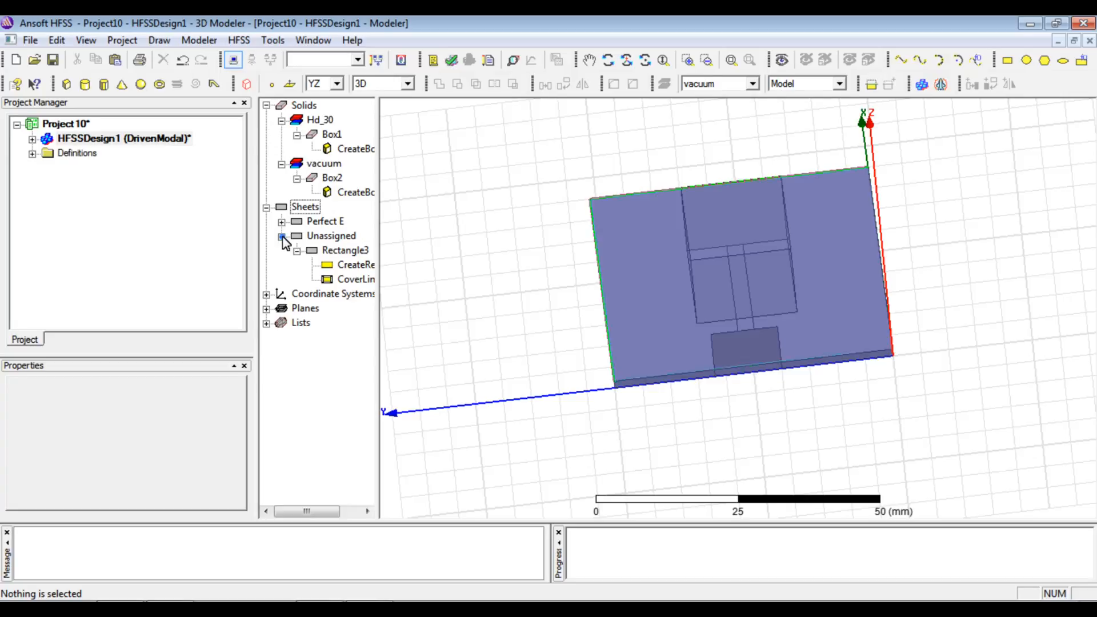
Assign Rectangle3 a 50-ohm Lumped Port excitation with a newly drawn integration line.
right_click(345, 250)
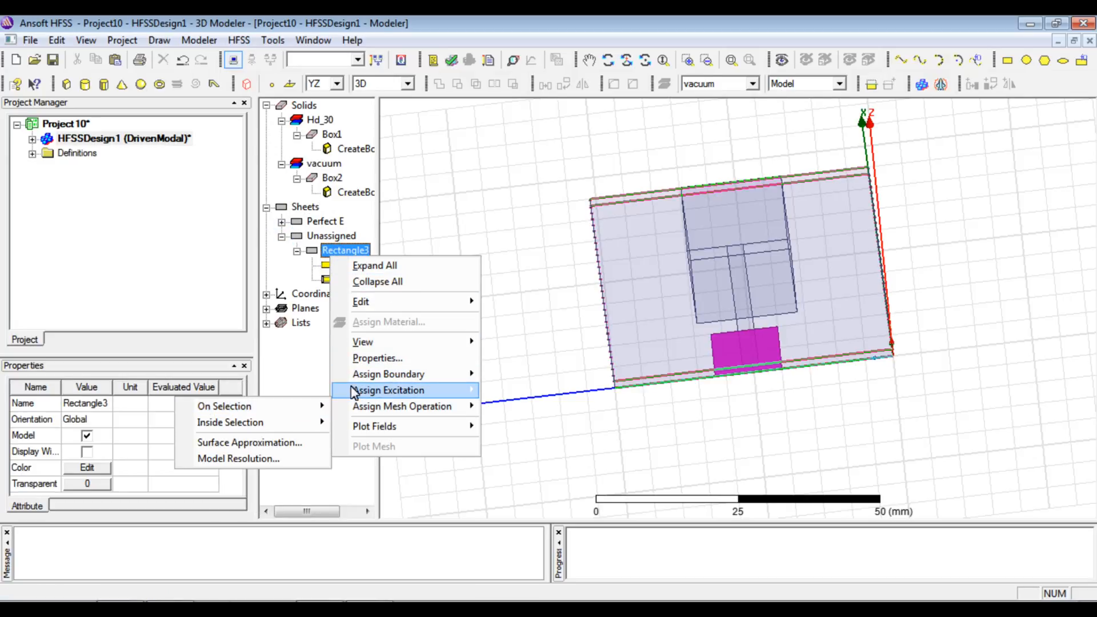
left_click(388, 390)
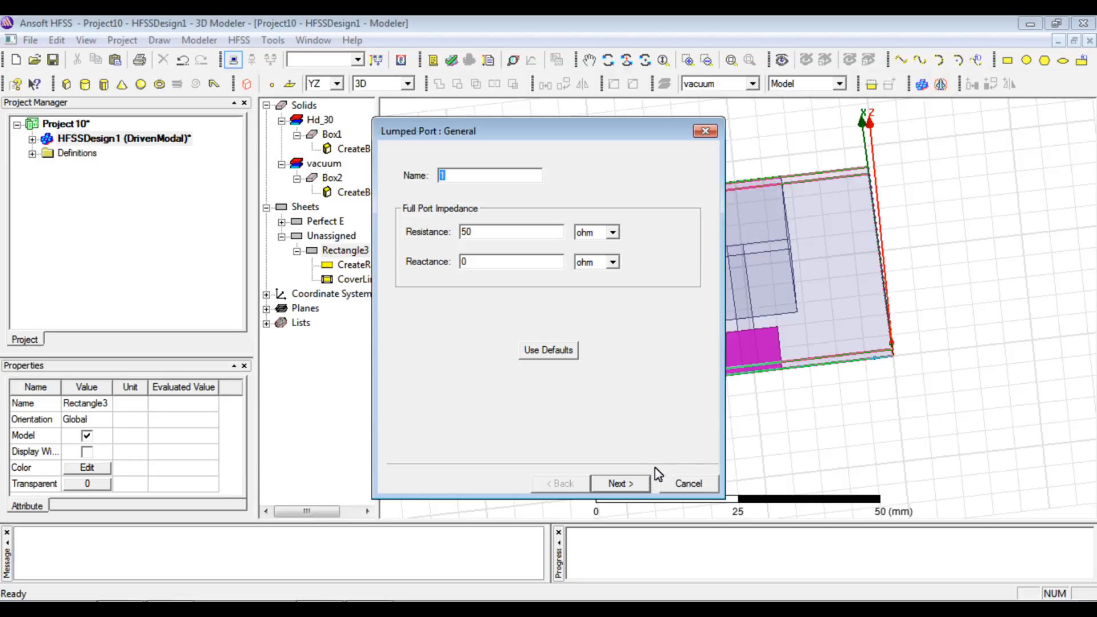
left_click(619, 483)
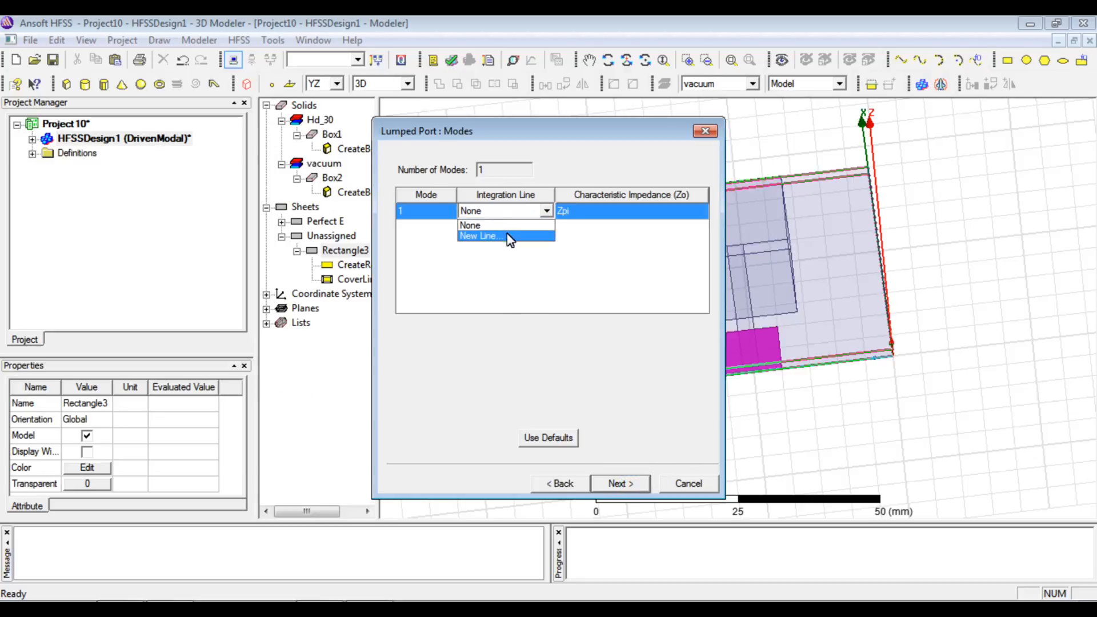
left_click(479, 236)
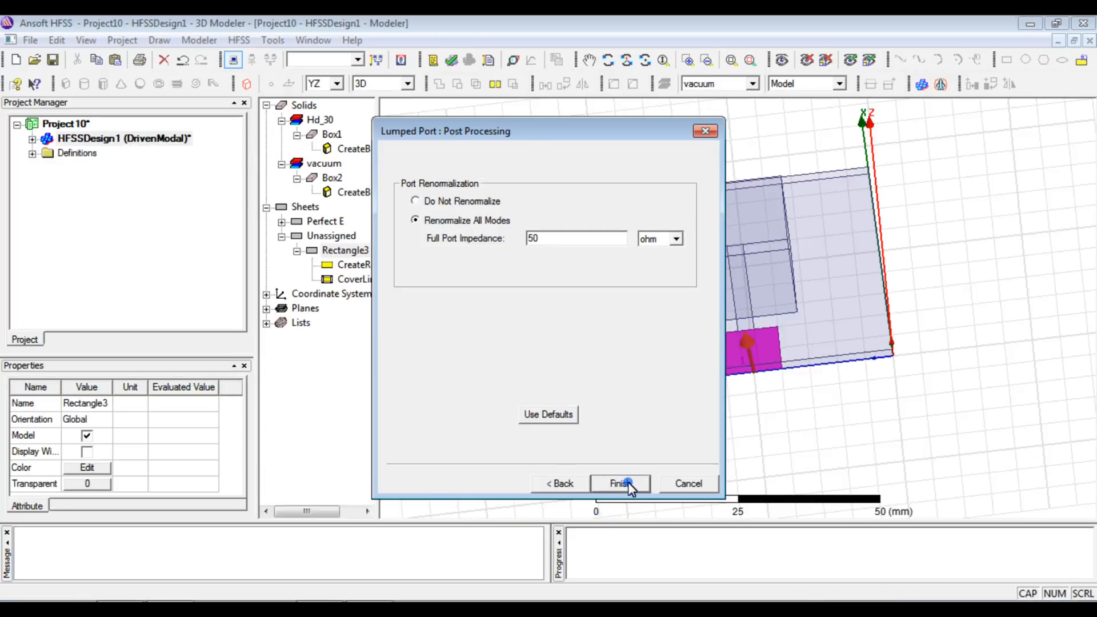
left_click(618, 483)
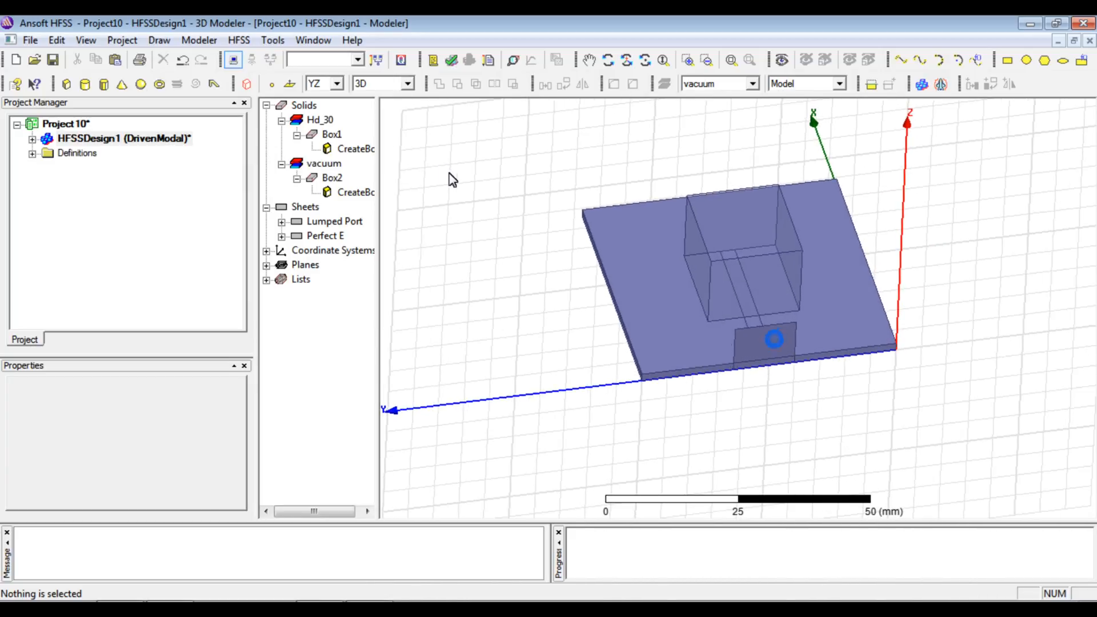
On the XY plane, place vacuum Box3 at (-15, -18, -20) mm with 80 × 80 mm sides.
left_click(336, 83)
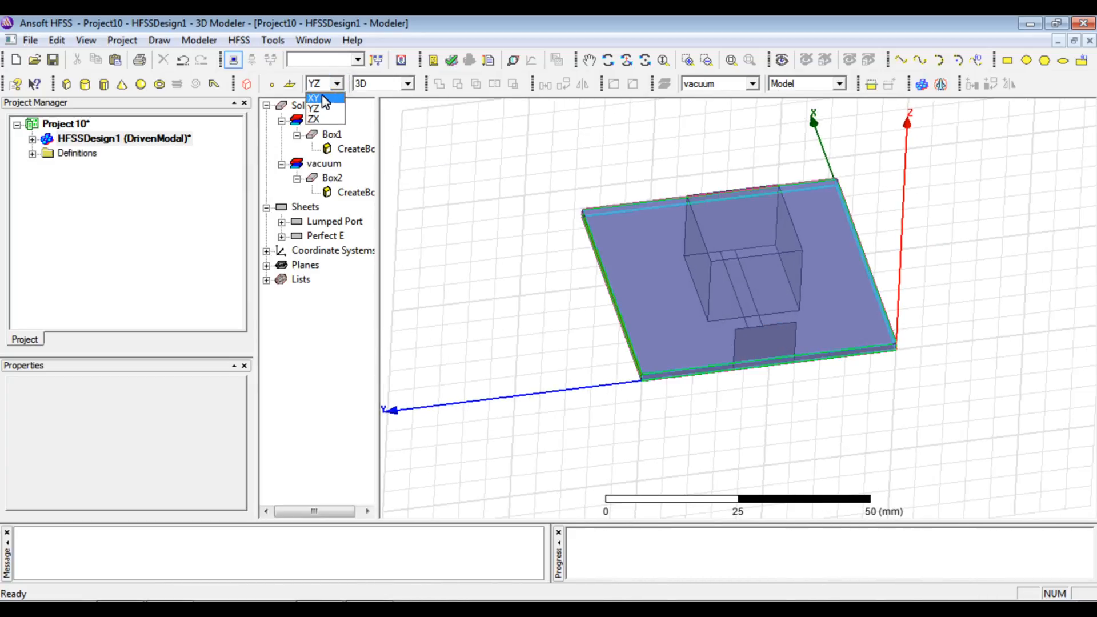
left_click(314, 98)
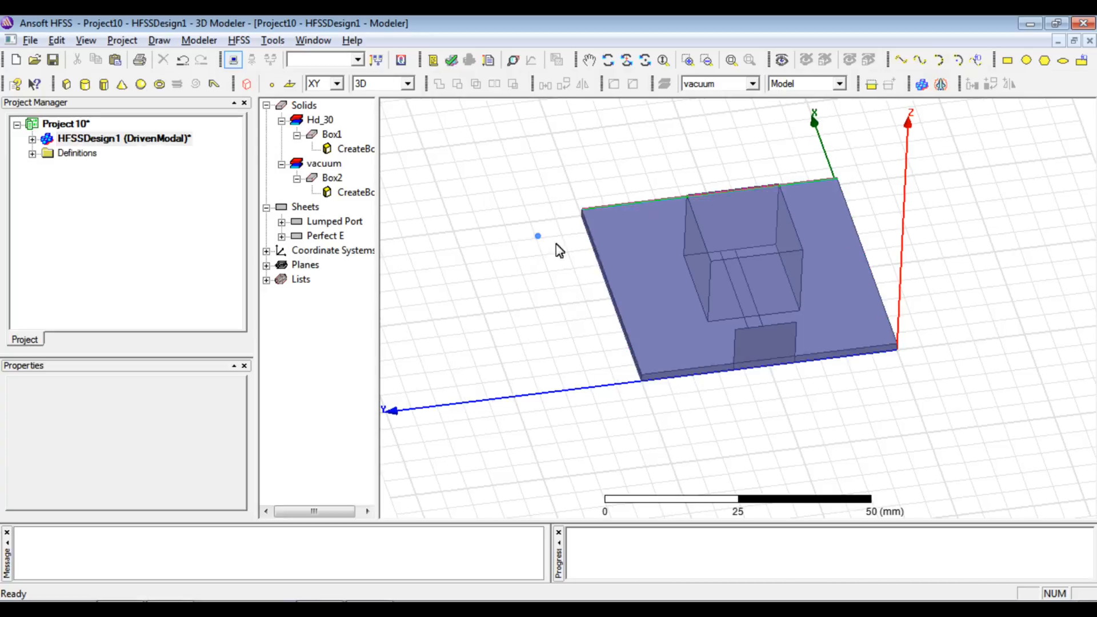
scroll("down", 3)
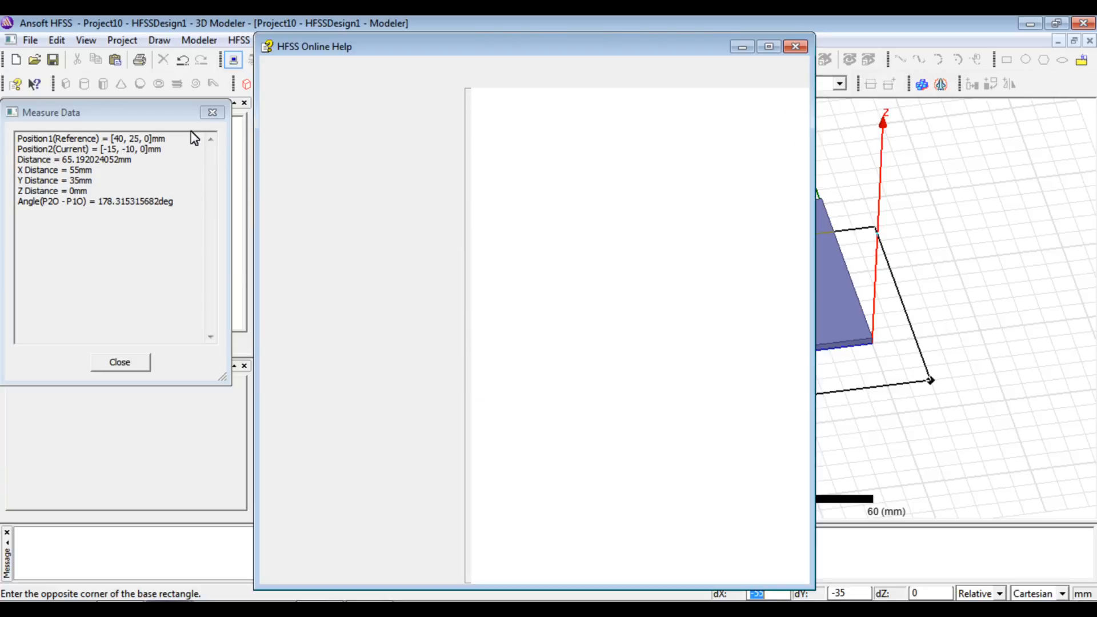
left_click(795, 46)
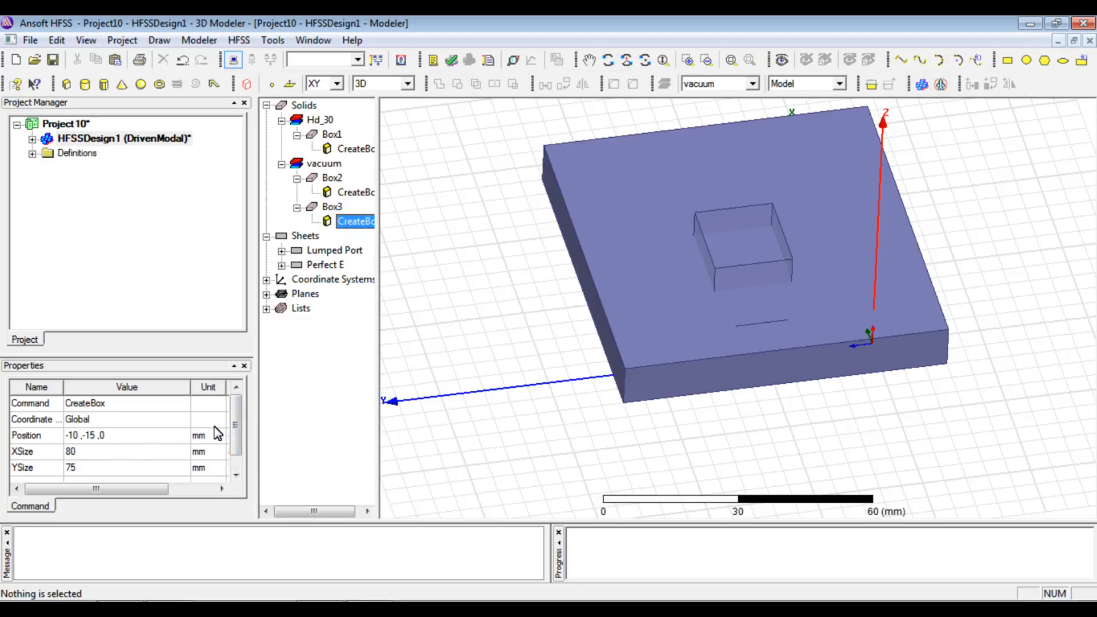
scroll("down", 3)
type("80")
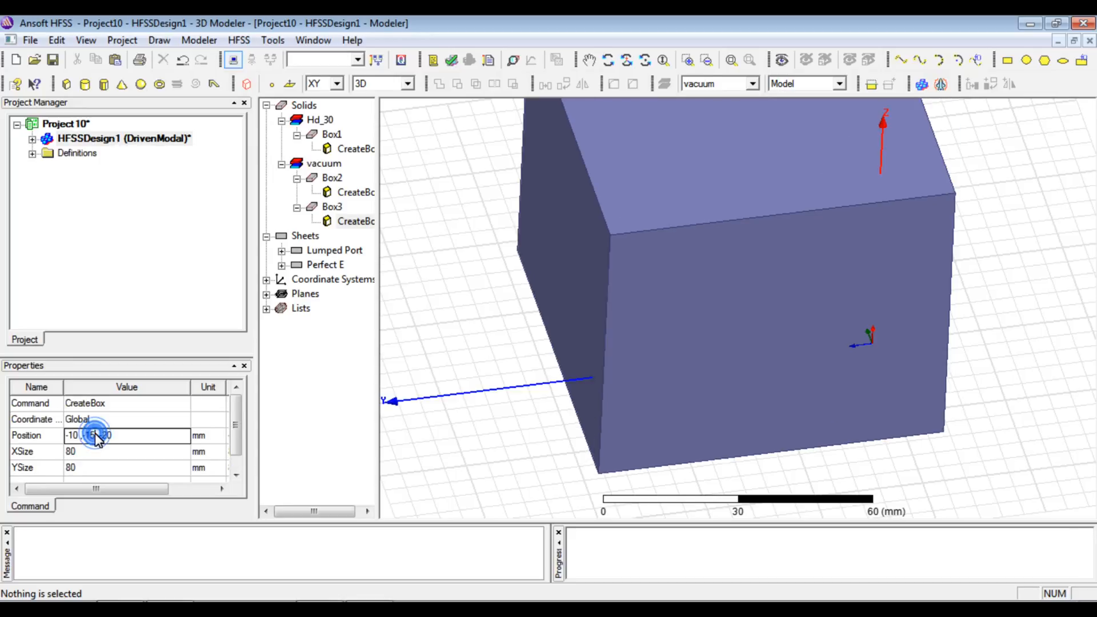
left_click(126, 451)
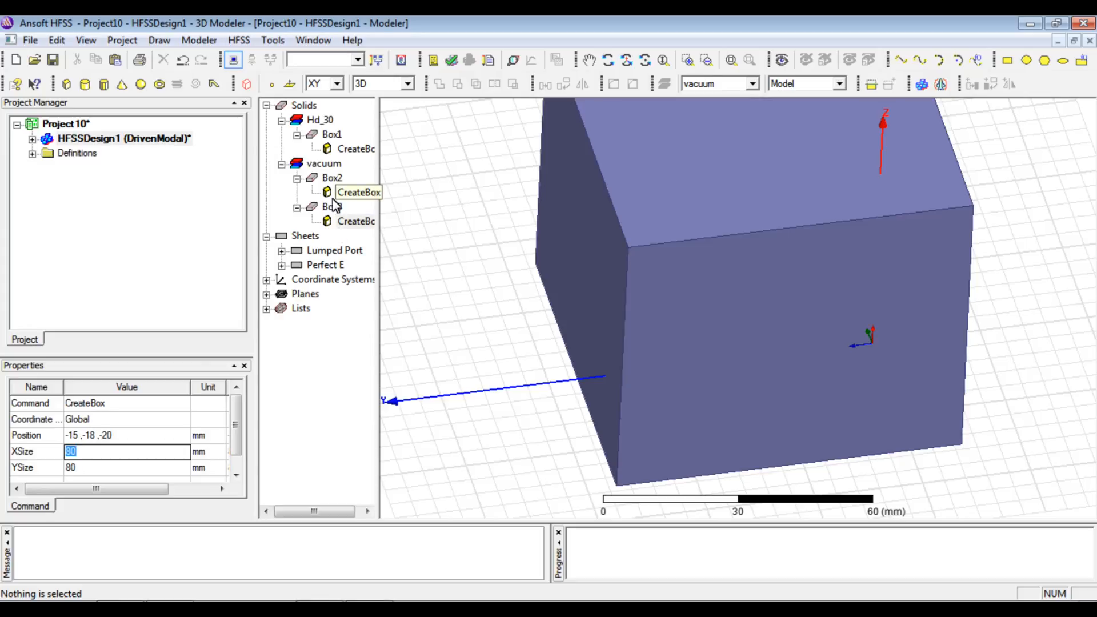
Assign FR4_epoxy to substrate Box1 and Hd_30 to resonator Box2.
left_click(331, 134)
type("f")
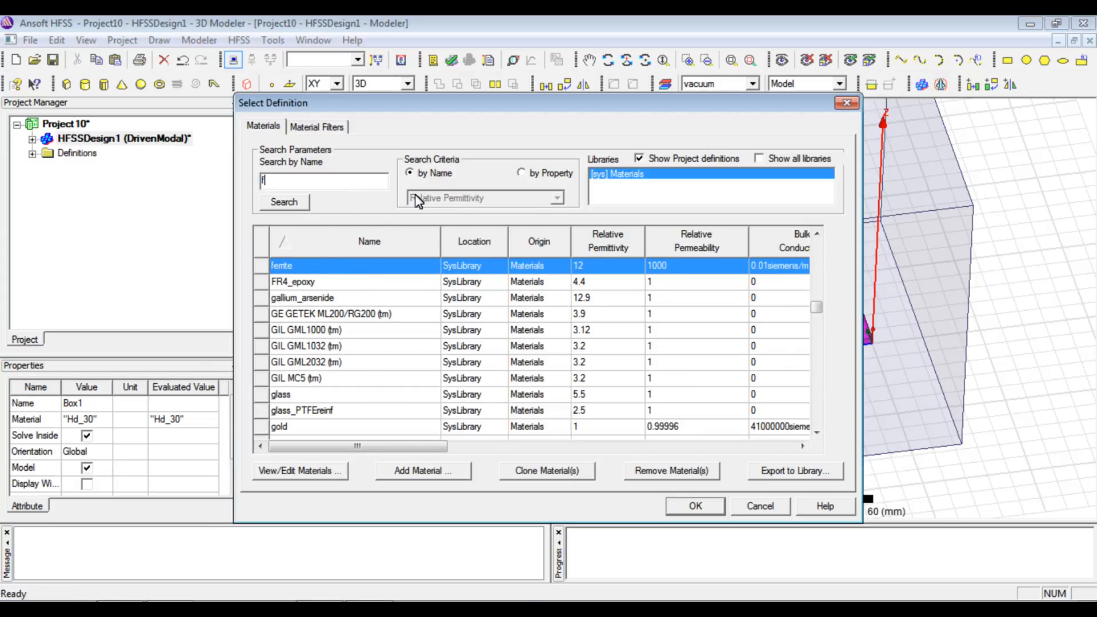
right_click(332, 177)
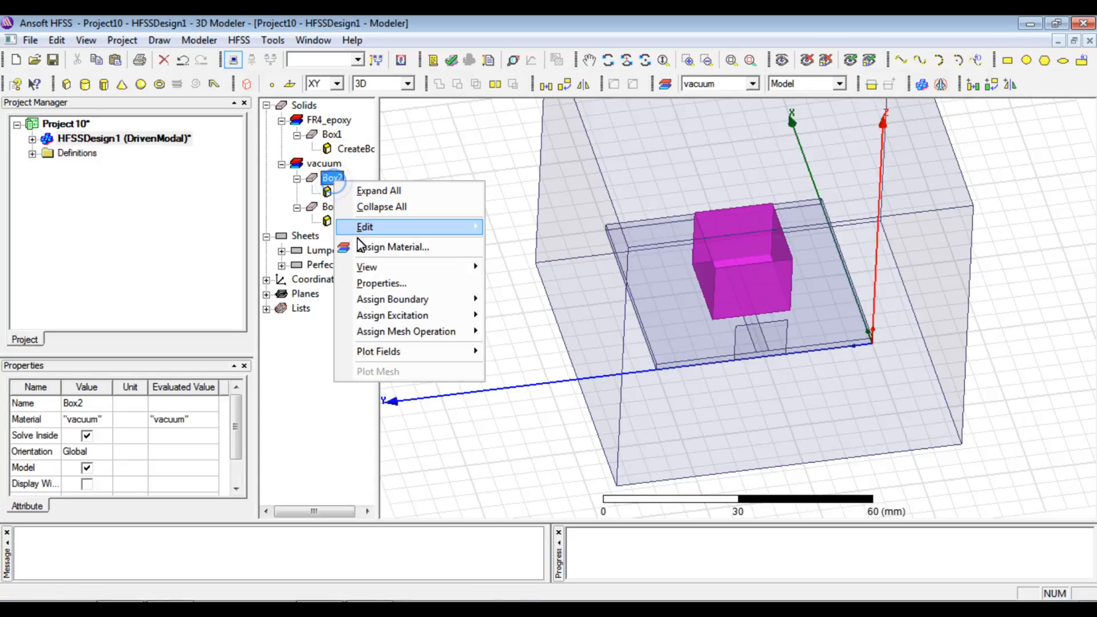
left_click(394, 247)
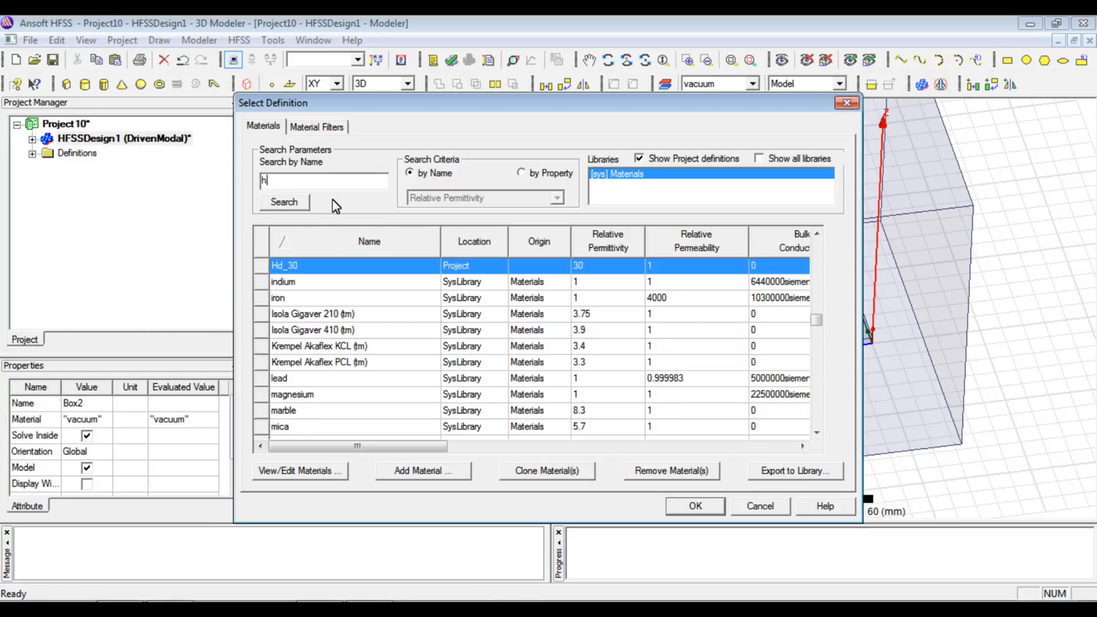
left_click(693, 506)
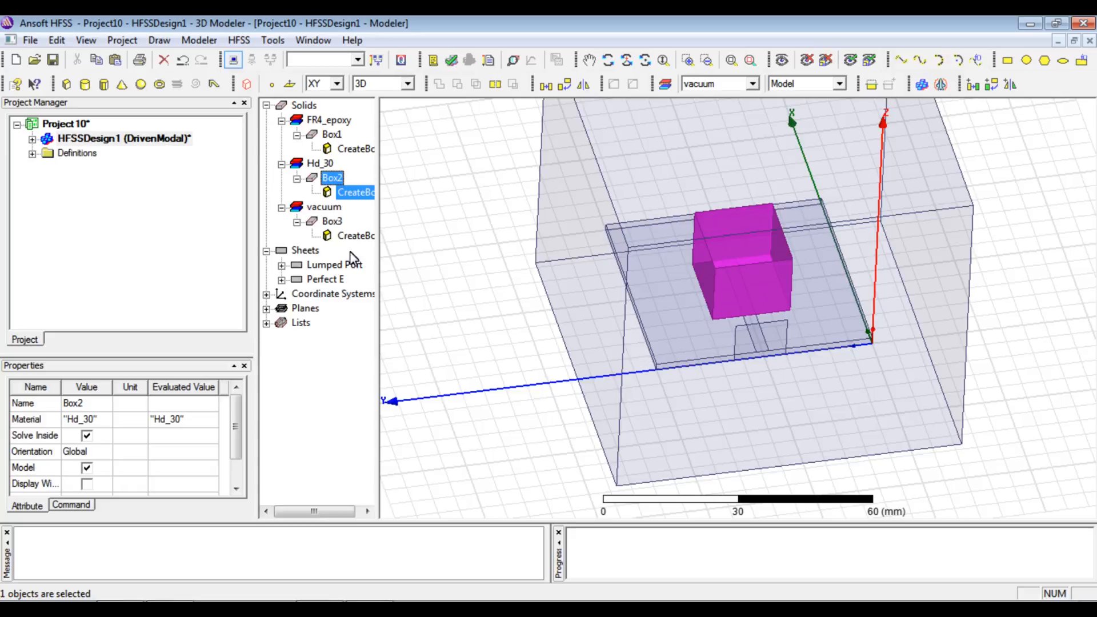
Make air box Box3 transparent and view the model from the front.
left_click(333, 221)
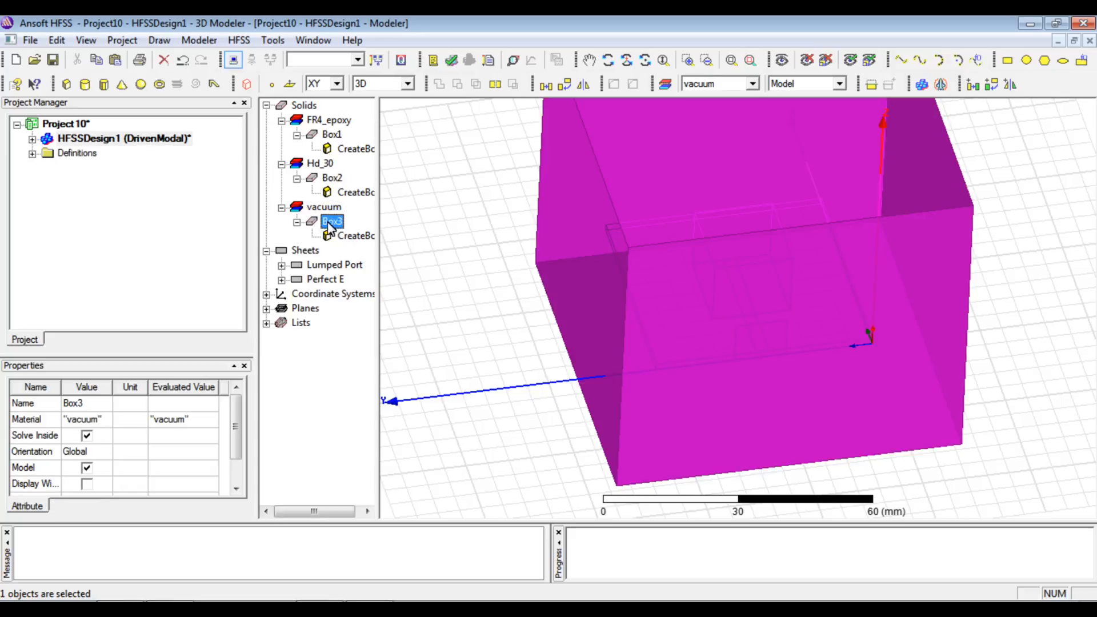
left_click(99, 484)
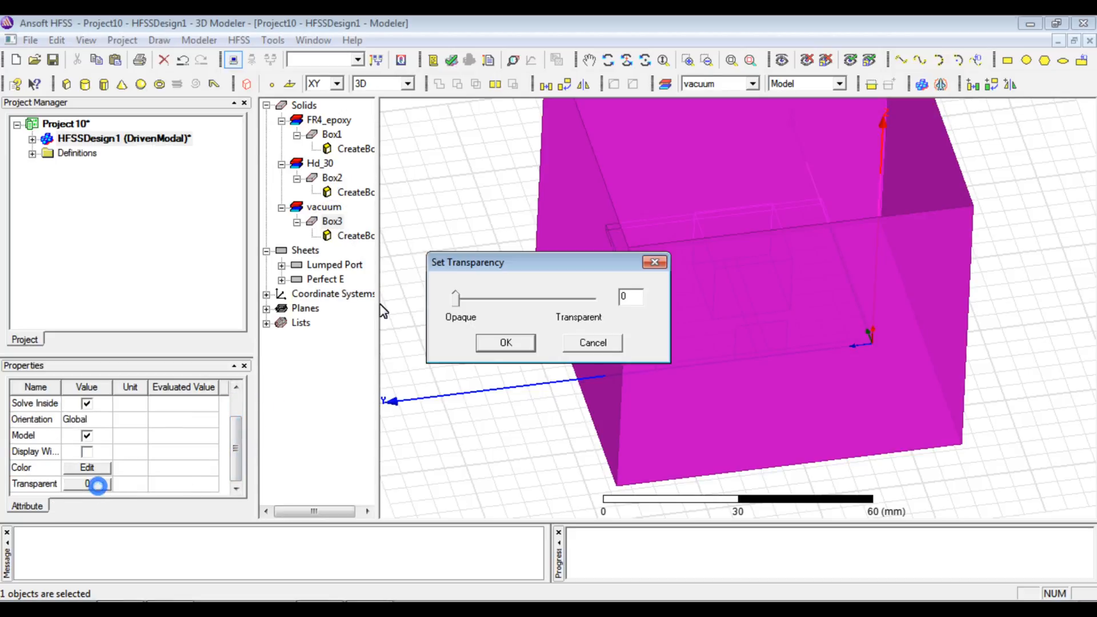
left_click(505, 342)
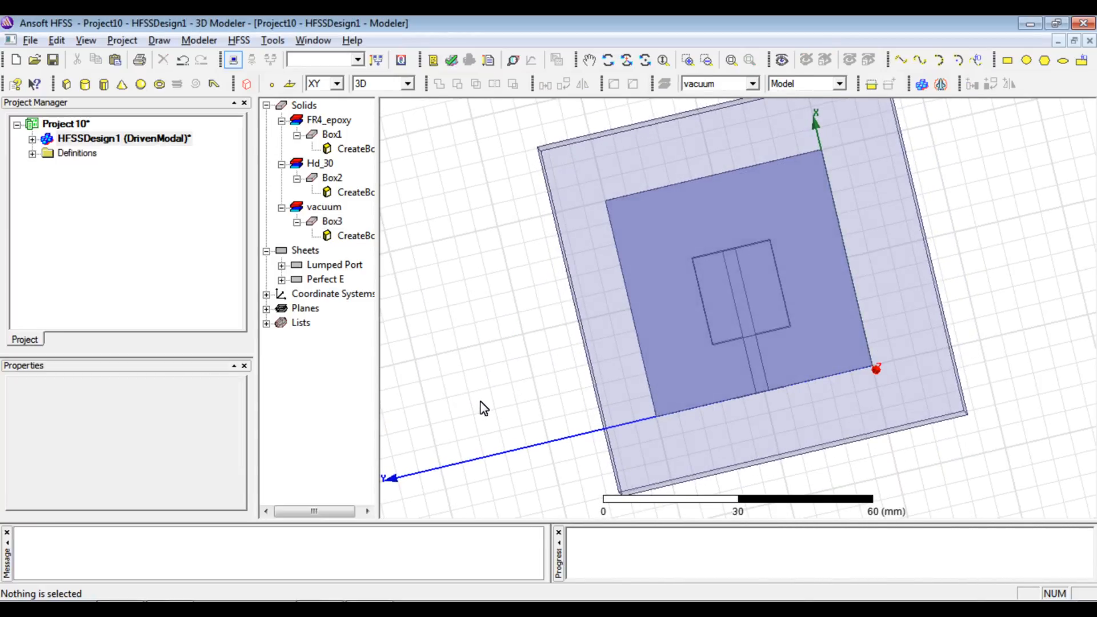
left_click(356, 235)
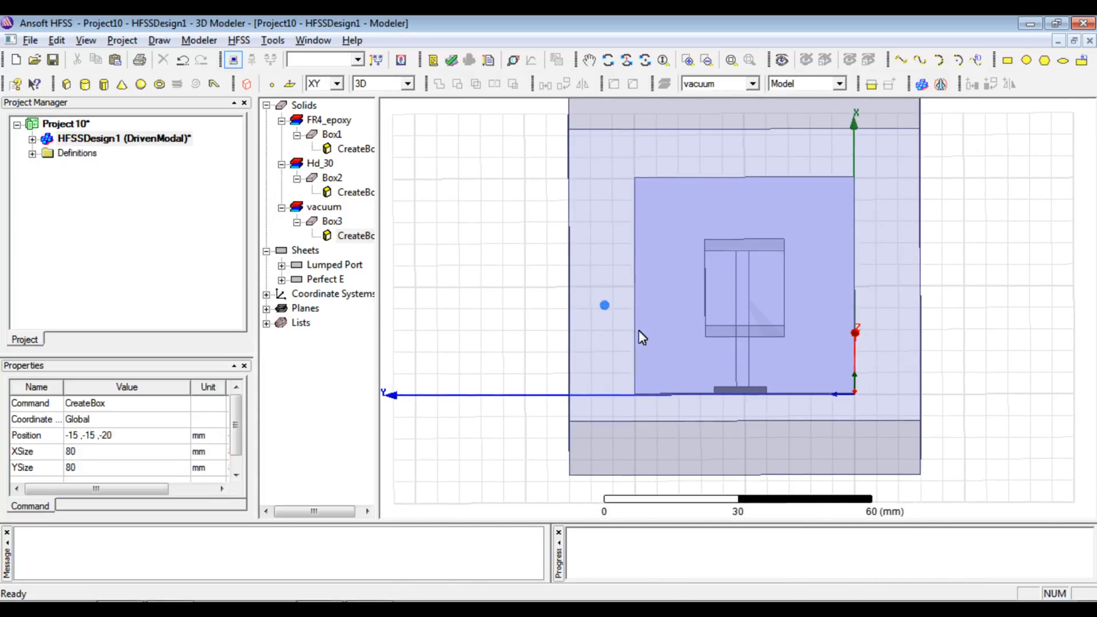
Expand HFSSDesign1 and run Validation Check, which flags the missing analysis setup.
right_click(331, 220)
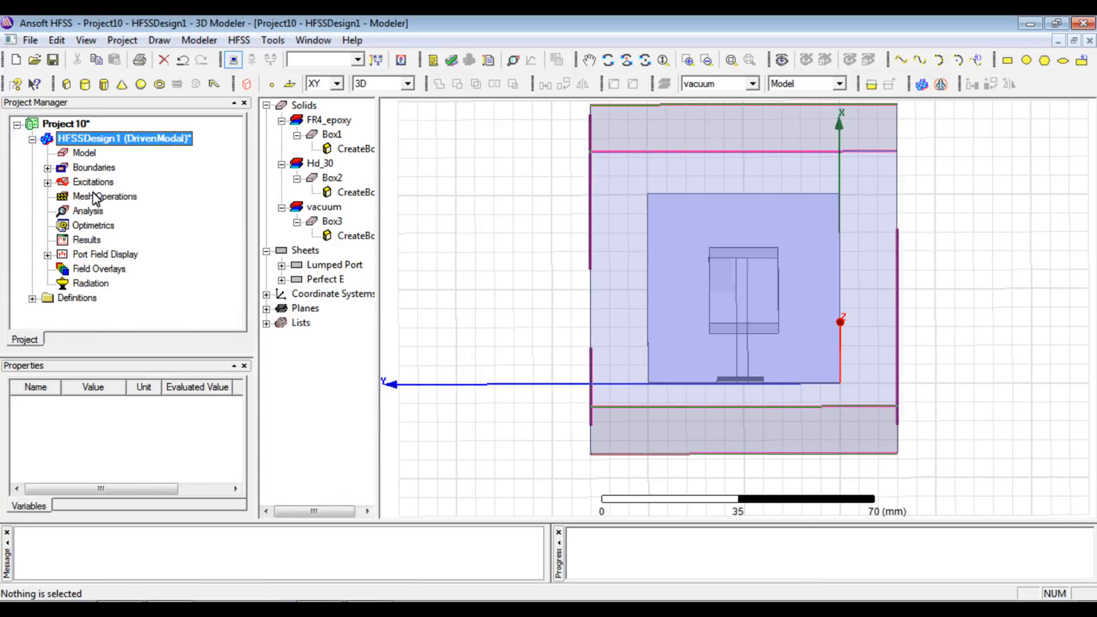
left_click(451, 60)
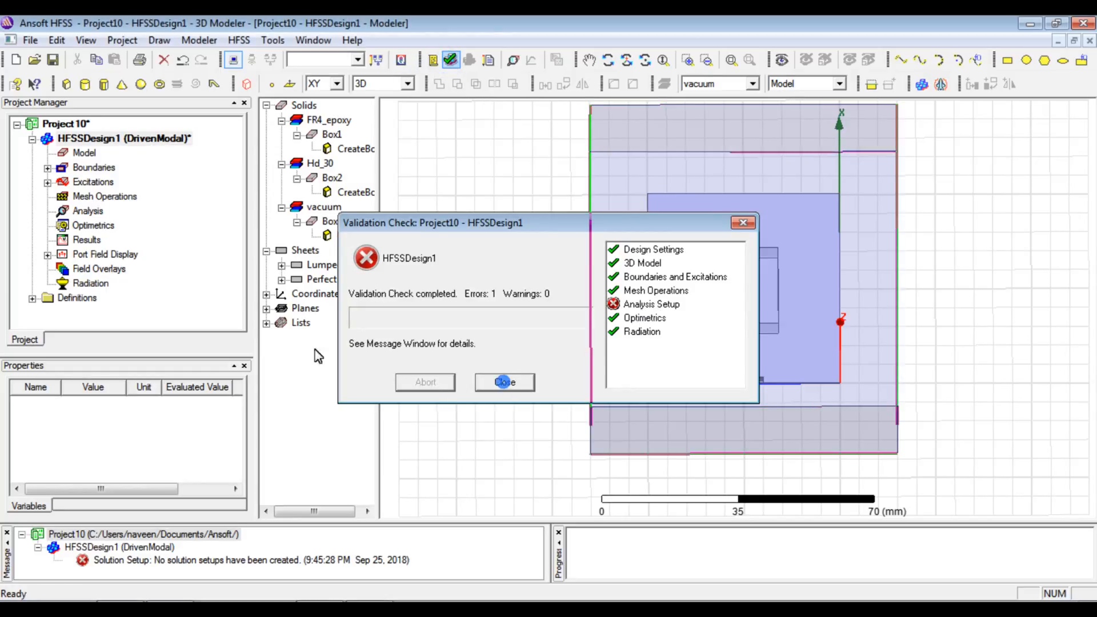
Add Setup1 at 6 GHz with 20 maximum passes and 0.01 maximum delta S.
right_click(88, 211)
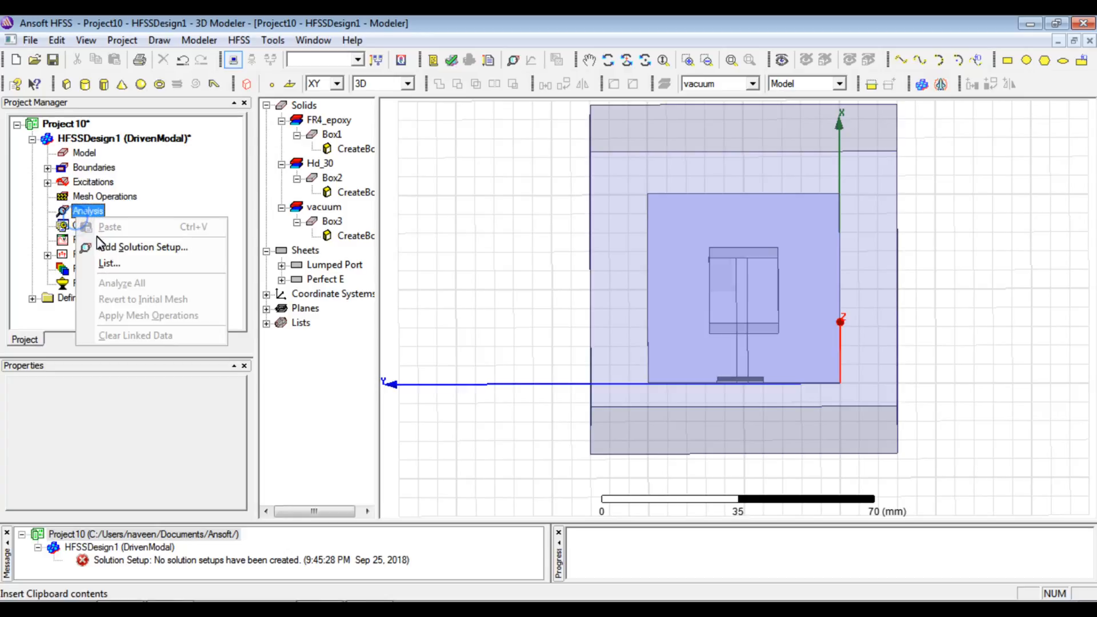
left_click(143, 246)
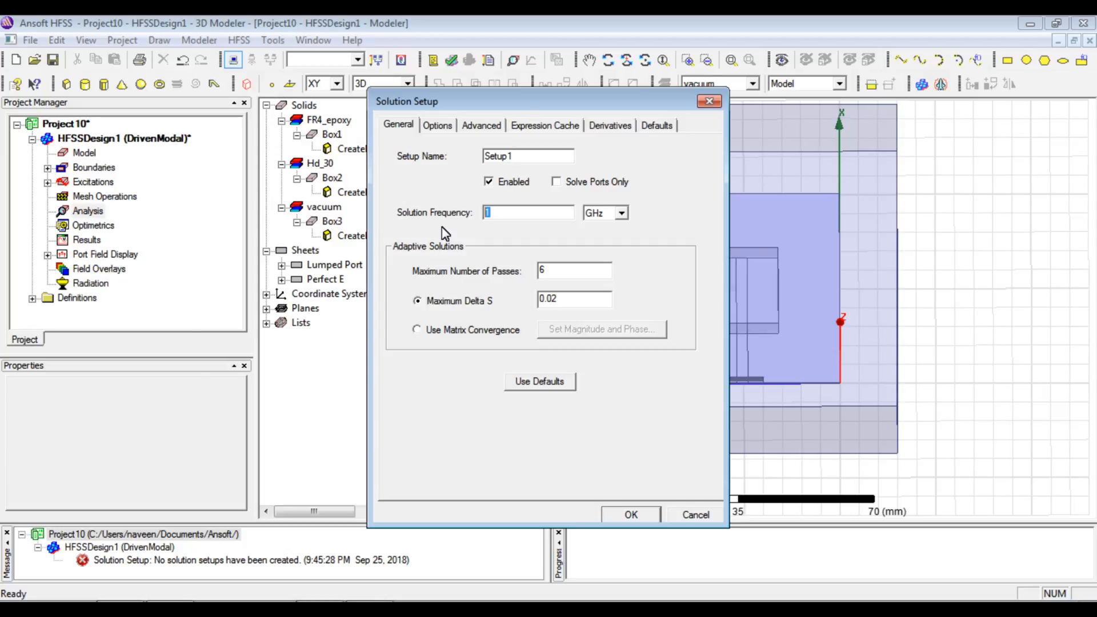
type("6")
left_click(574, 299)
type("0.01")
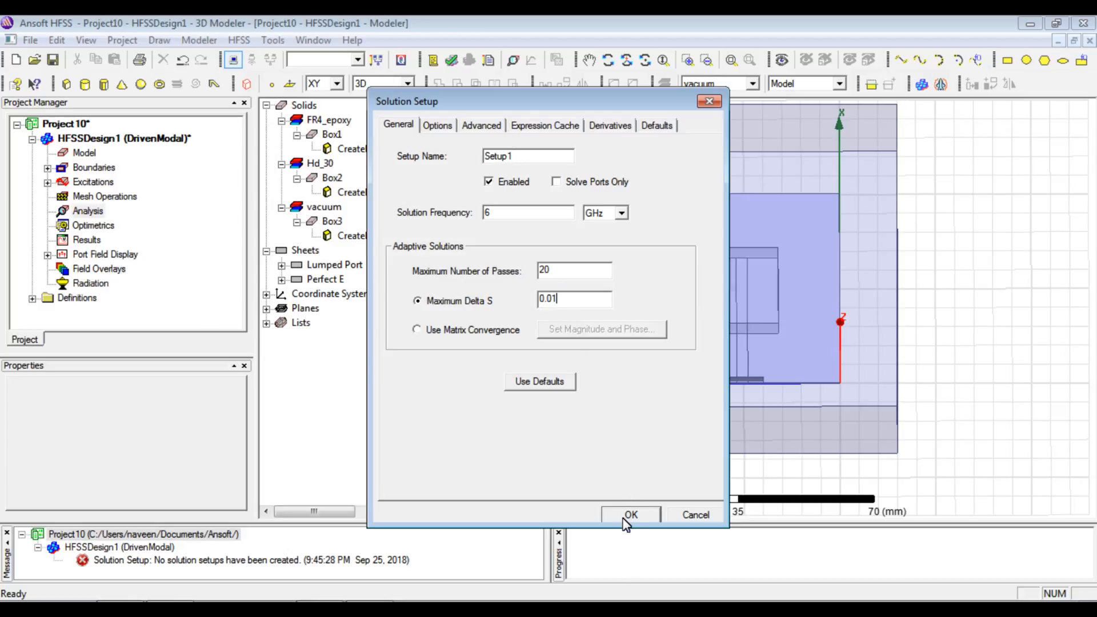
left_click(629, 515)
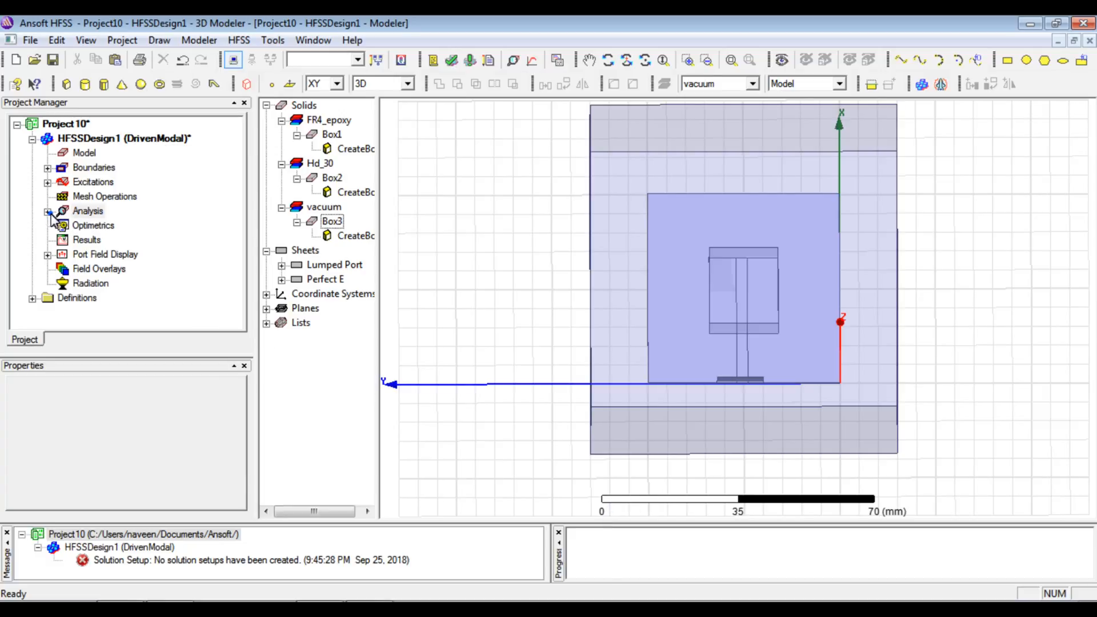
Add a Fast LinearCount sweep to Setup1 from 2 to 6 GHz with 150 points.
right_click(101, 224)
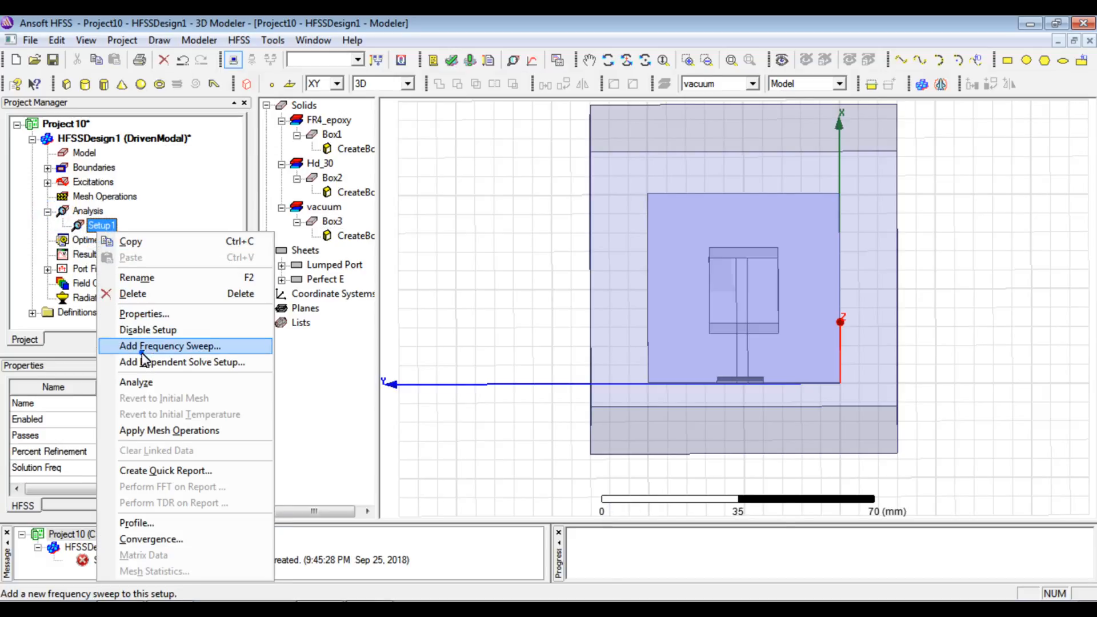
left_click(169, 346)
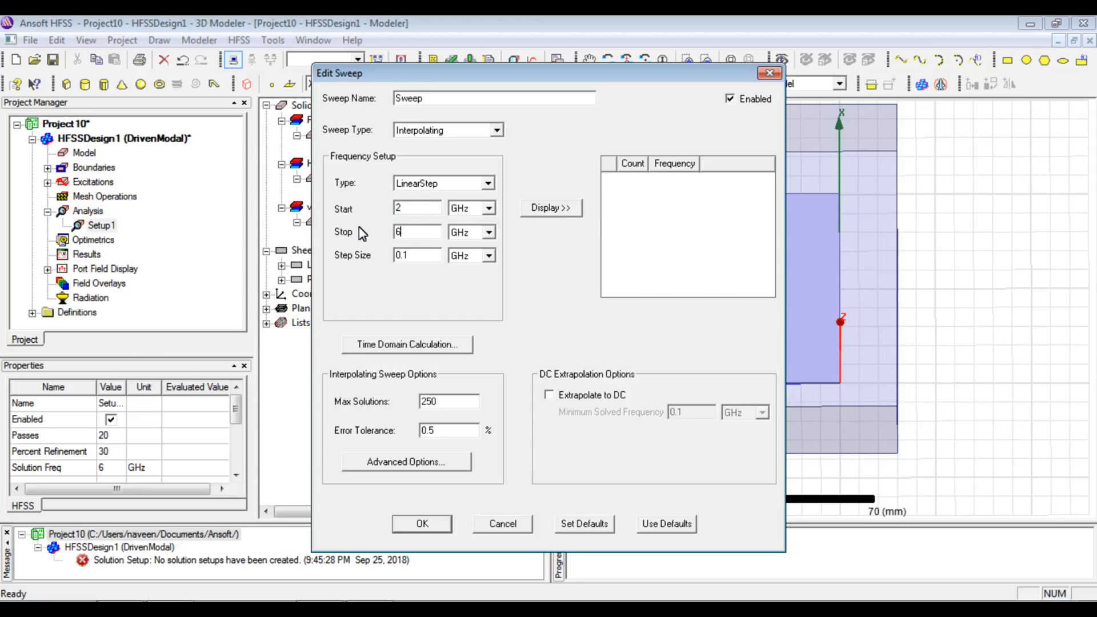
left_click(496, 130)
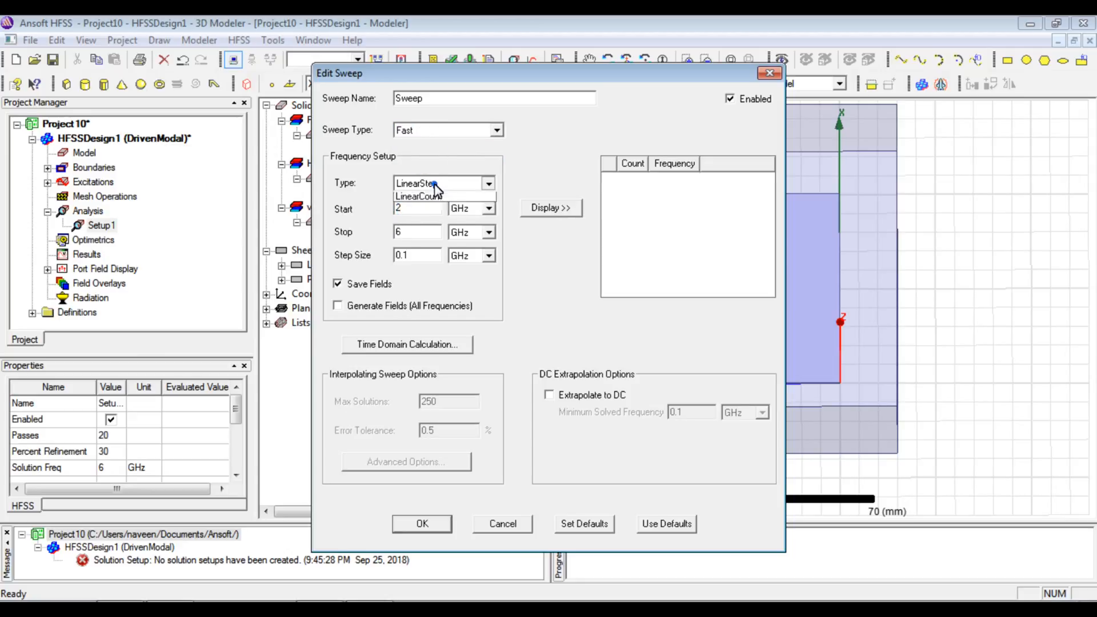
left_click(418, 196)
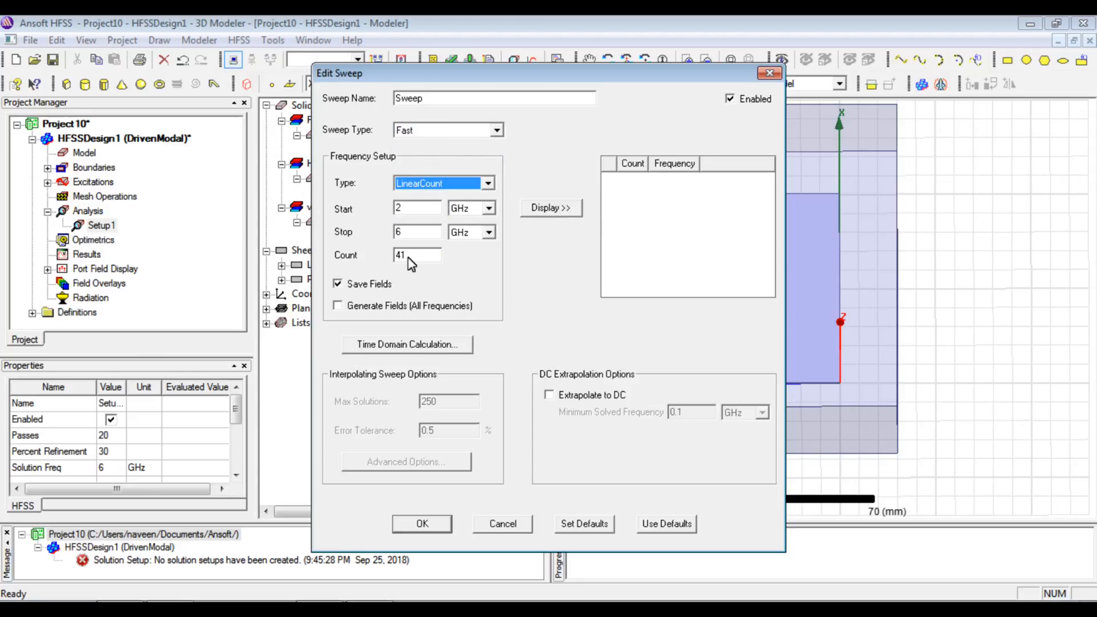
left_click(551, 208)
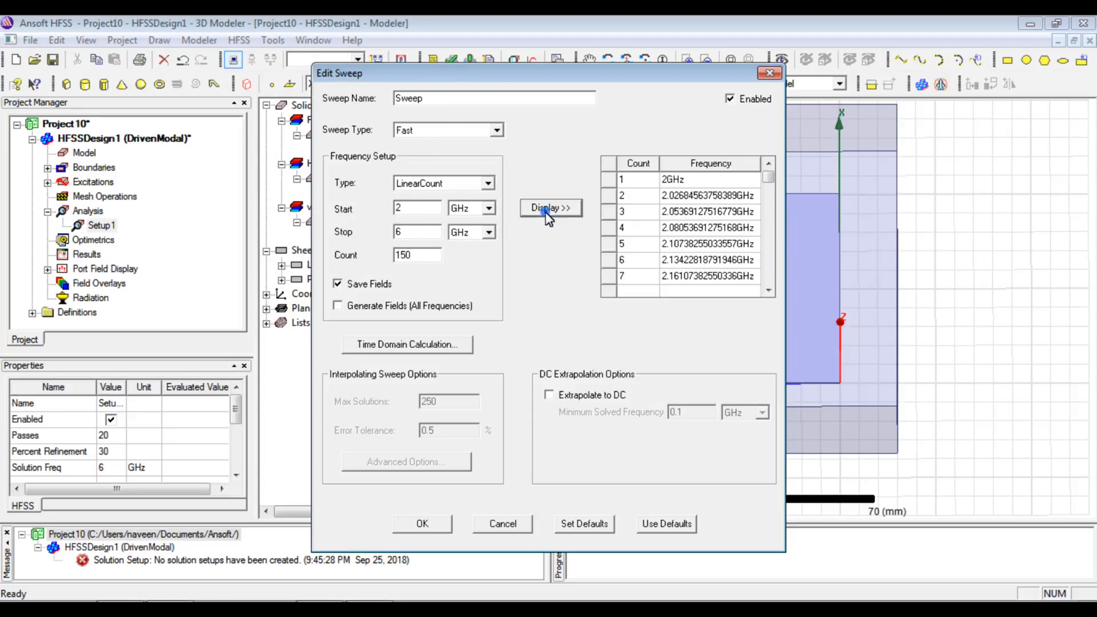
mouse_move(677, 219)
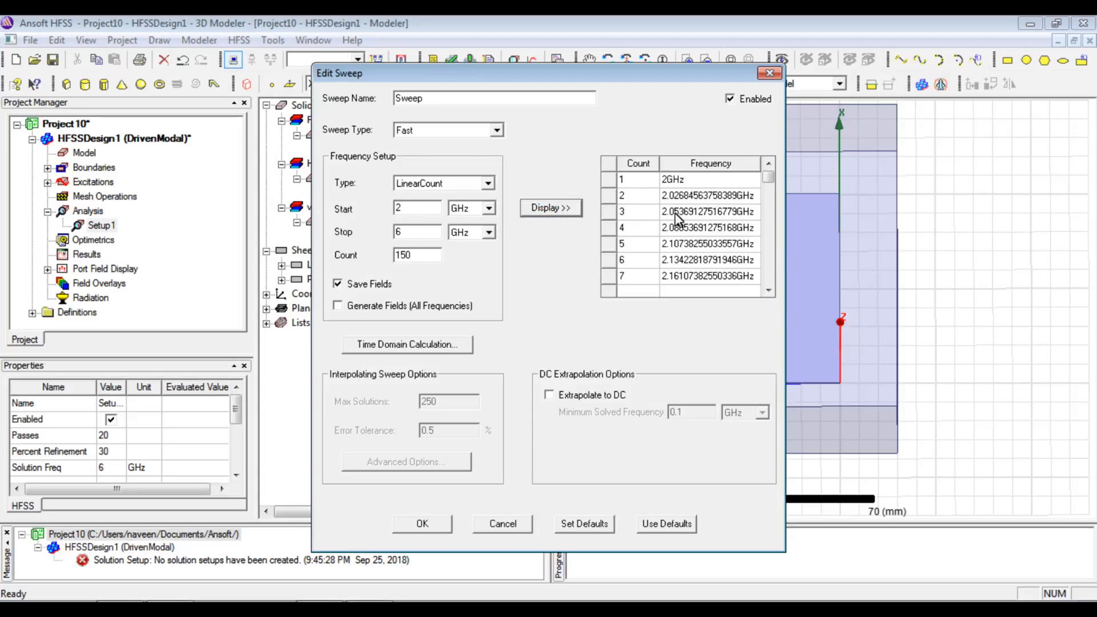
mouse_move(436, 539)
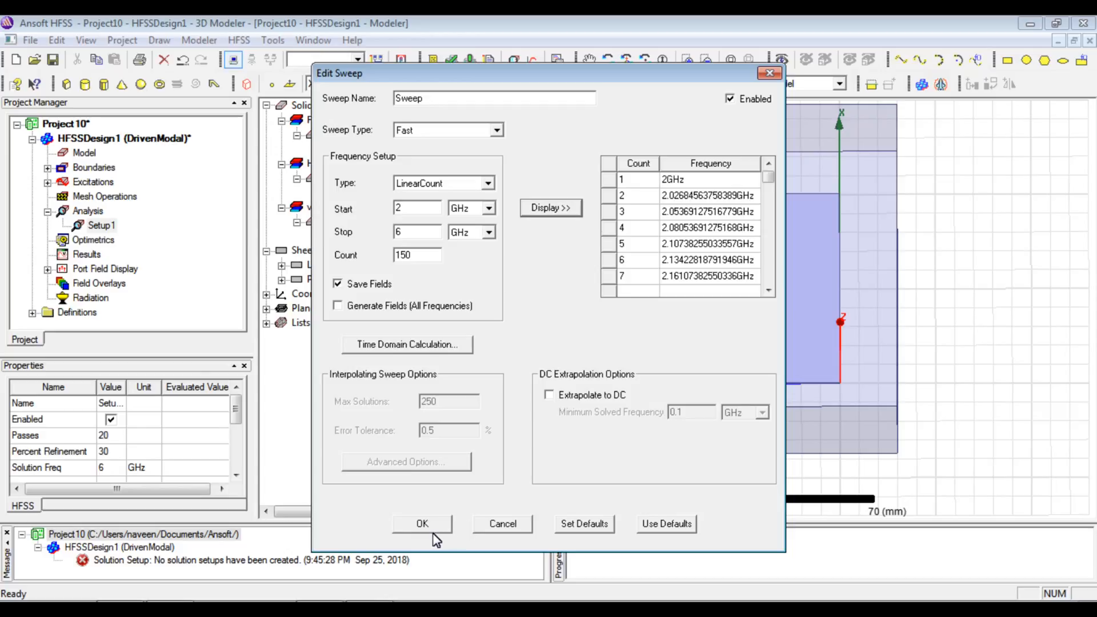
left_click(421, 524)
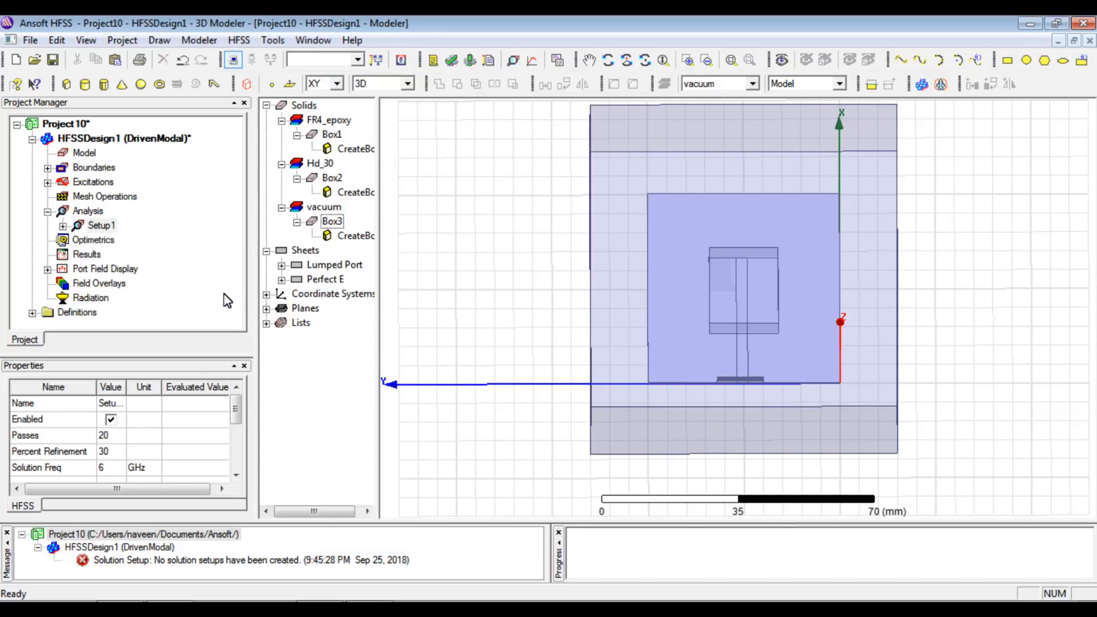